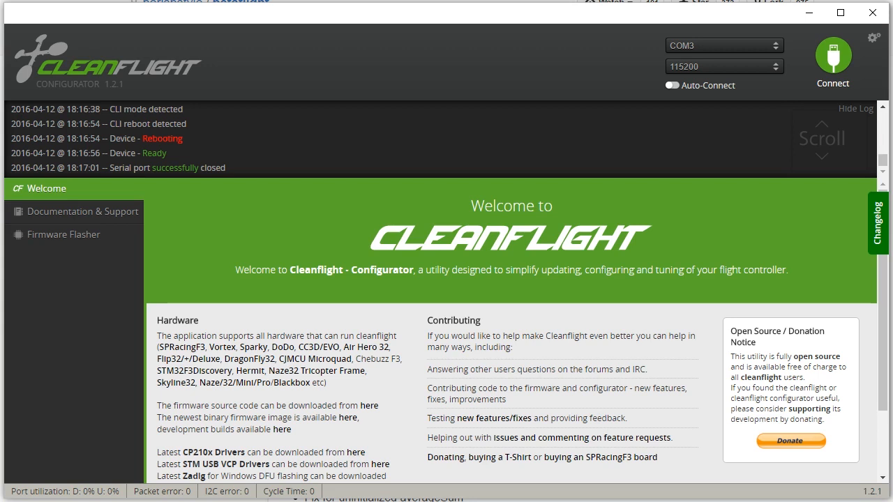
# Load the Betaflight hex from the OneDrive firmware folder and turn off the no-reboot sequence
pyautogui.click(64, 234)
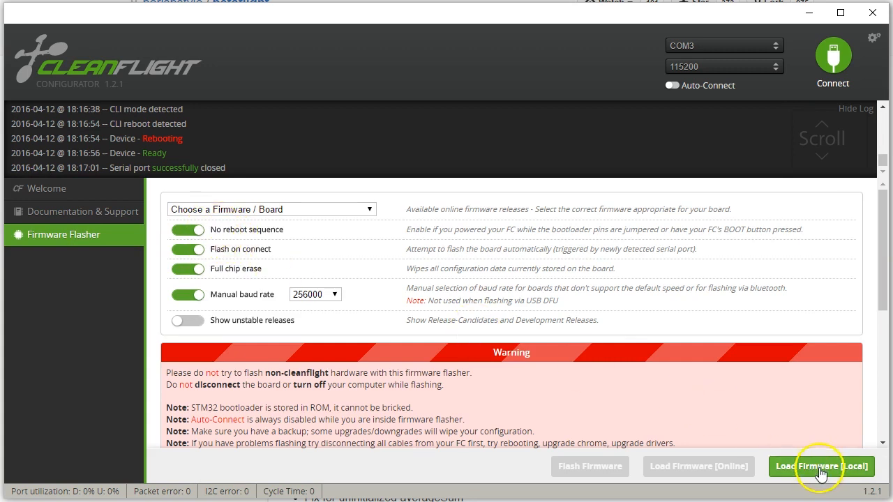
pyautogui.click(820, 466)
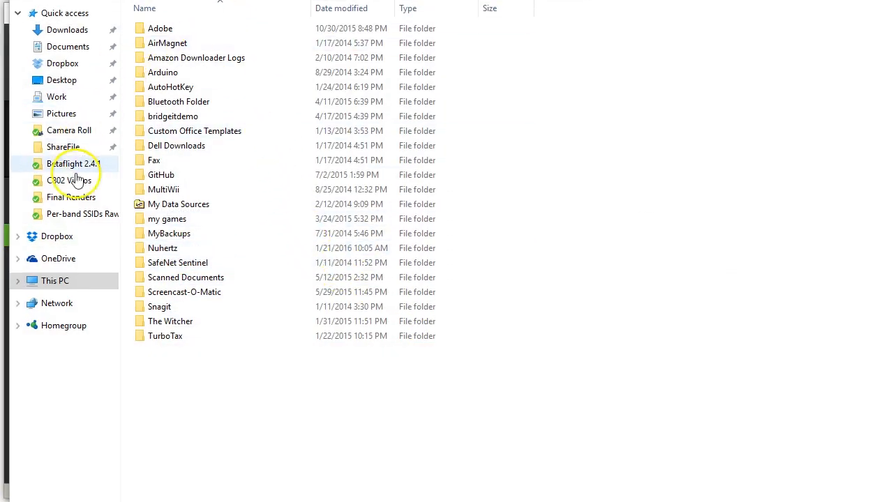
pyautogui.click(58, 258)
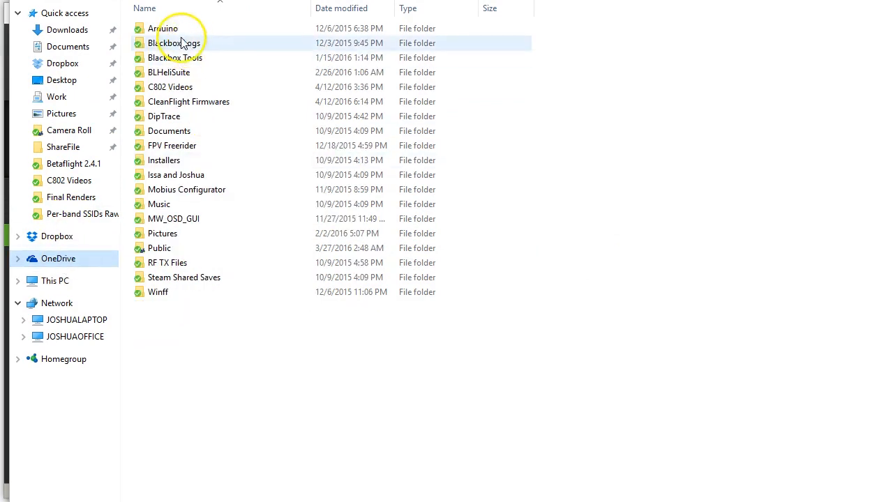
pyautogui.doubleClick(176, 41)
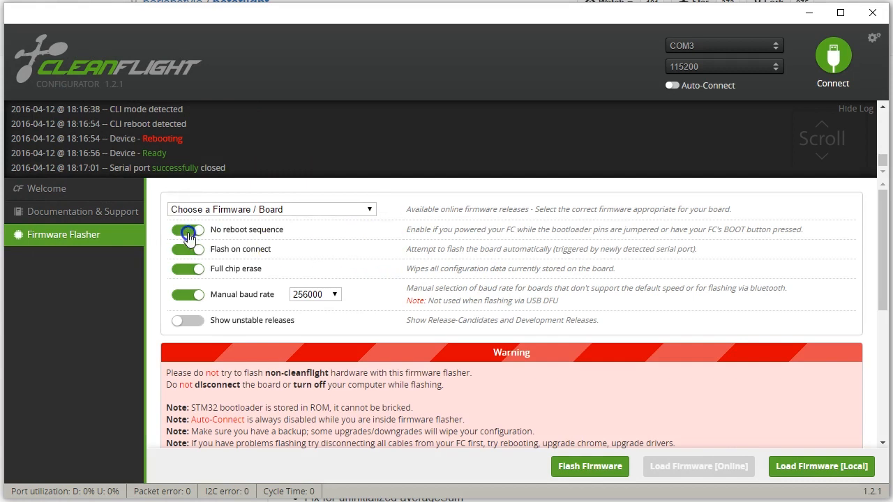
pyautogui.click(187, 228)
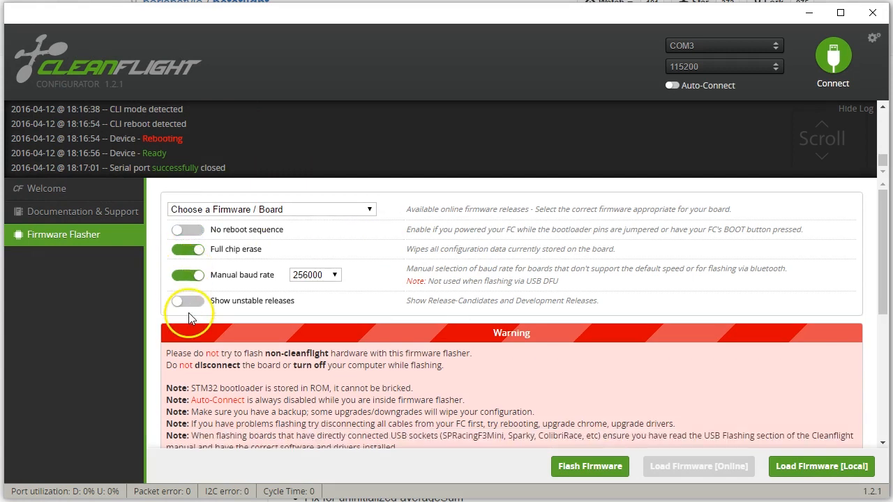
pyautogui.moveTo(332, 171)
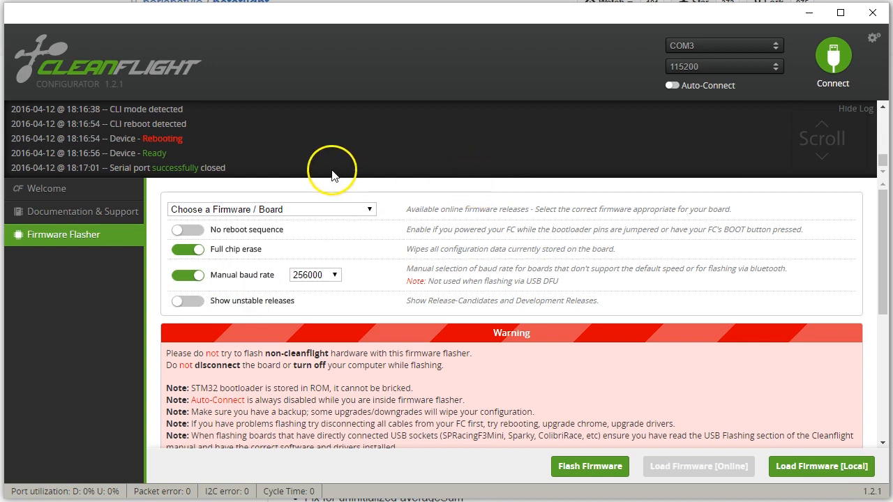
pyautogui.moveTo(222, 217)
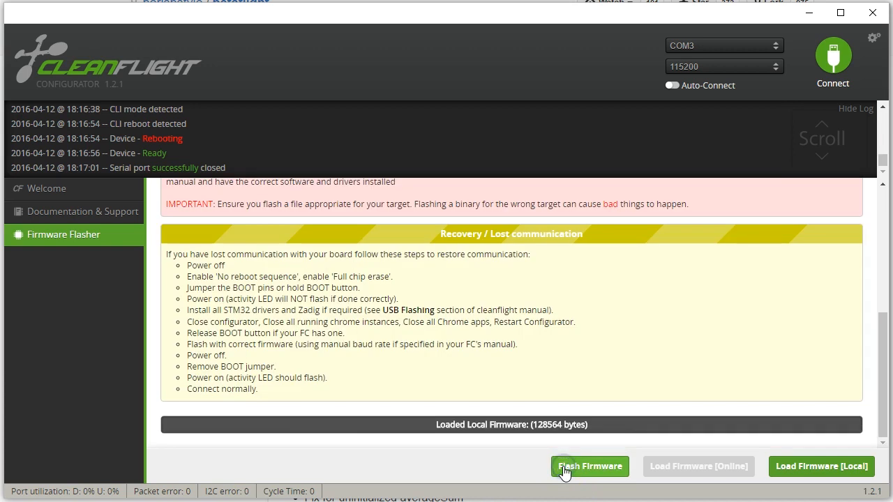
# Flash the loaded firmware to the board and let verification run
pyautogui.click(589, 466)
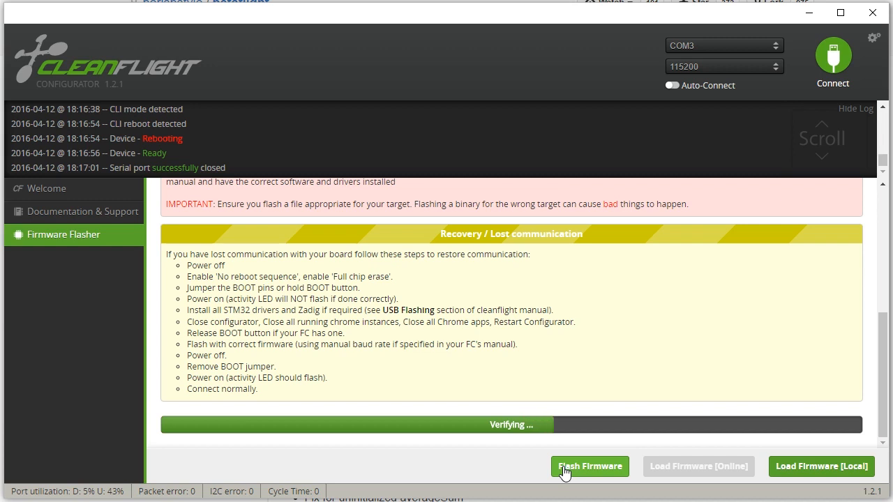
pyautogui.moveTo(354, 450)
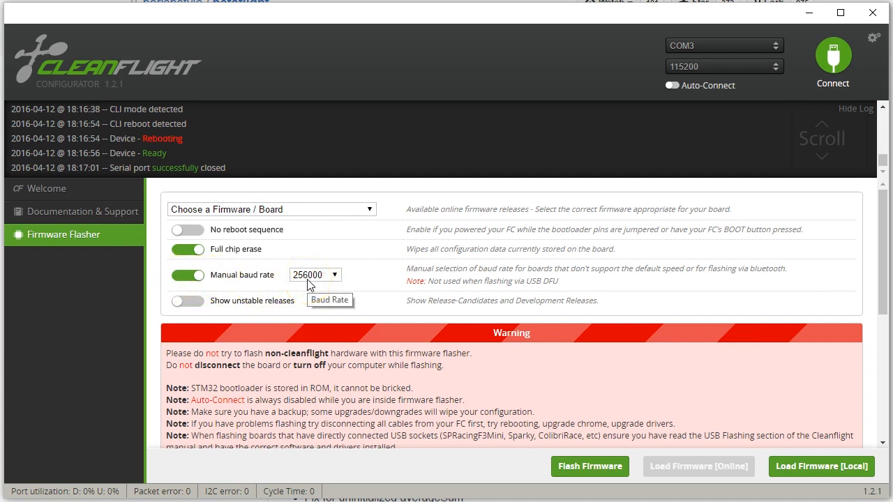
pyautogui.moveTo(218, 276)
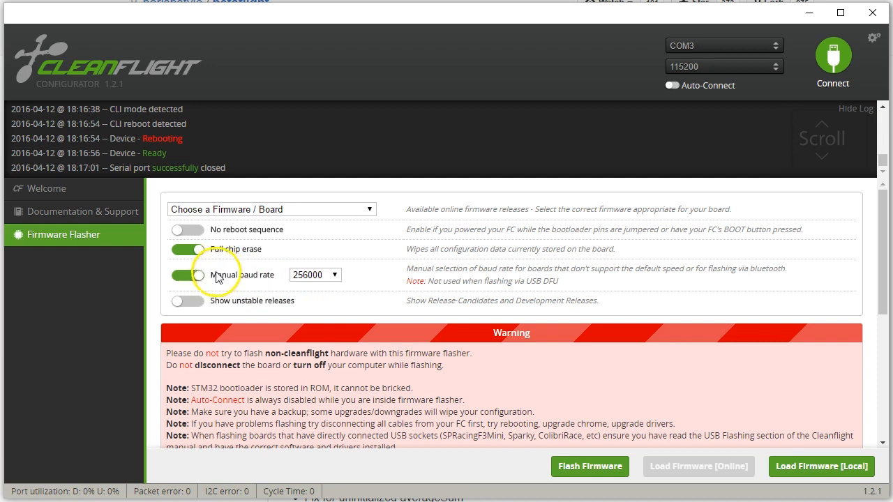
pyautogui.moveTo(785, 98)
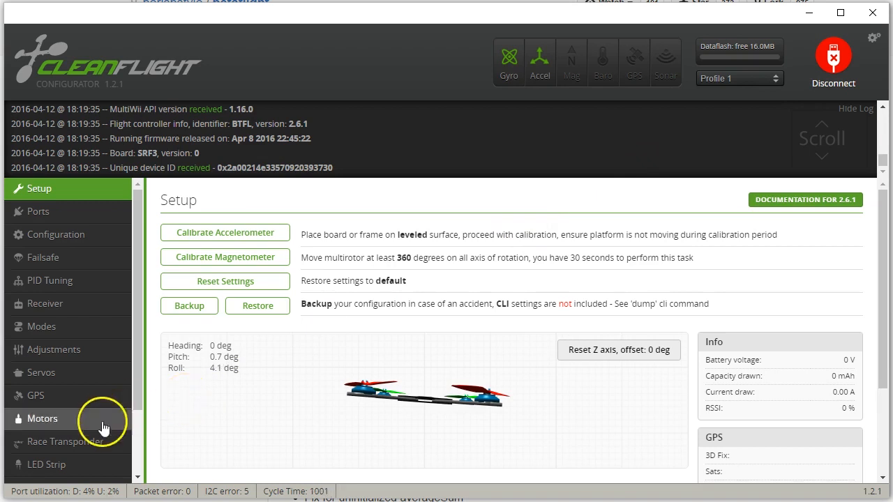
# Run the dump command in the board's CLI to list all settings
pyautogui.click(33, 471)
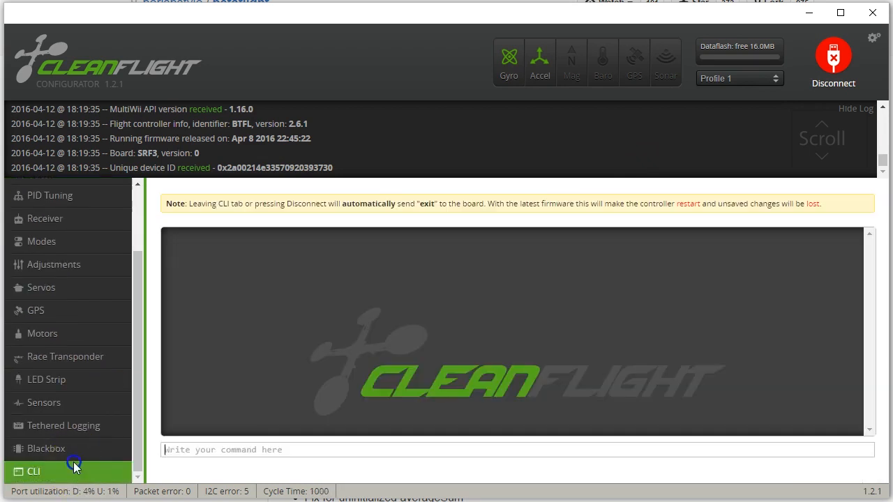
pyautogui.write('dump')
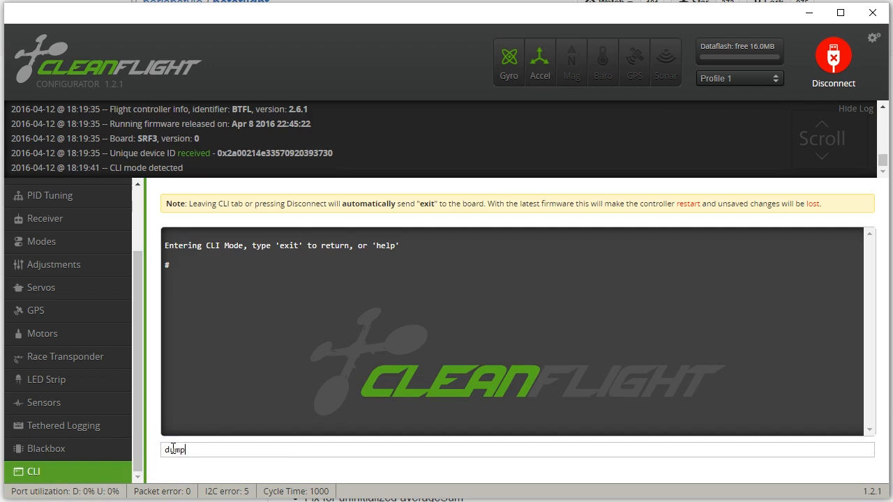
pyautogui.press('Return')
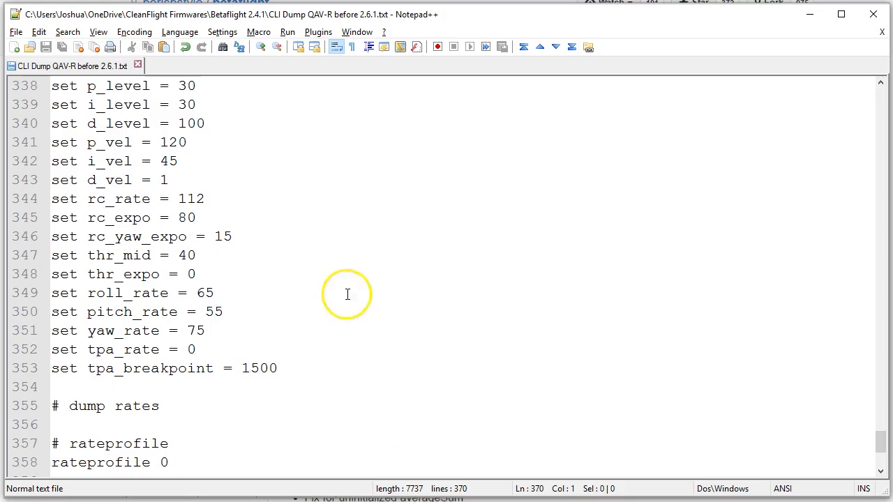
# Save the new dump as 'CLI Dump Betaflight Defaults' in the Betaflight 2.6.1 folder
pyautogui.click(15, 32)
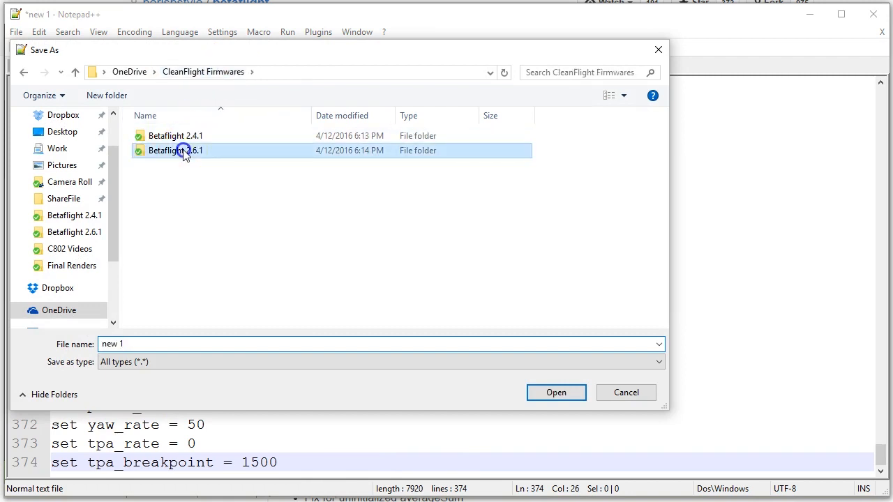
pyautogui.doubleClick(176, 151)
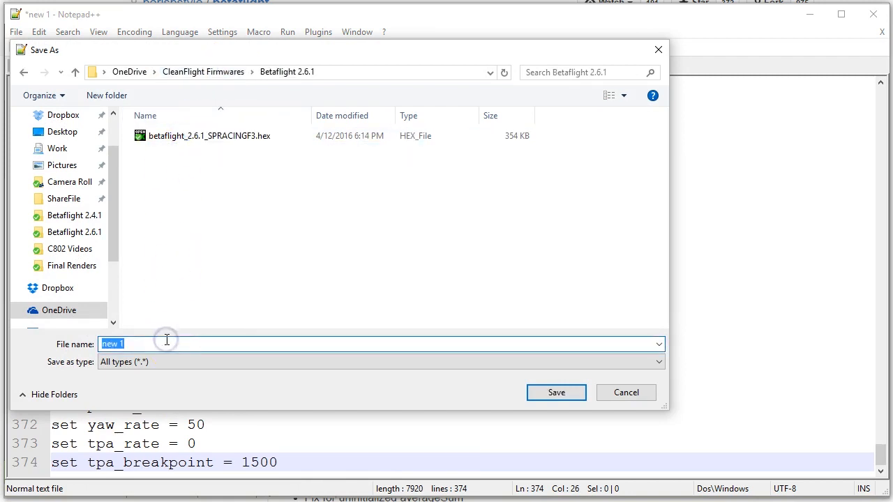
pyautogui.write('CLI Dump')
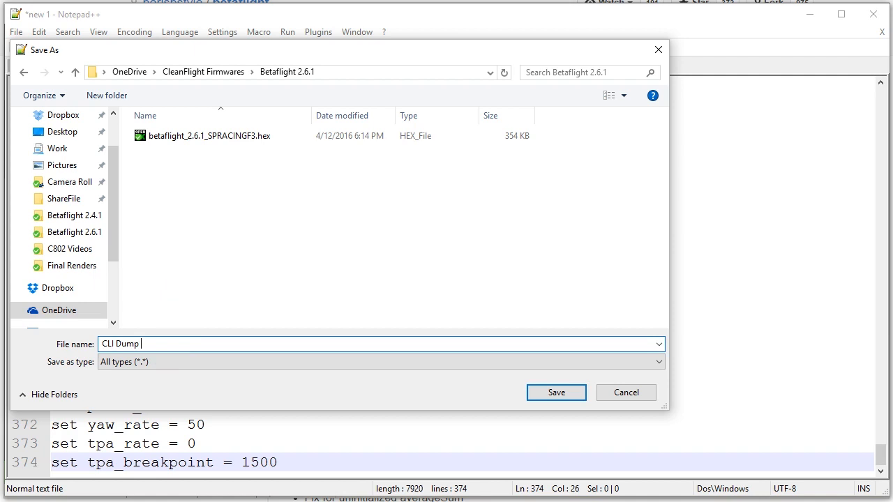
pyautogui.write('Betaflight De')
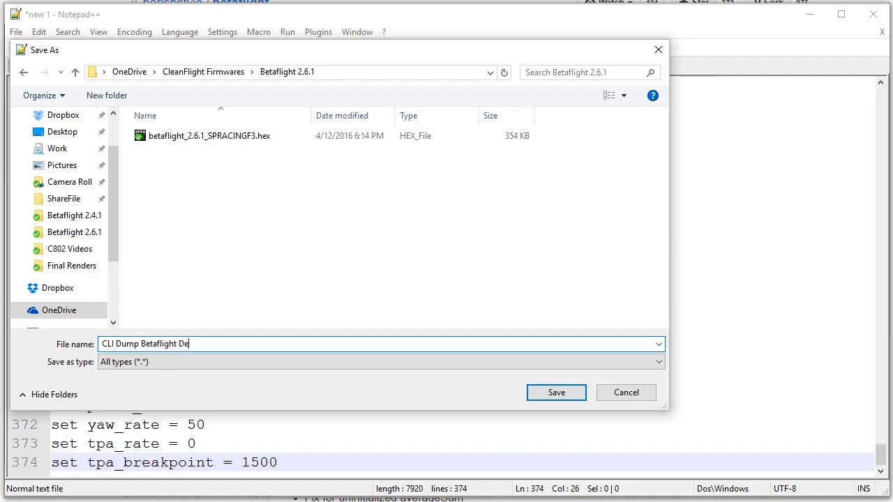
pyautogui.click(556, 392)
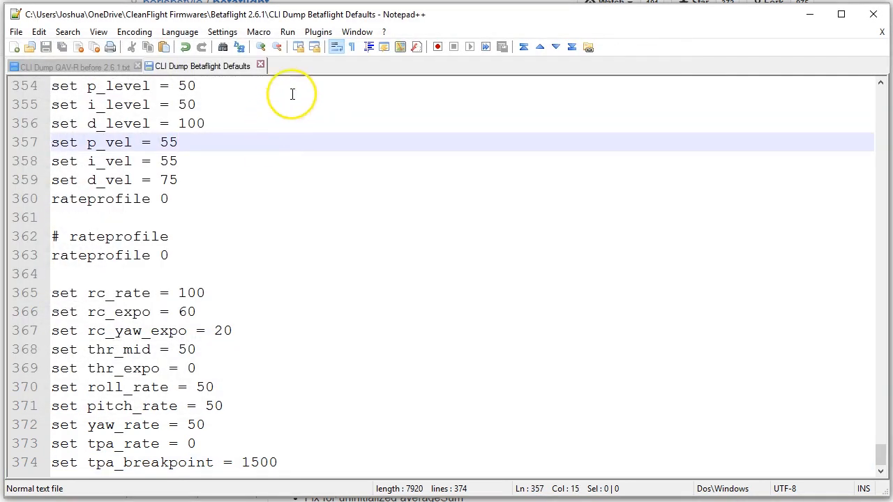
# Compare the new defaults dump against the old dump with the Compare plugin
pyautogui.click(319, 31)
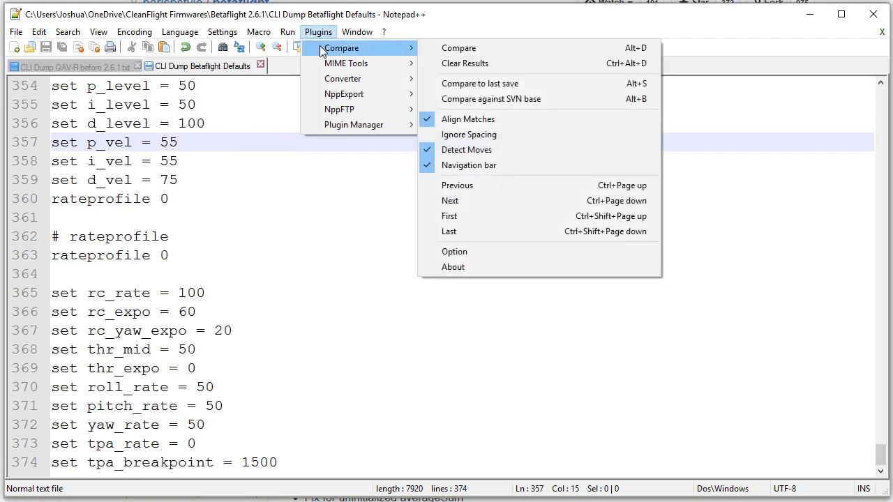
pyautogui.moveTo(459, 47)
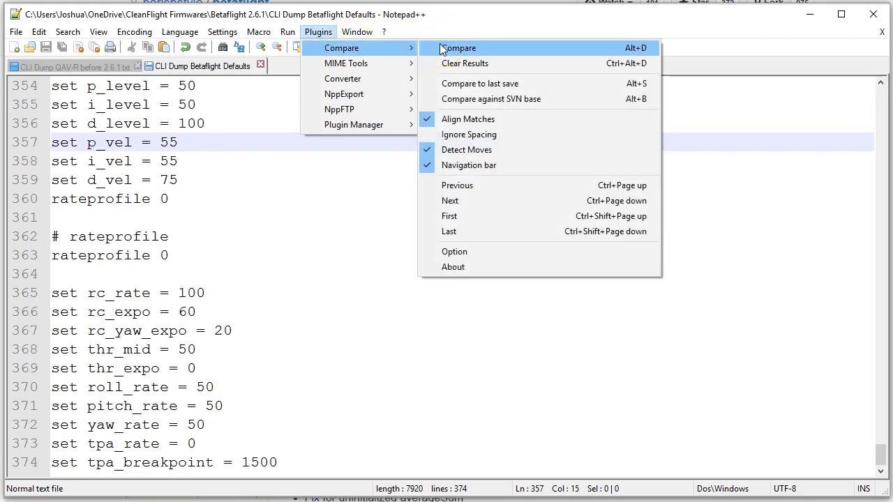
pyautogui.click(460, 48)
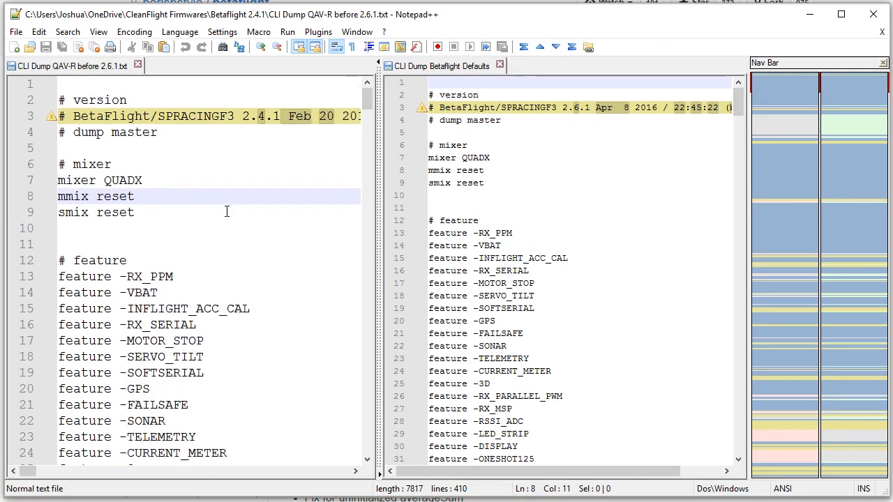
pyautogui.scroll(3)
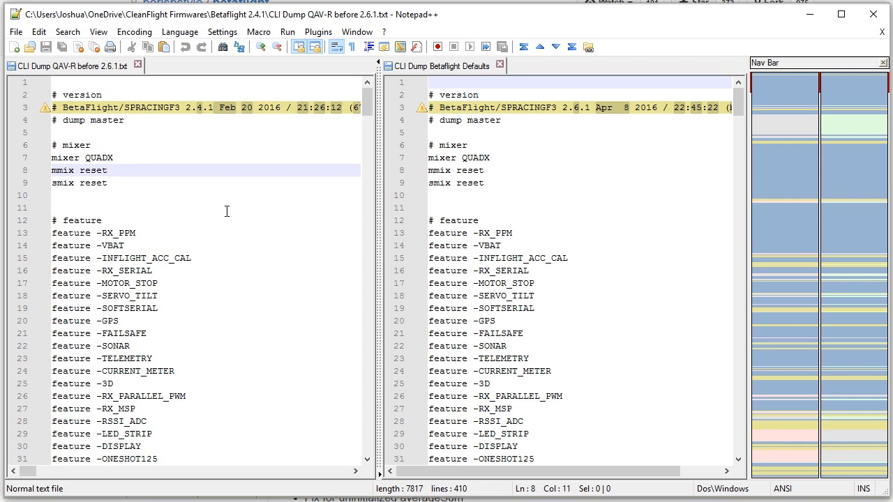
pyautogui.moveTo(199, 216)
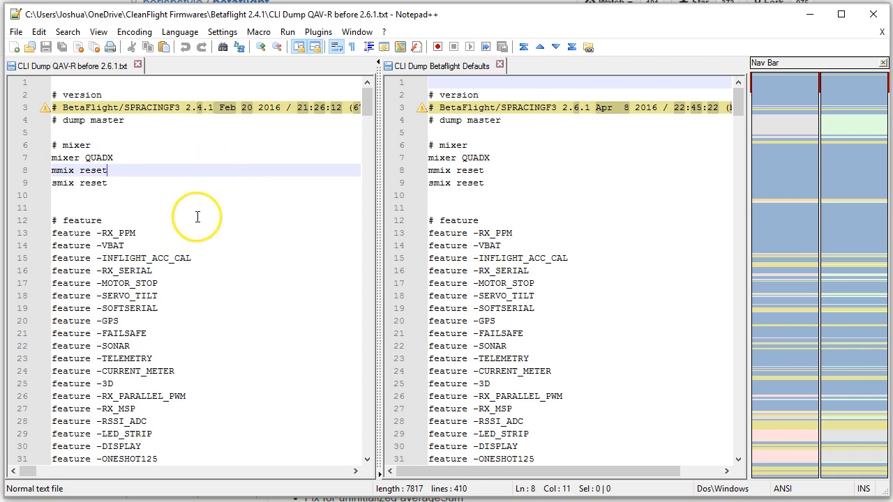
pyautogui.scroll(-3)
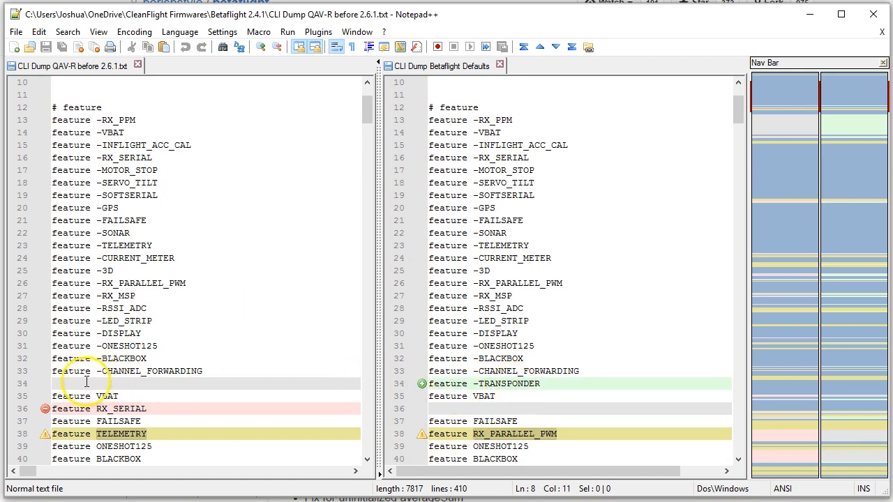
pyautogui.moveTo(143, 382)
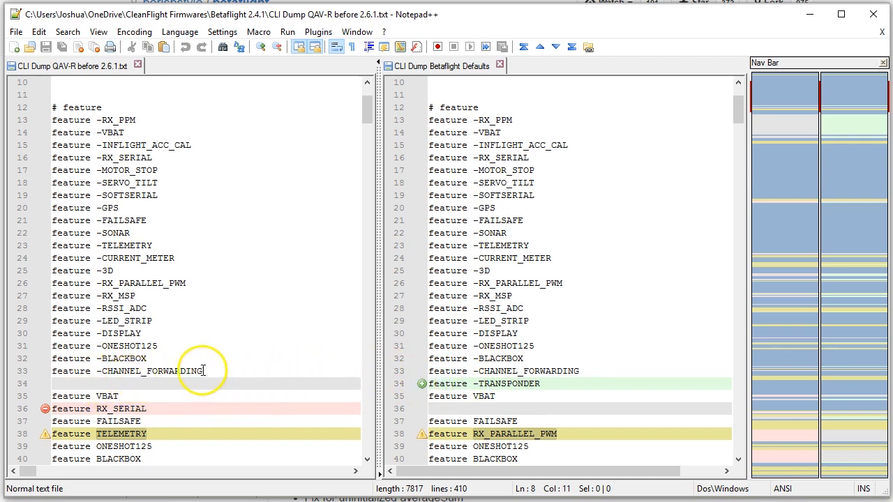
pyautogui.moveTo(290, 383)
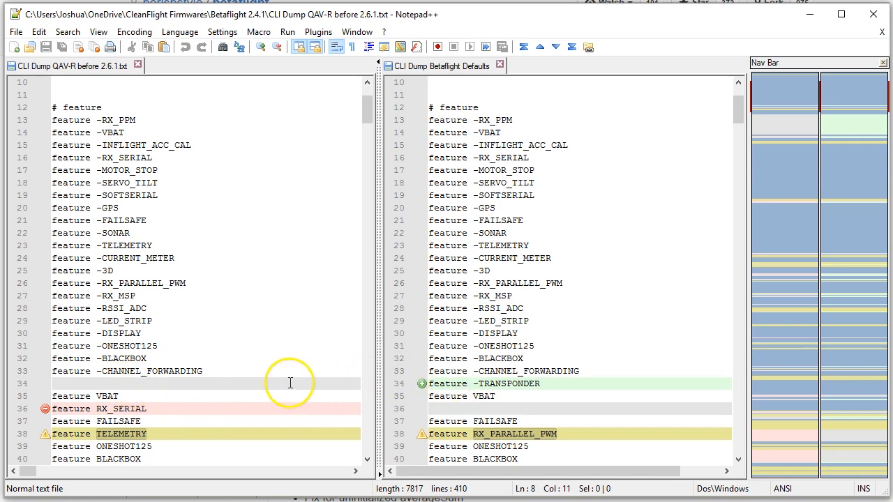
pyautogui.scroll(-3)
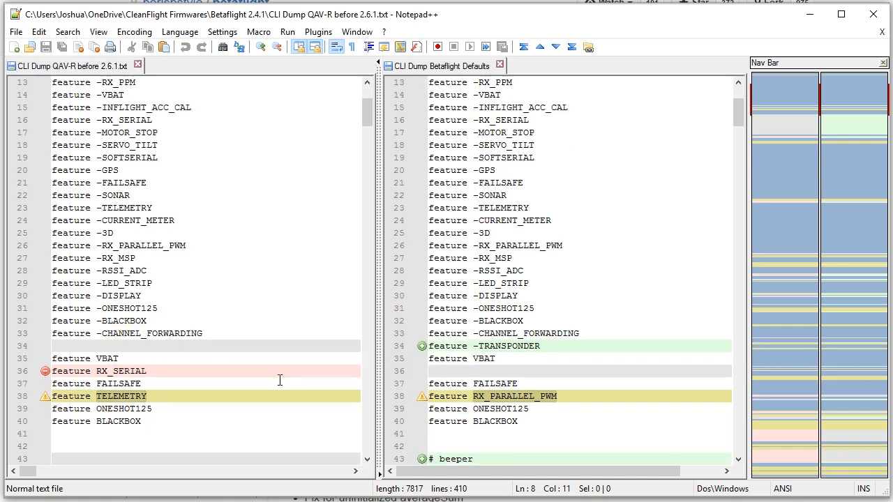
pyautogui.scroll(-3)
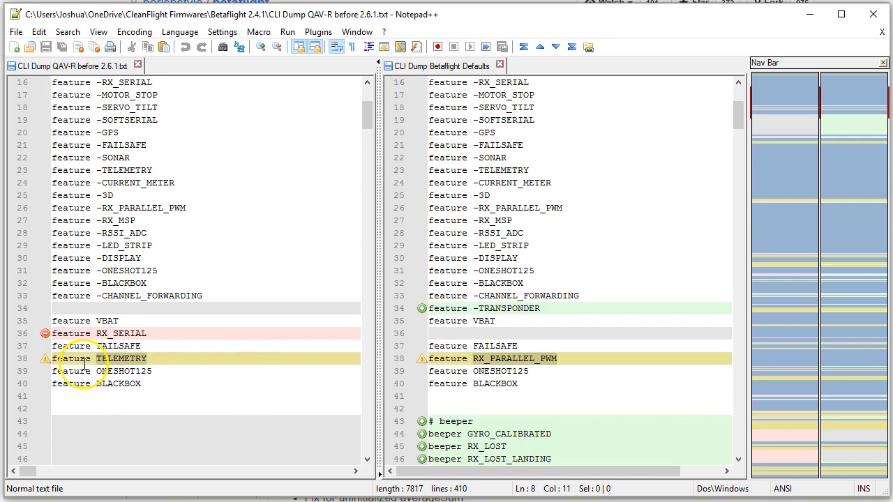
pyautogui.moveTo(453, 365)
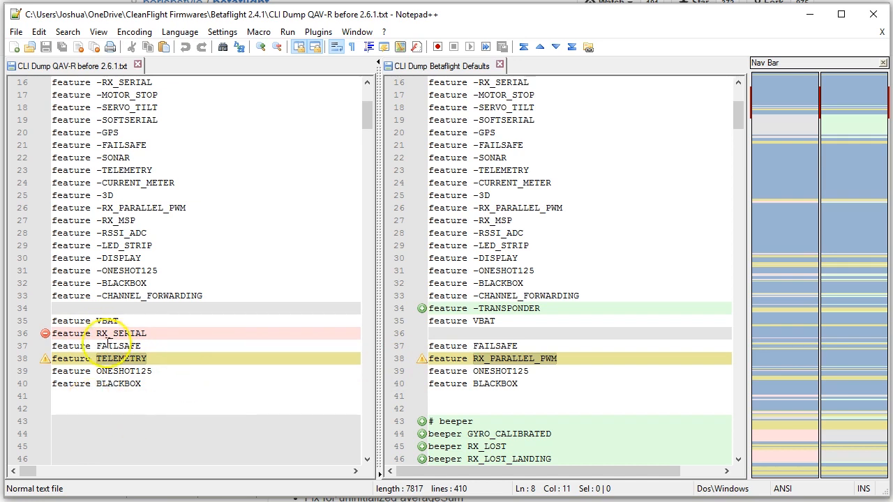
pyautogui.scroll(-3)
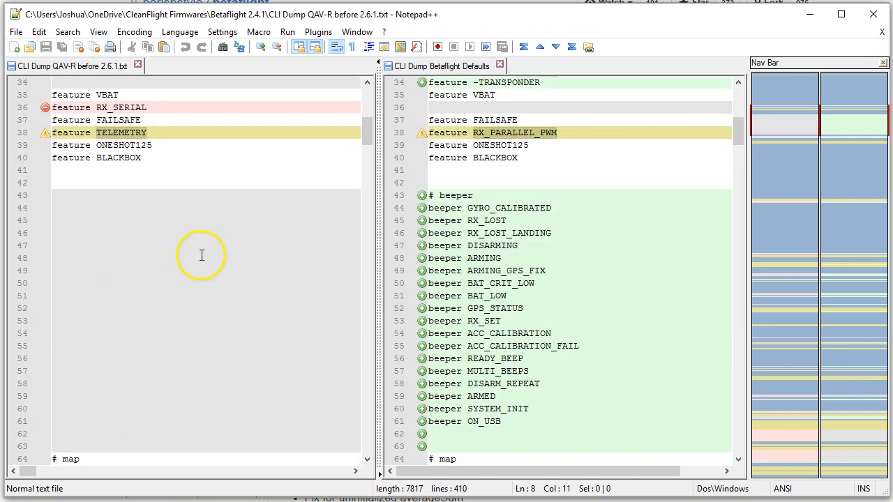
pyautogui.moveTo(449, 192)
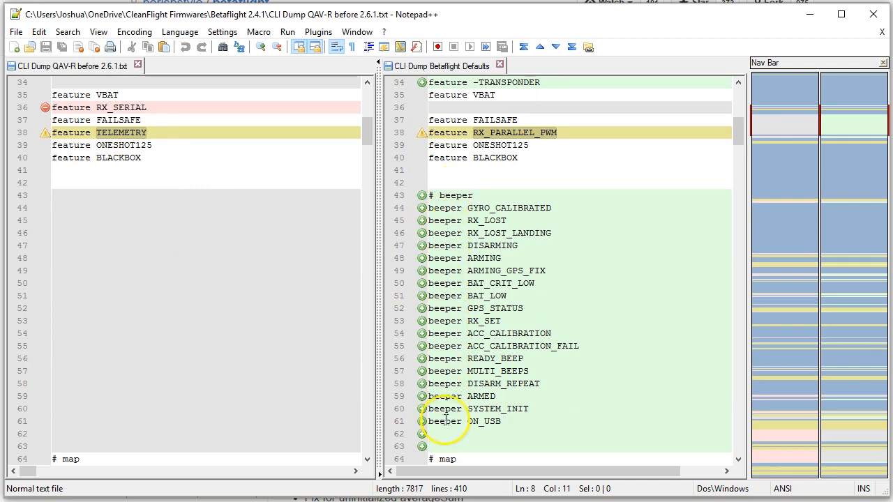
pyautogui.moveTo(453, 243)
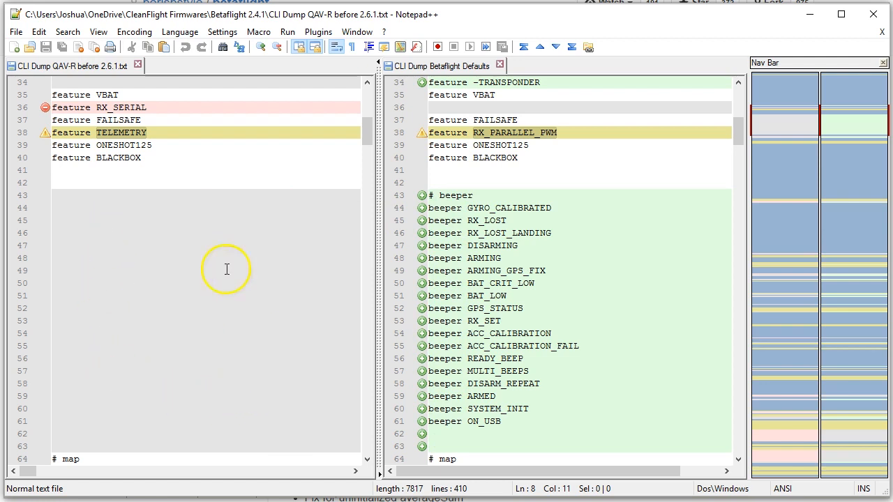
pyautogui.scroll(-3)
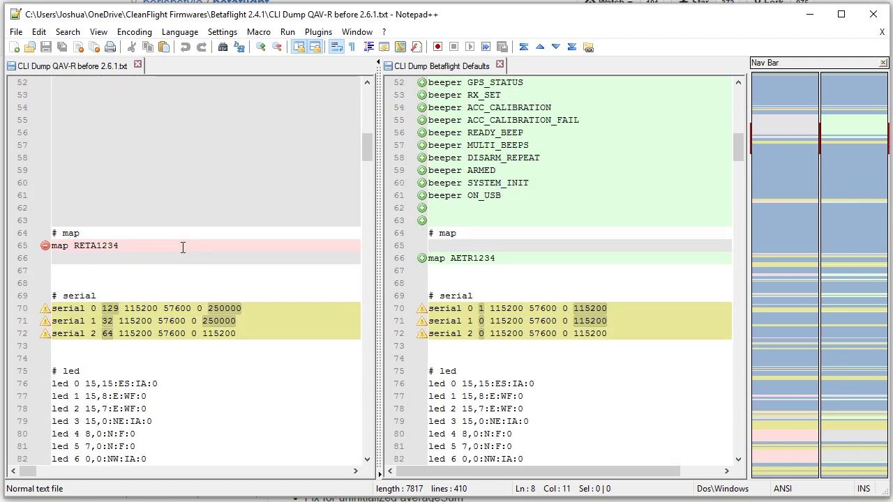
pyautogui.scroll(-3)
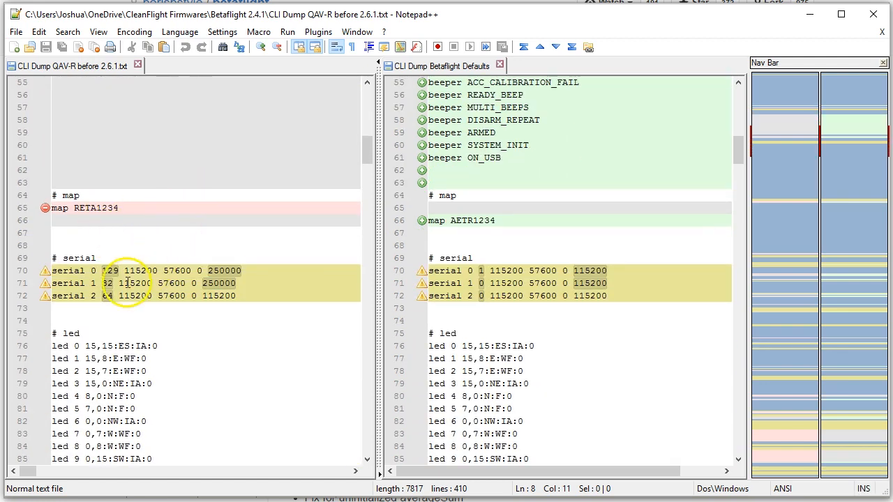
pyautogui.moveTo(204, 281)
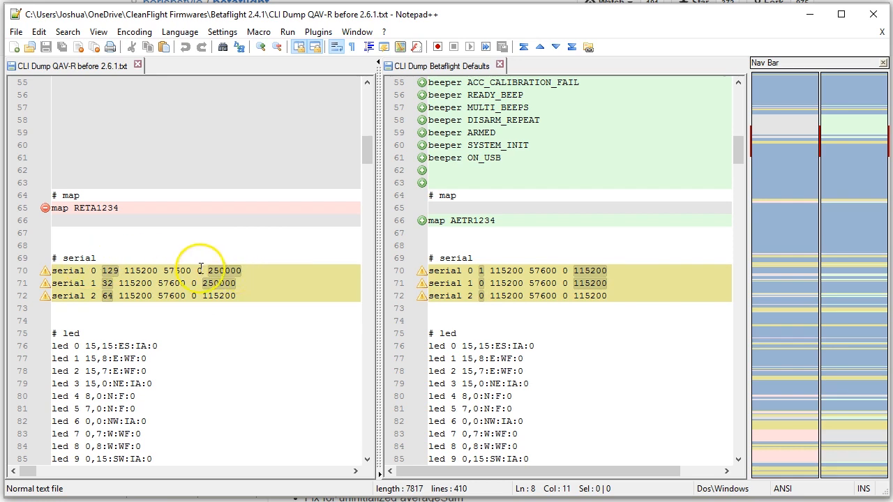
pyautogui.scroll(-3)
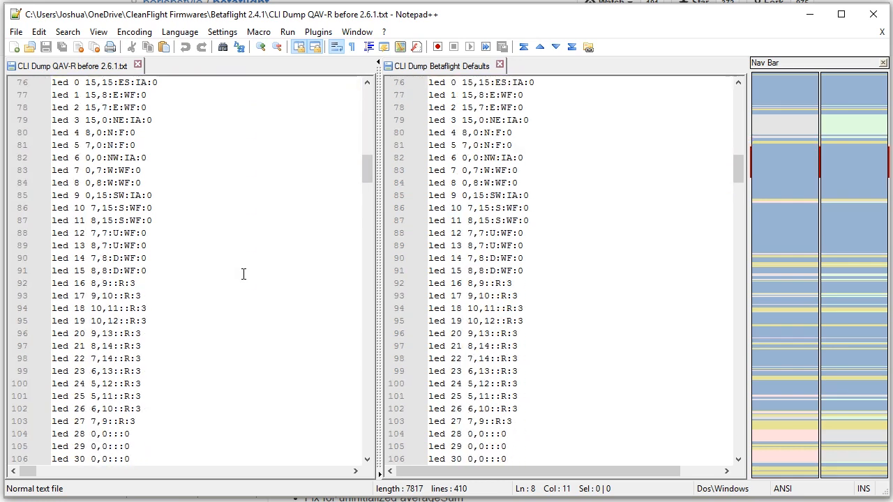
pyautogui.scroll(-3)
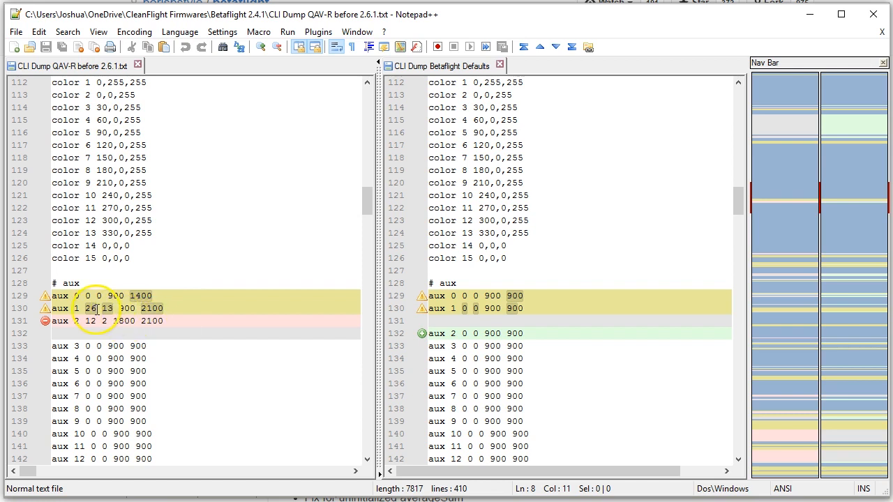
pyautogui.scroll(-3)
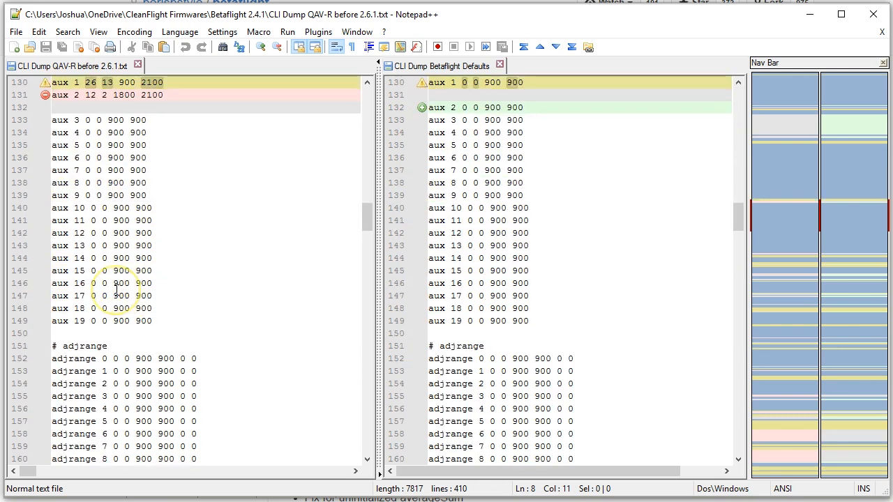
pyautogui.scroll(-3)
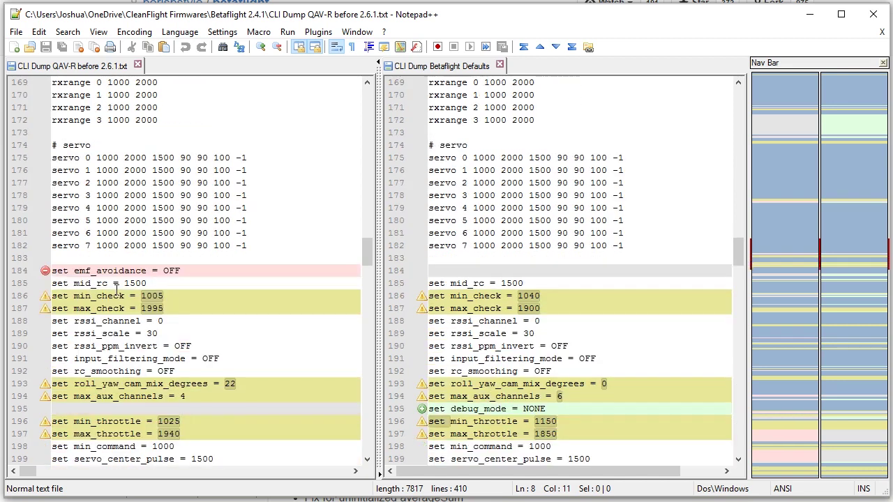
pyautogui.scroll(-3)
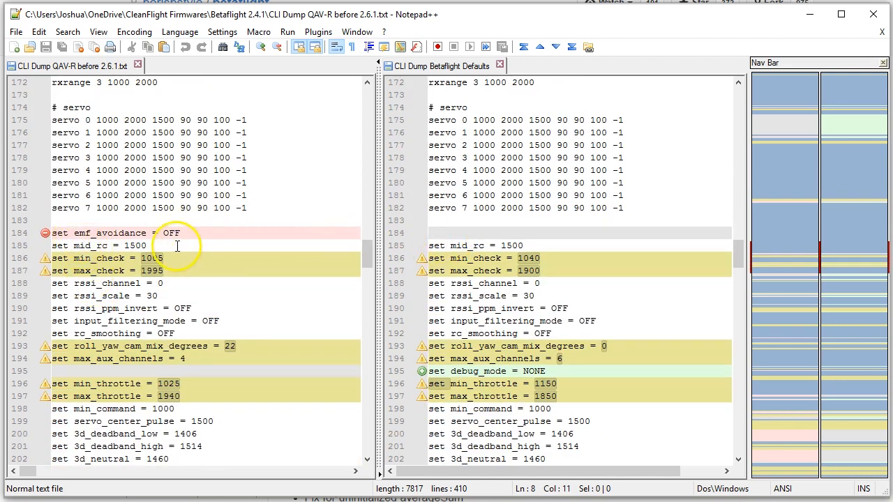
pyautogui.scroll(-3)
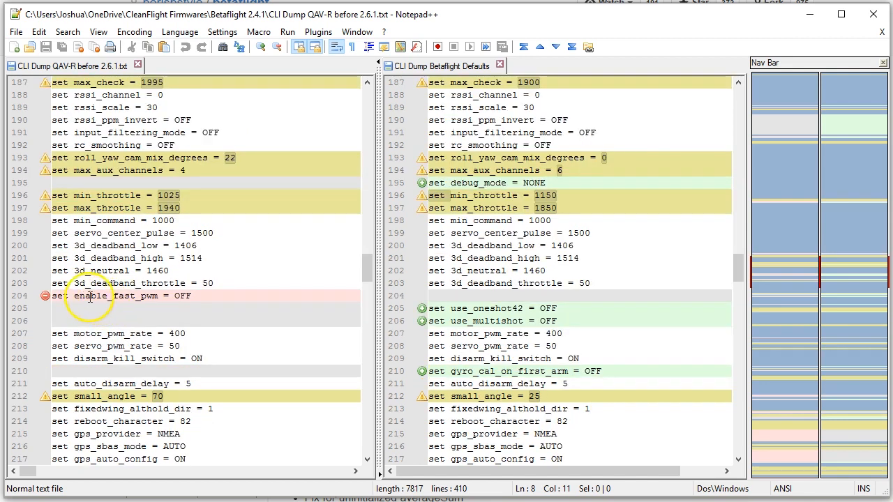
pyautogui.moveTo(509, 292)
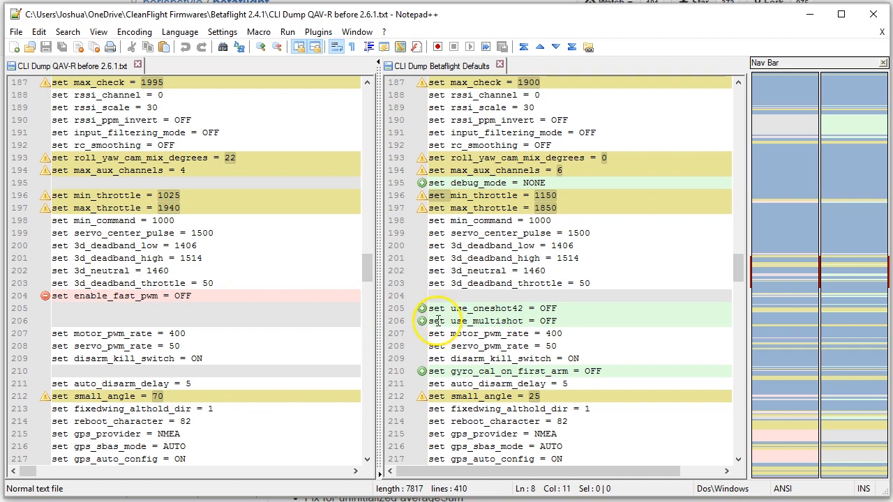
pyautogui.scroll(-3)
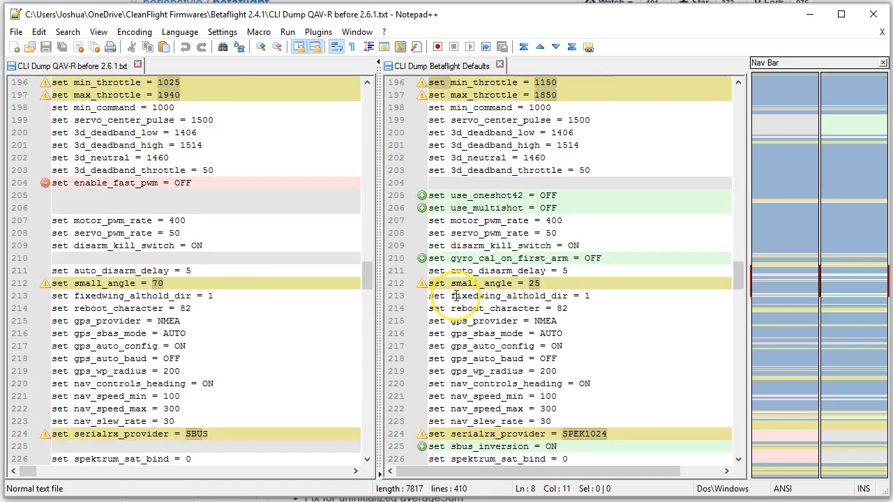
pyautogui.scroll(-3)
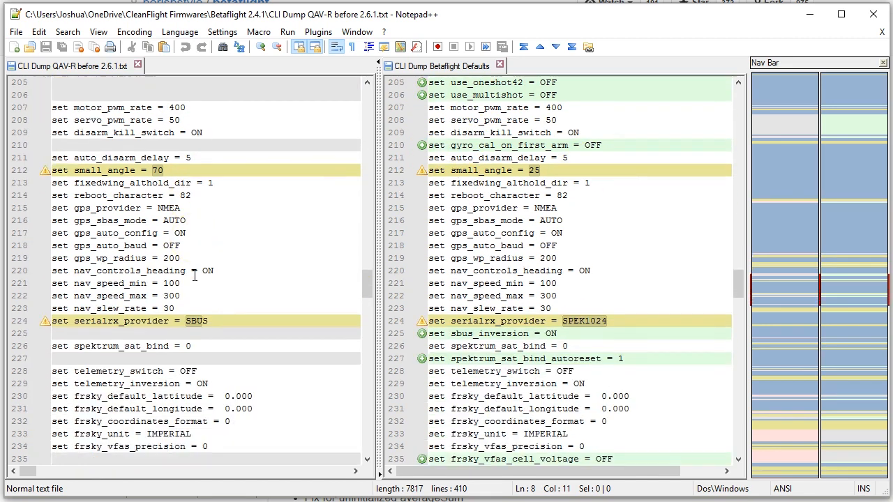
pyautogui.scroll(-3)
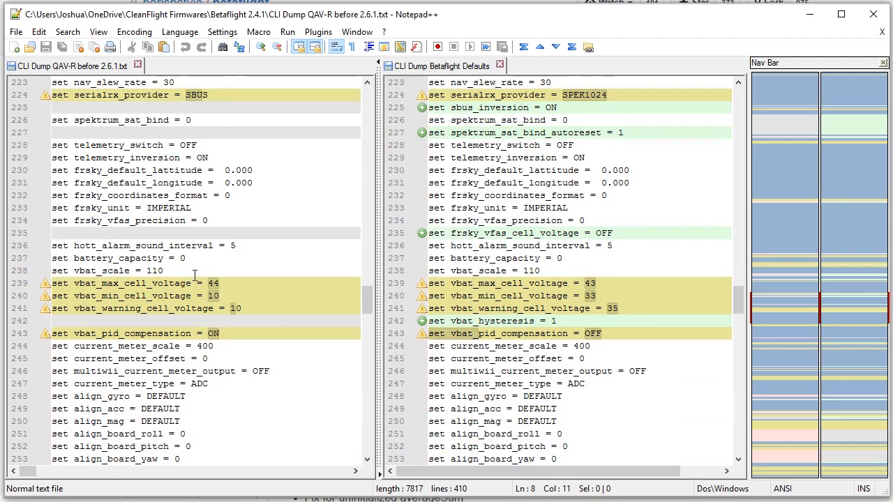
pyautogui.scroll(-3)
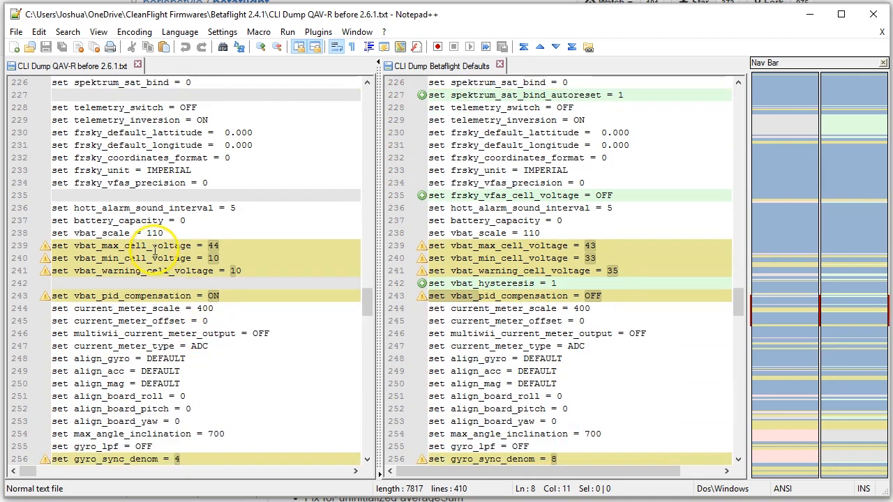
pyautogui.scroll(-3)
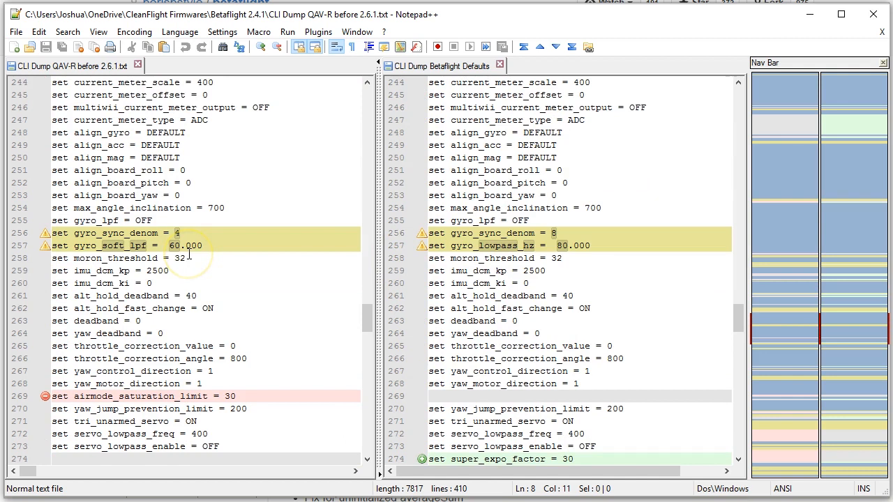
pyautogui.scroll(-3)
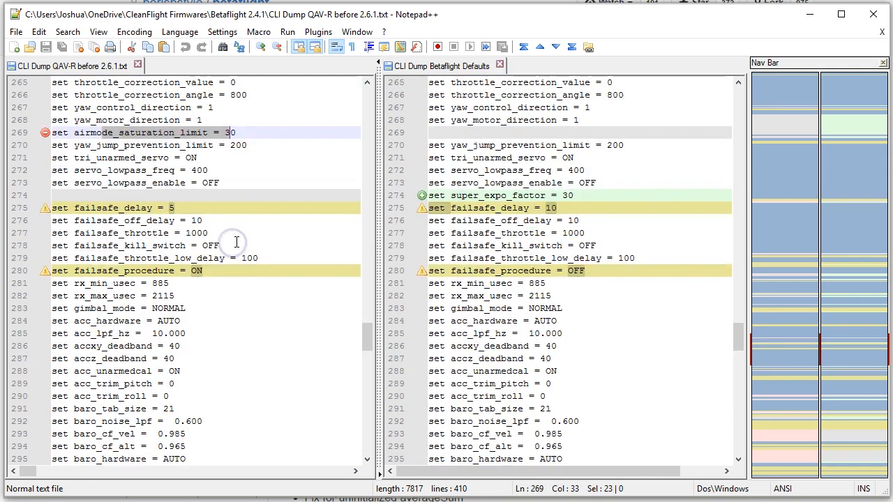
pyautogui.scroll(-3)
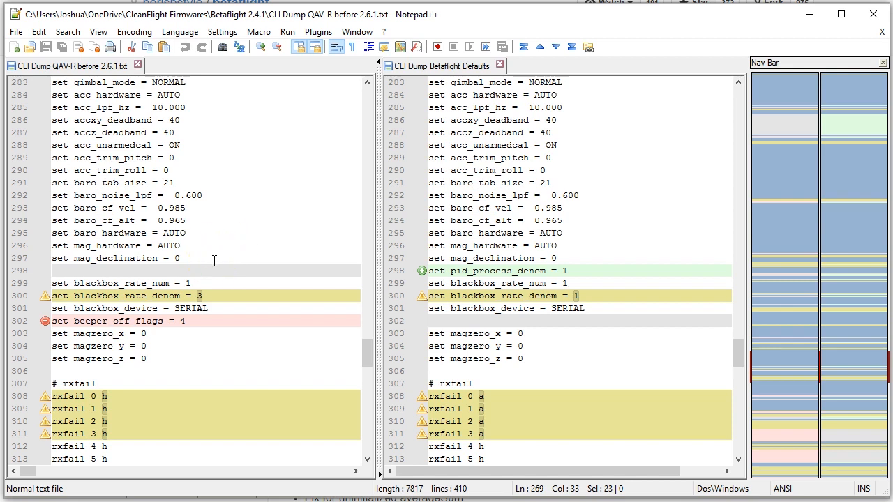
pyautogui.scroll(-3)
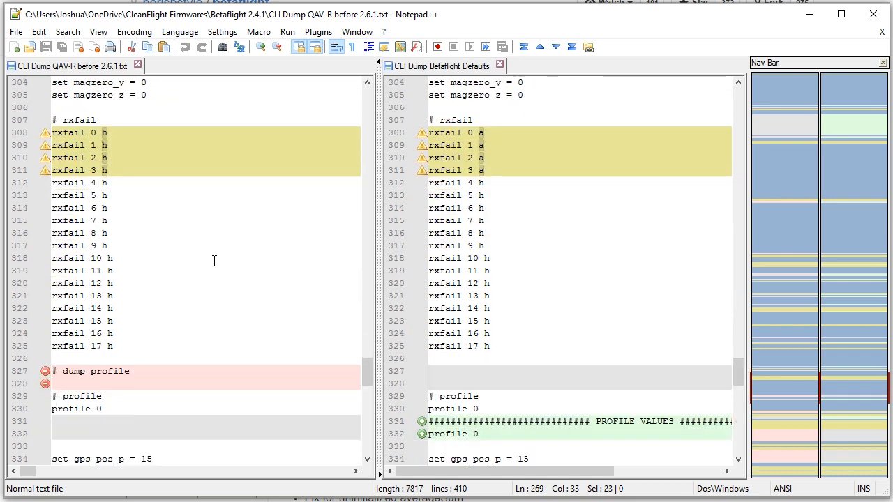
pyautogui.scroll(-3)
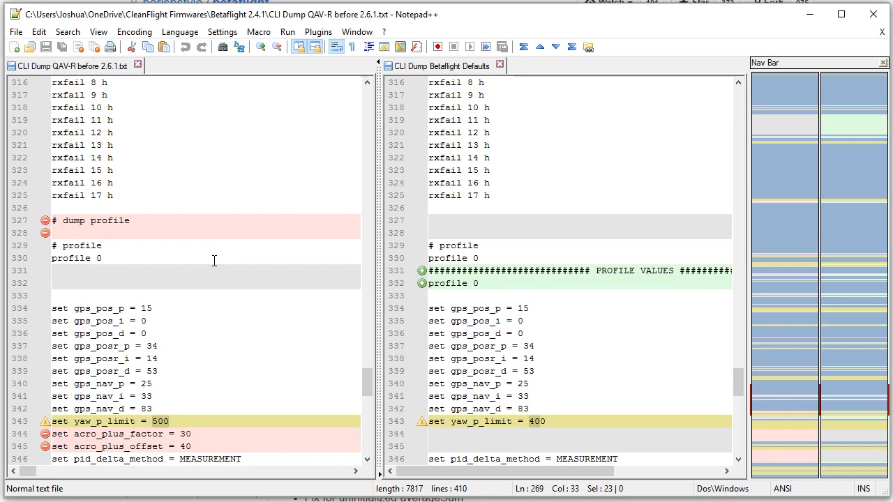
pyautogui.scroll(-3)
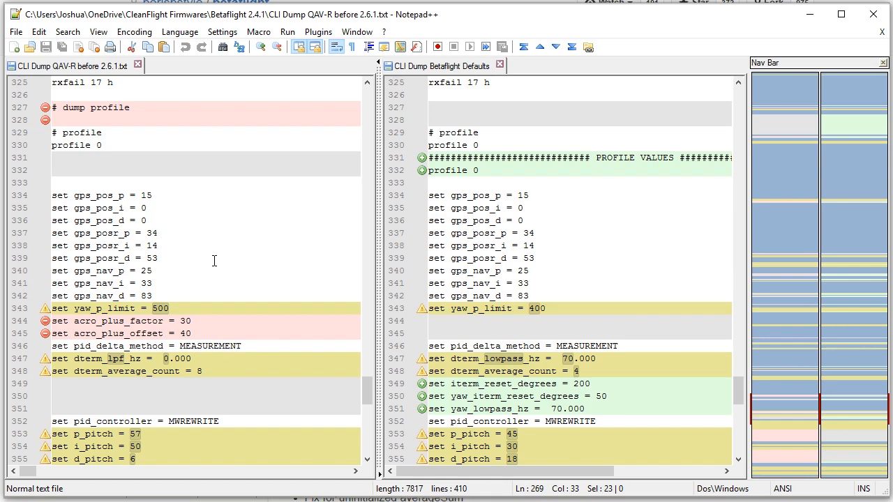
pyautogui.scroll(-3)
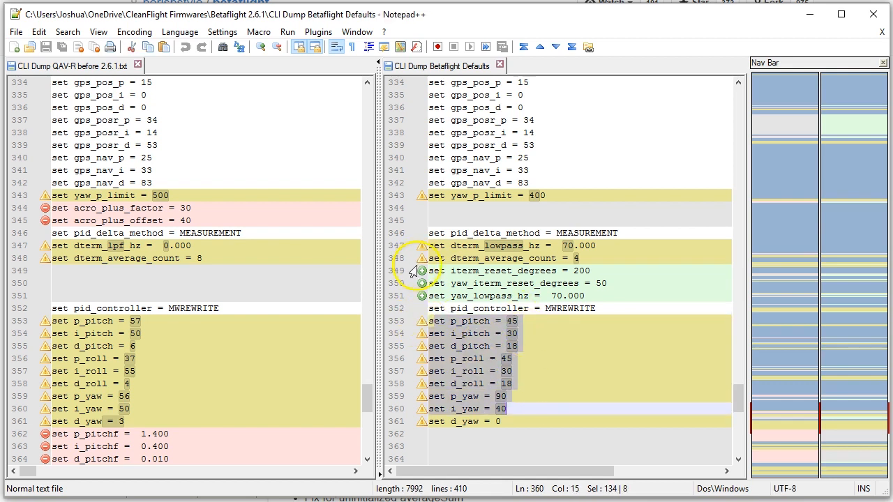
pyautogui.click(592, 296)
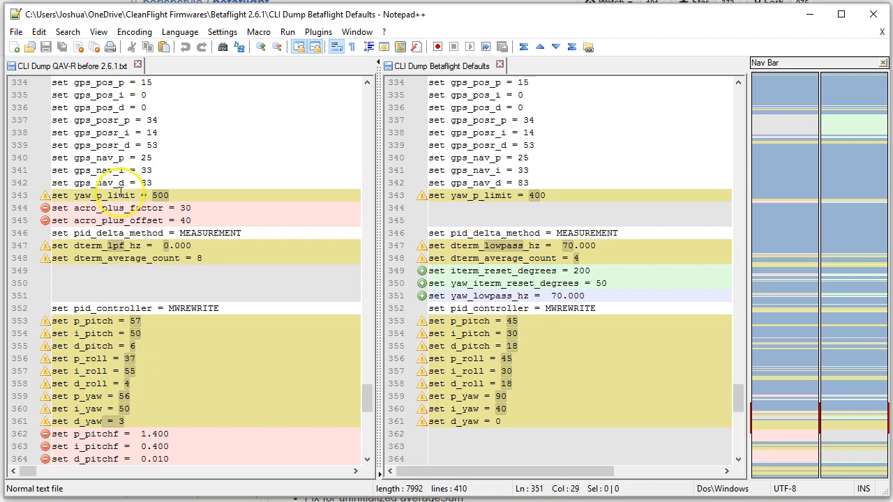
pyautogui.moveTo(216, 351)
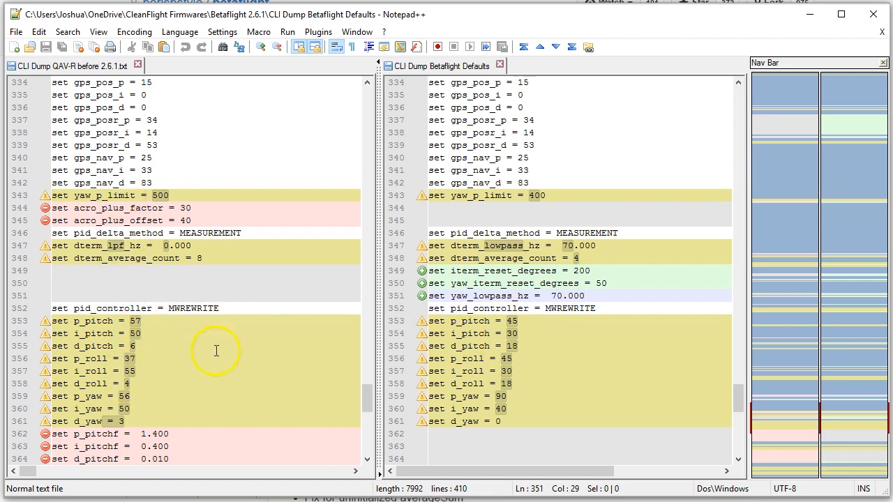
pyautogui.scroll(3)
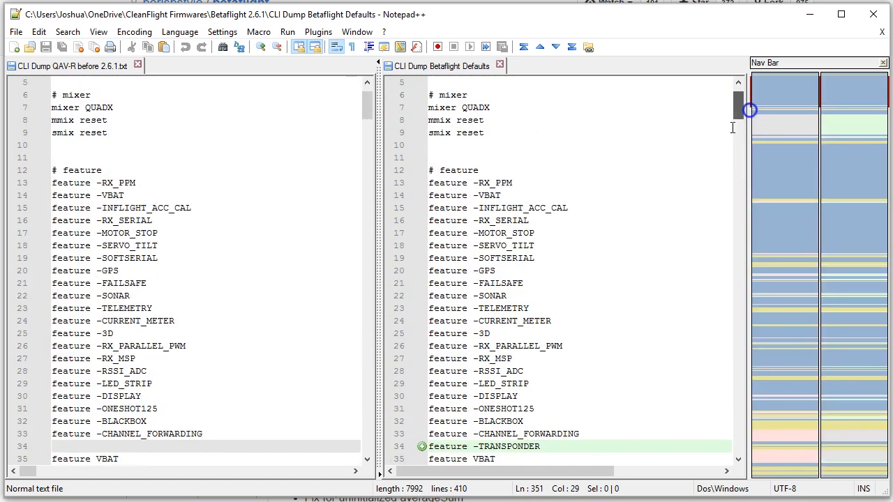
pyautogui.scroll(-3)
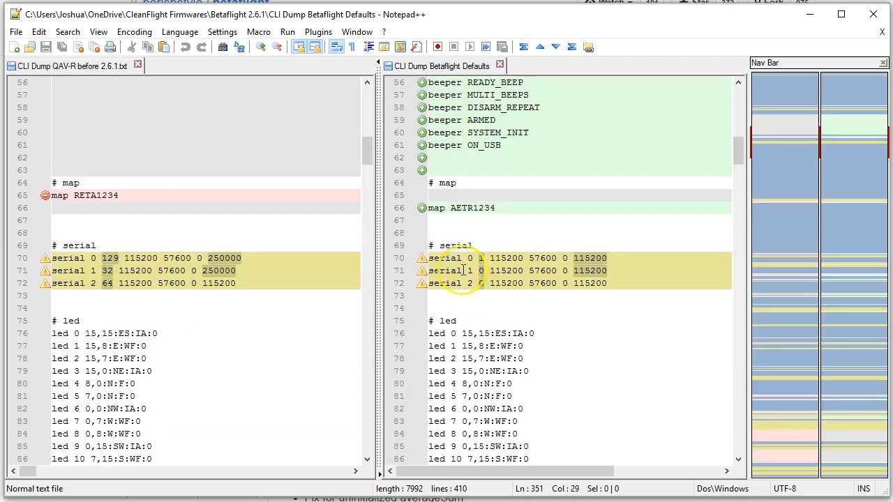
pyautogui.scroll(-3)
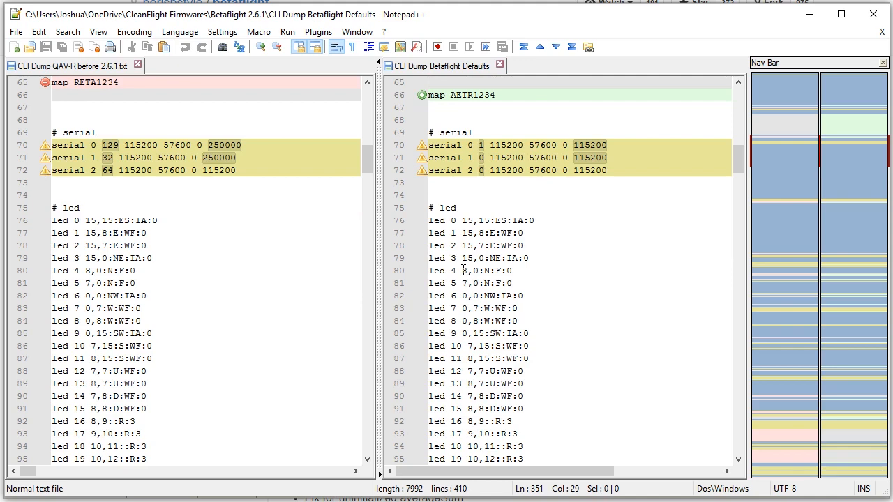
pyautogui.scroll(-3)
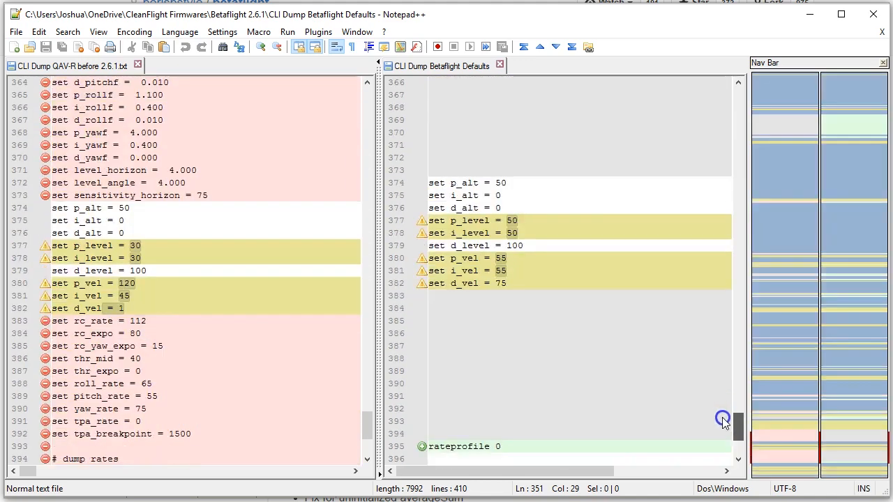
pyautogui.scroll(-3)
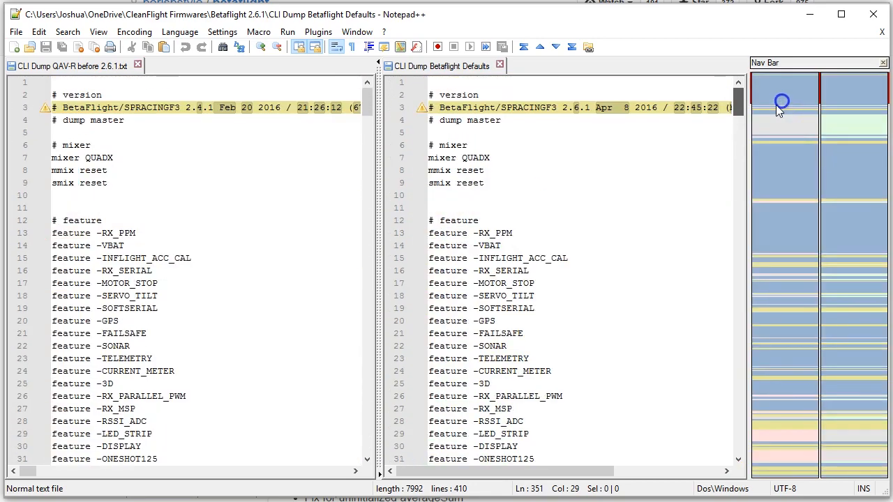
pyautogui.scroll(-3)
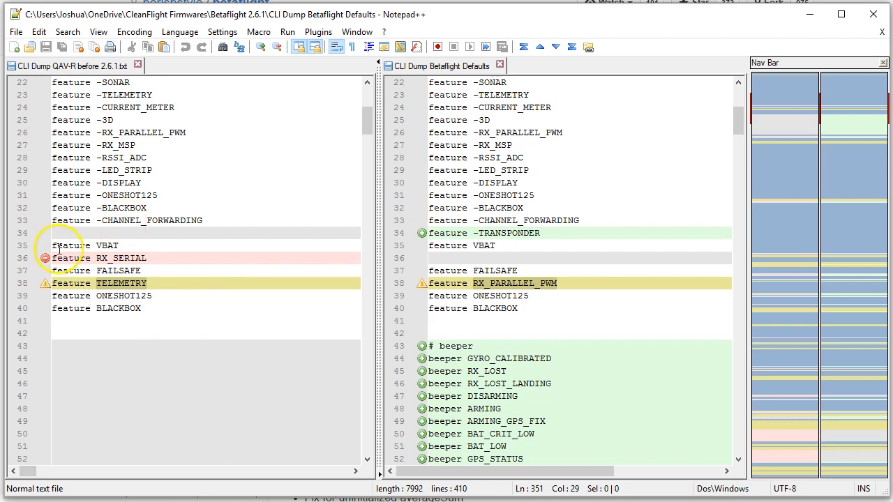
pyautogui.moveTo(70, 271)
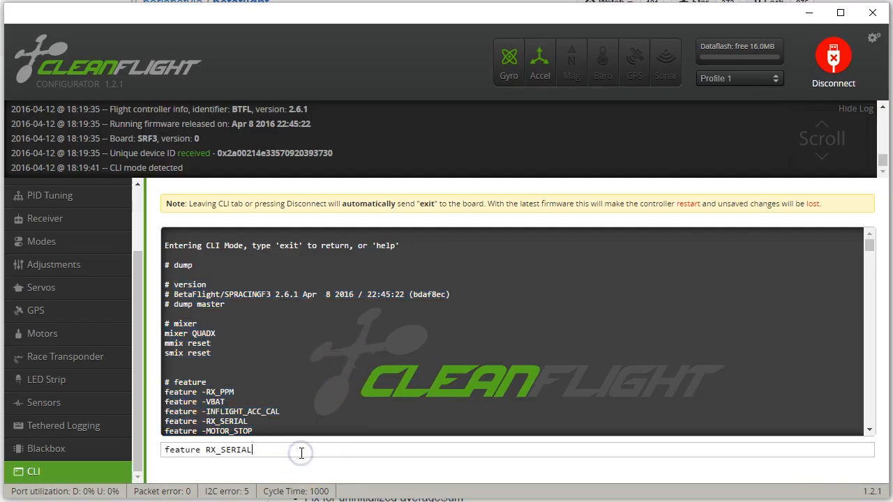
pyautogui.press('Return')
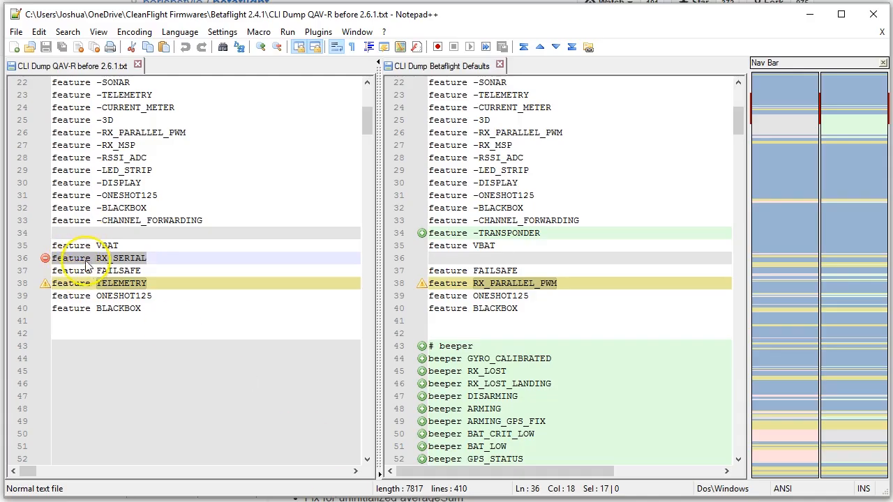
pyautogui.click(139, 282)
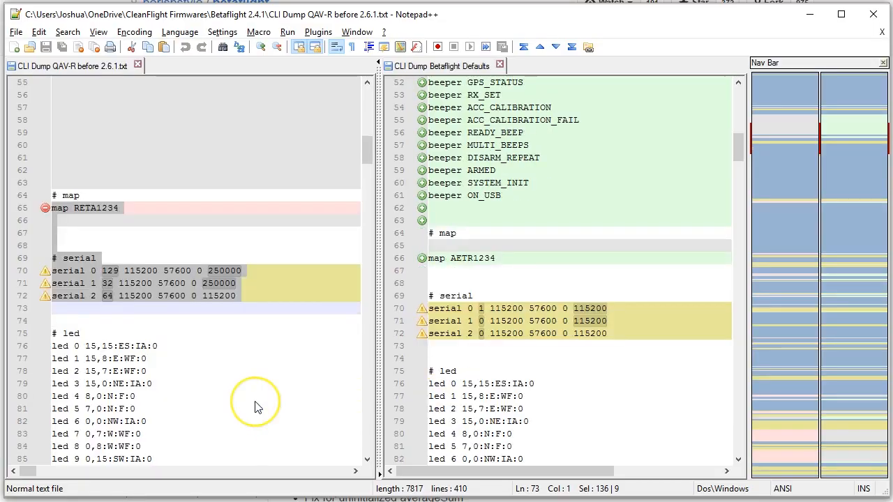
# Review the old aux mode ranges and copy the old min_check and max_check lines
pyautogui.scroll(-3)
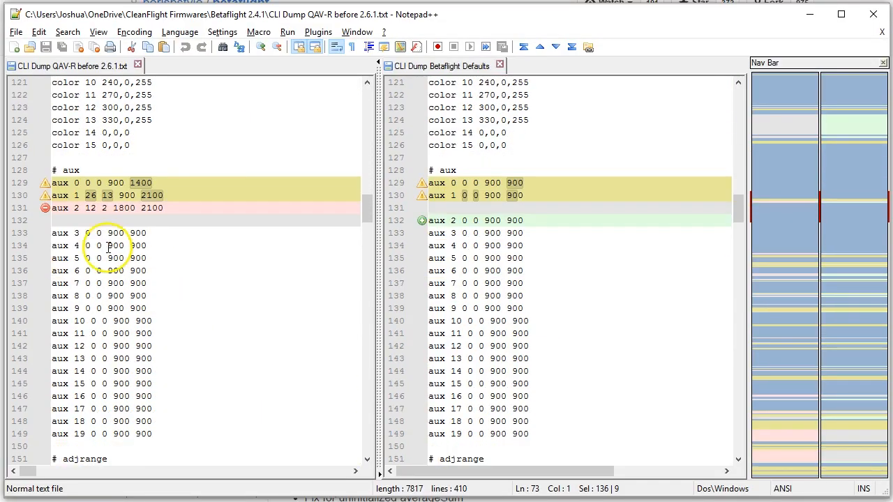
pyautogui.click(173, 208)
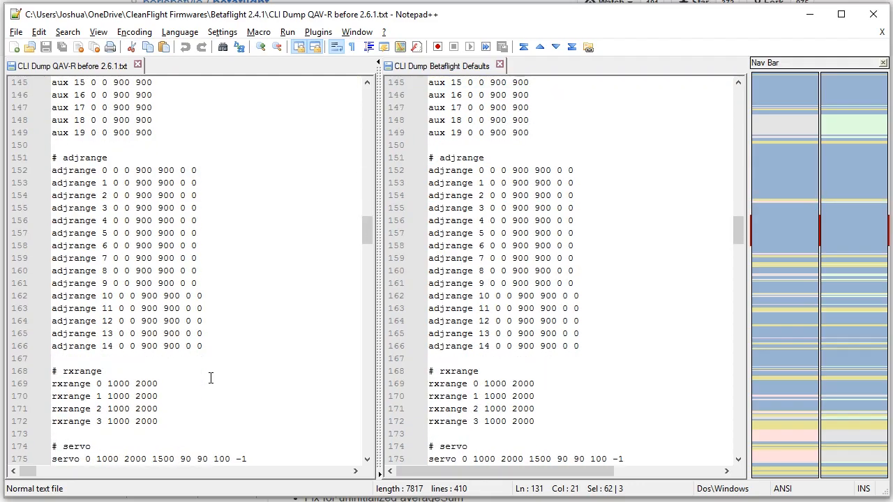
pyautogui.scroll(-3)
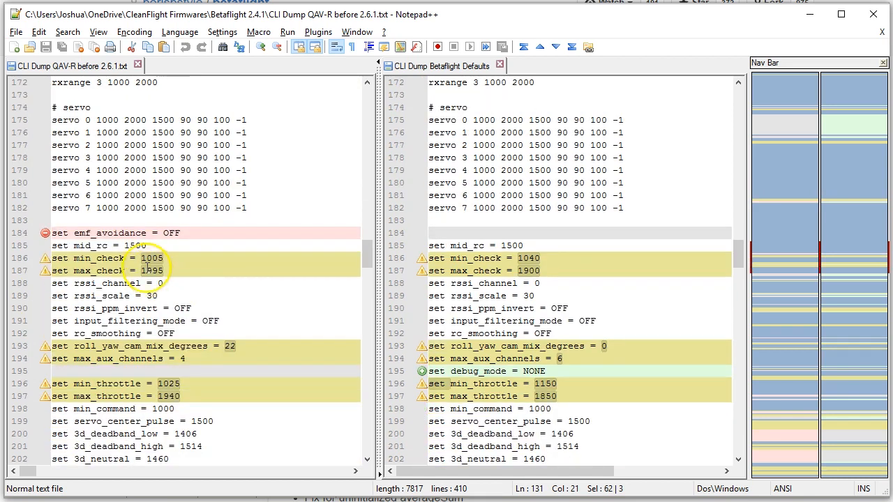
pyautogui.click(184, 271)
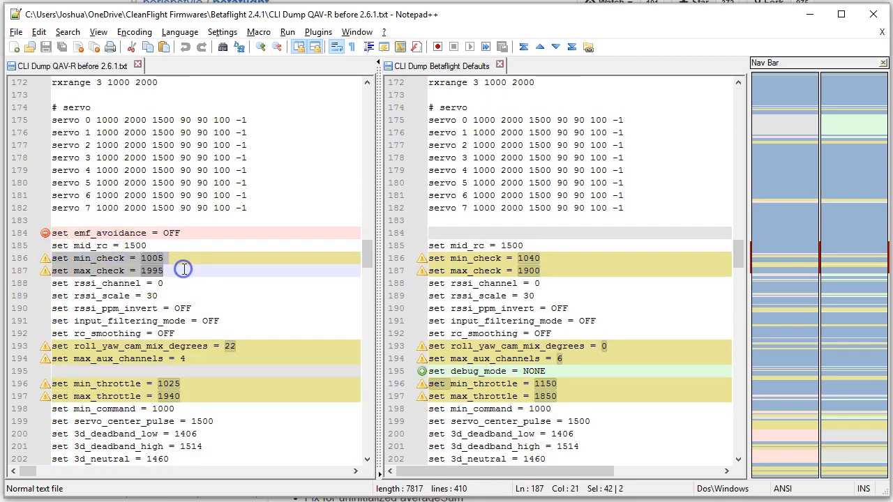
pyautogui.press('alt+tab')
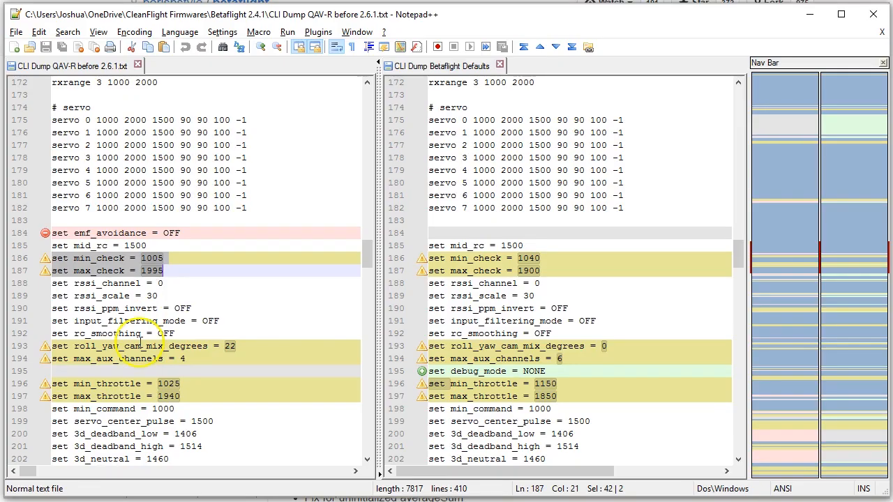
# Check the old max_aux_channels and roll_yaw_cam_mix_degrees values against the defaults
pyautogui.click(231, 346)
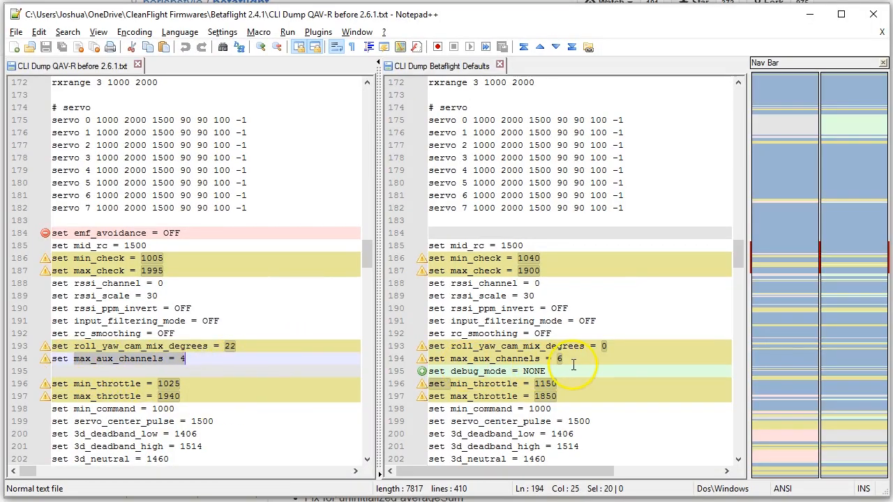
pyautogui.click(558, 357)
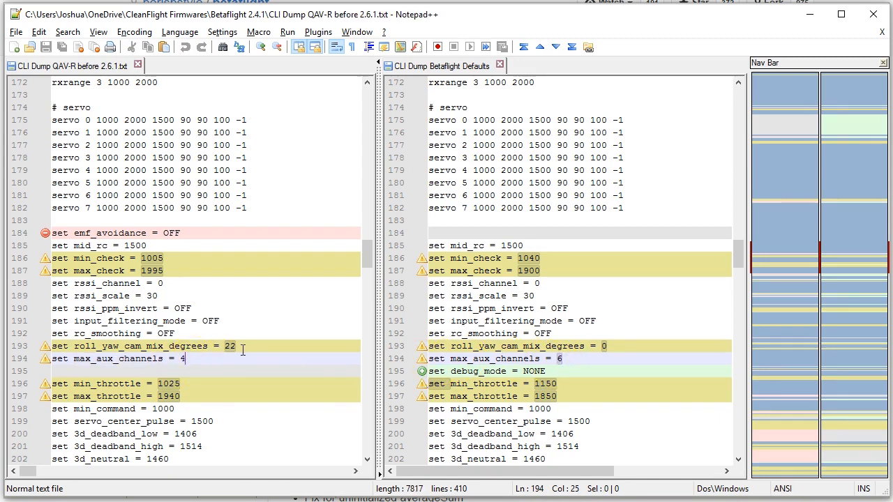
pyautogui.click(55, 382)
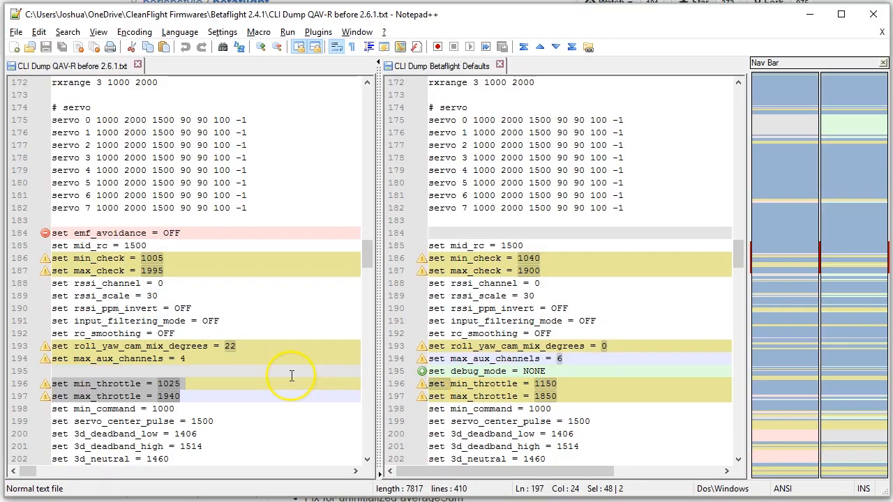
# Inspect the default-only use_oneshot42 and use_multishot motor settings
pyautogui.scroll(-3)
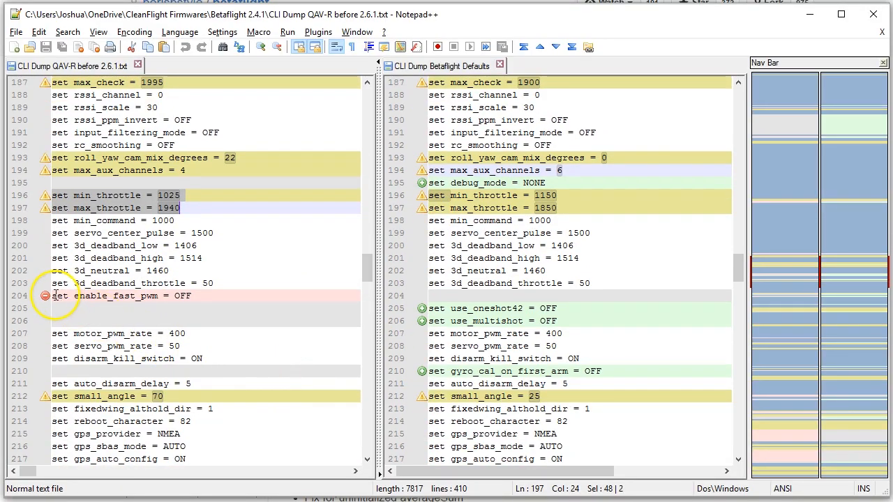
pyautogui.moveTo(438, 310)
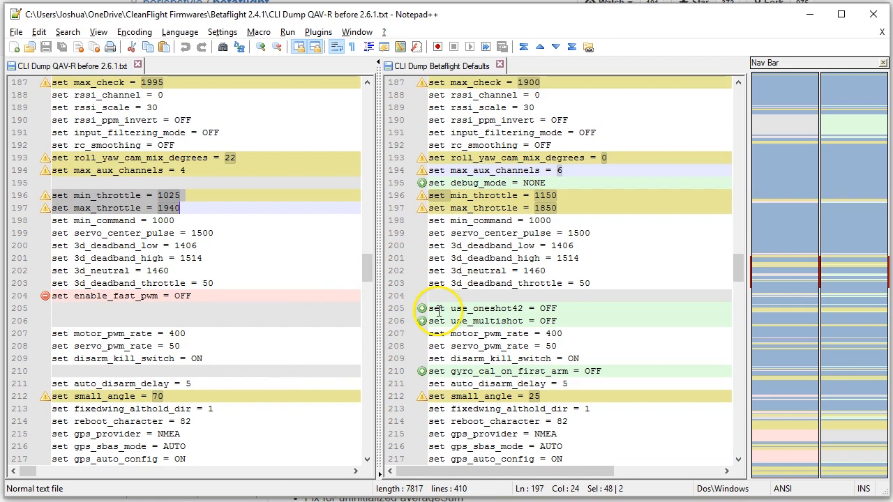
pyautogui.click(452, 320)
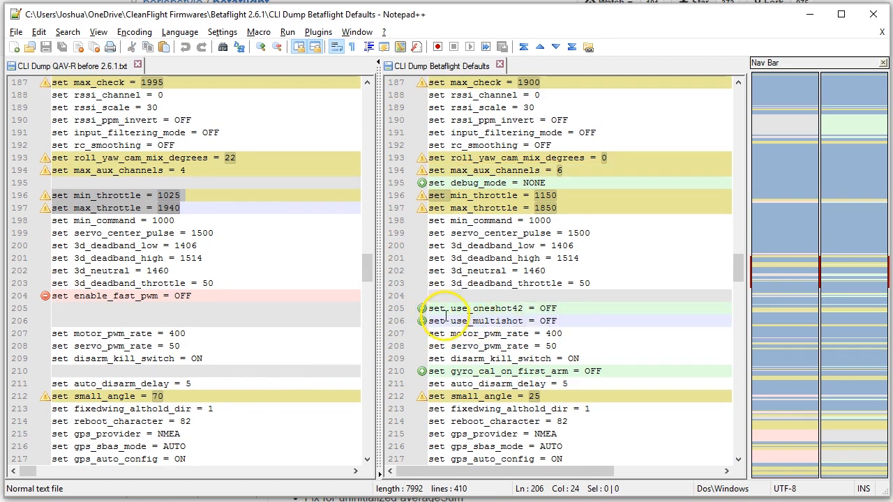
pyautogui.click(435, 371)
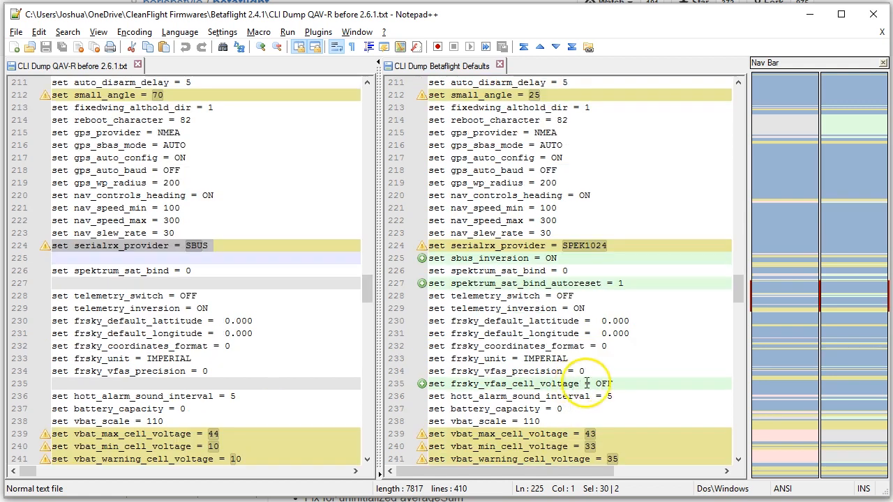
# Select the old vbat cell voltage settings and compare gyro_soft_lpf, gyro_lowpass_hz and gyro_sync_denom values
pyautogui.scroll(-3)
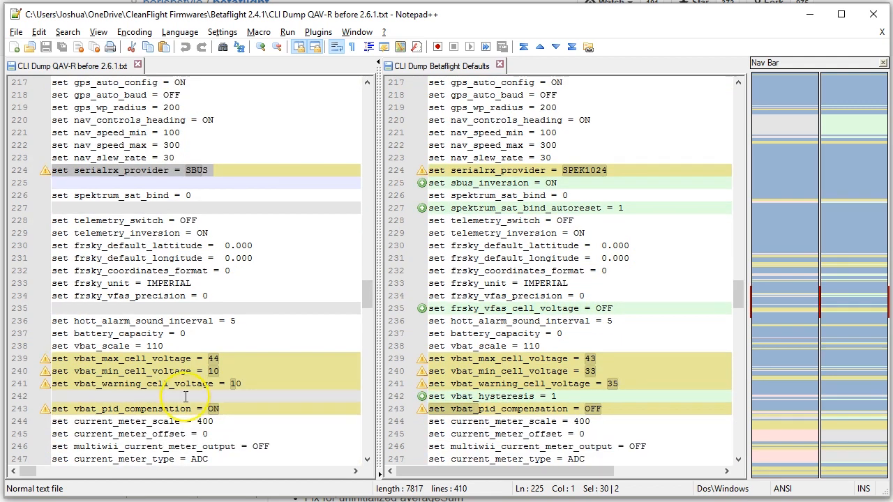
pyautogui.click(76, 357)
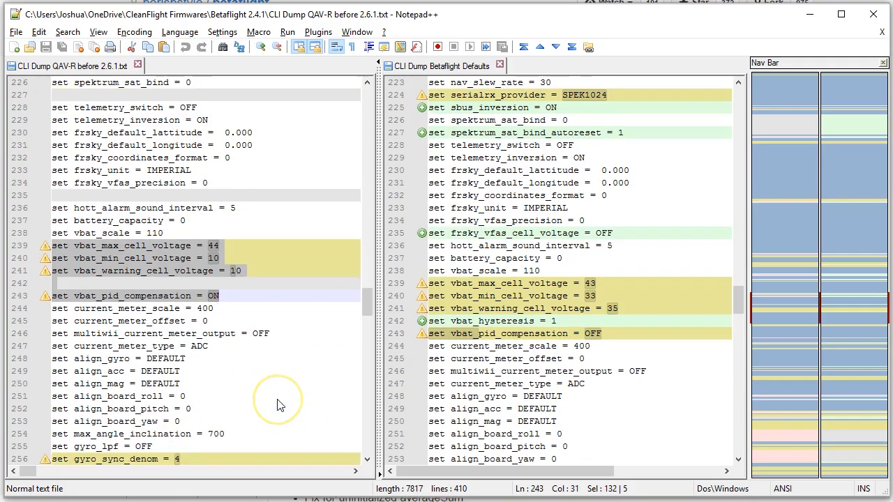
pyautogui.scroll(-3)
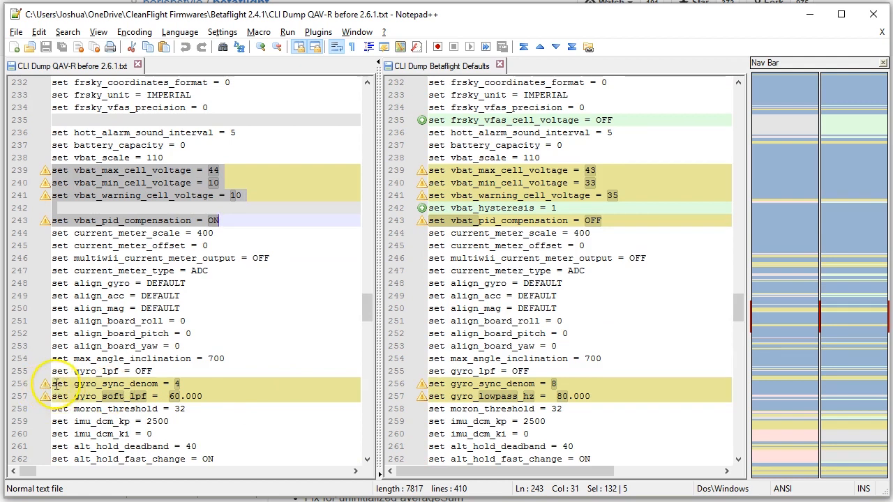
pyautogui.moveTo(253, 398)
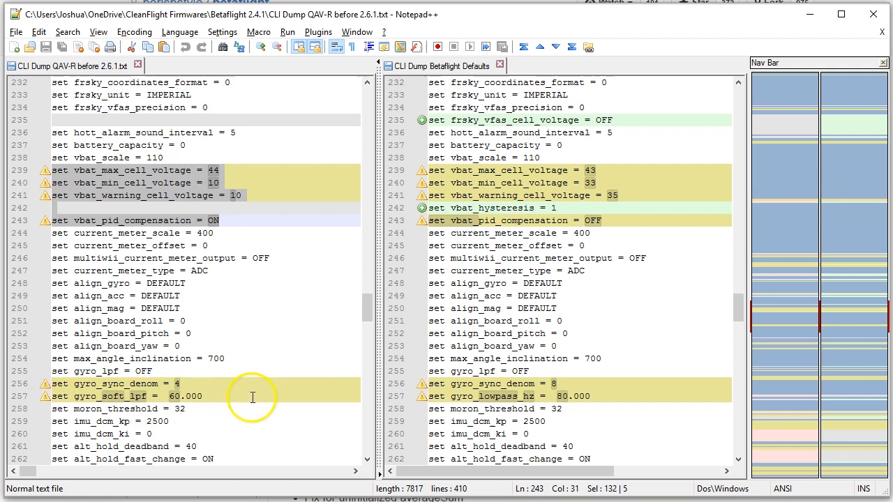
pyautogui.click(607, 397)
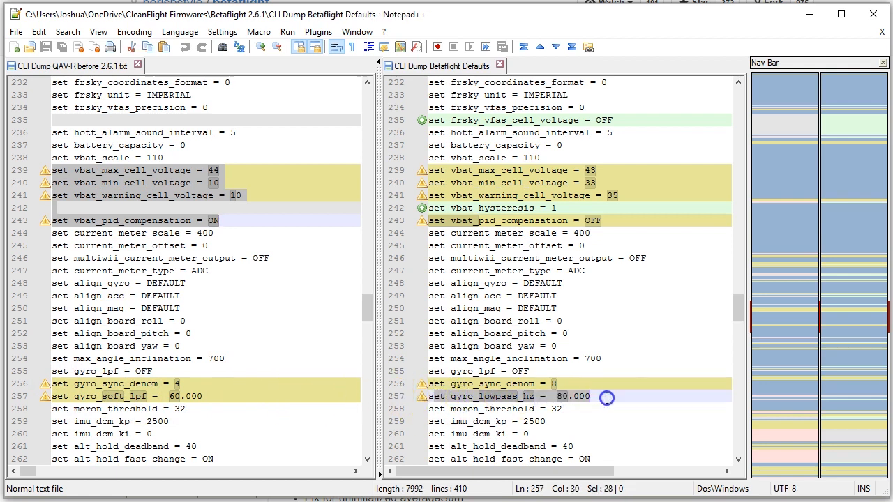
pyautogui.click(591, 396)
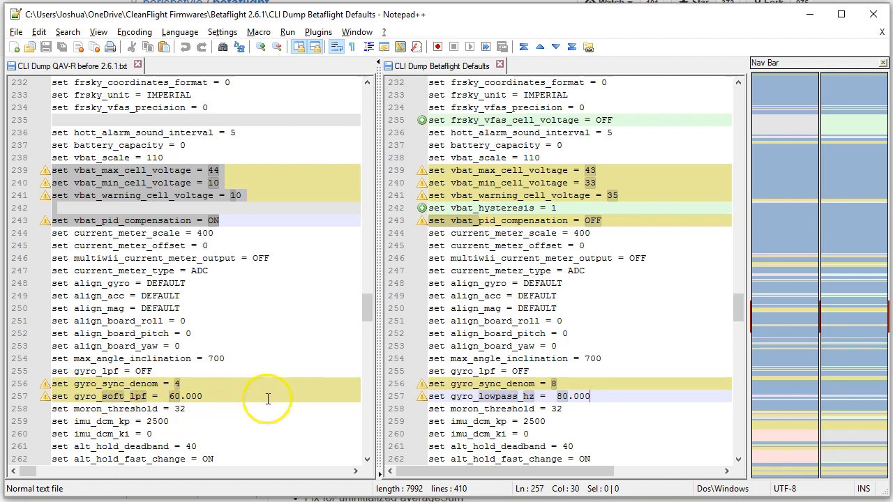
pyautogui.click(579, 382)
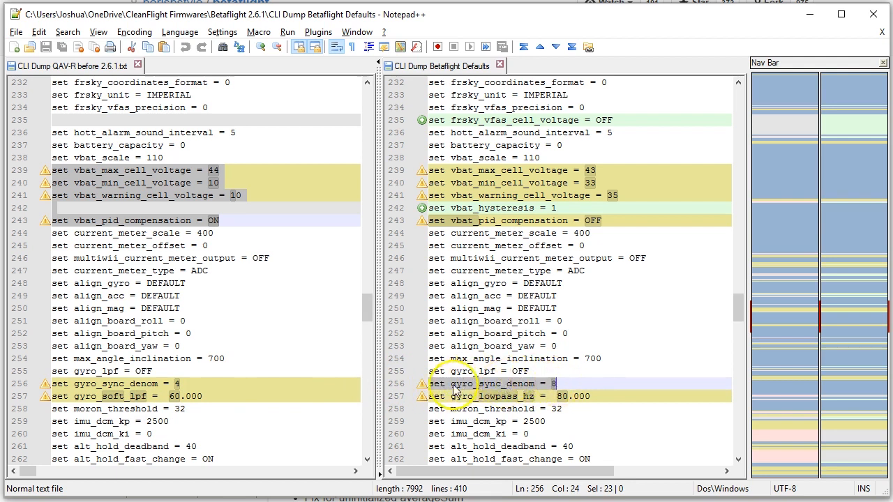
# Check the new super_expo_factor setting and select the old blackbox rate settings for reuse
pyautogui.scroll(-3)
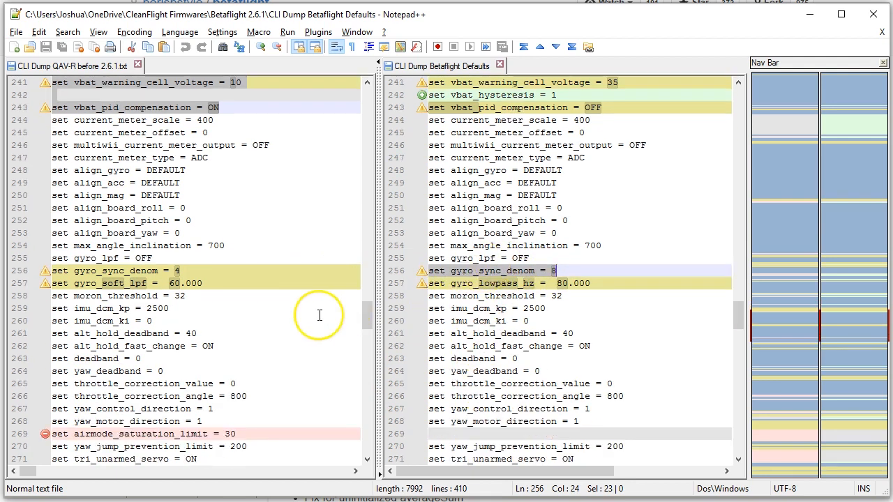
pyautogui.scroll(-3)
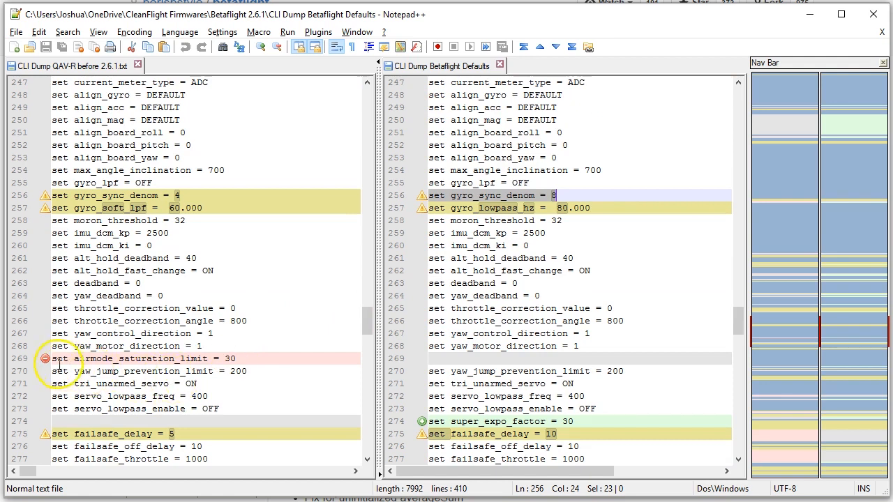
pyautogui.scroll(-3)
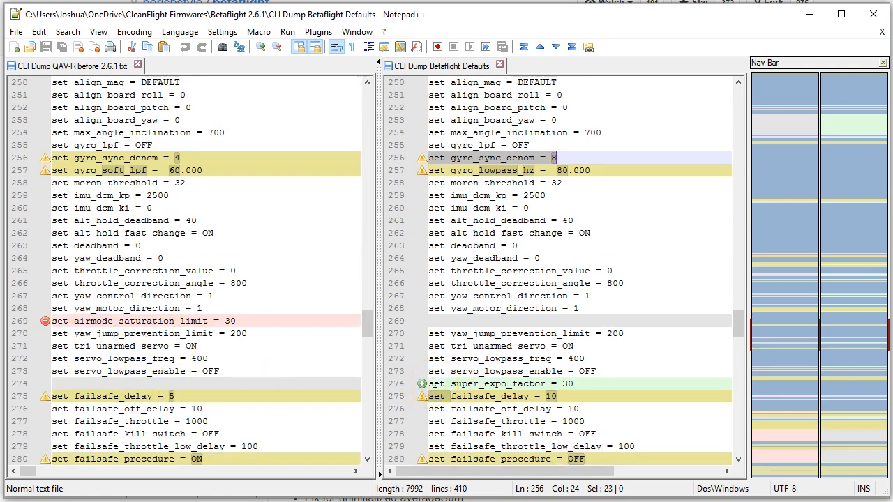
pyautogui.click(435, 384)
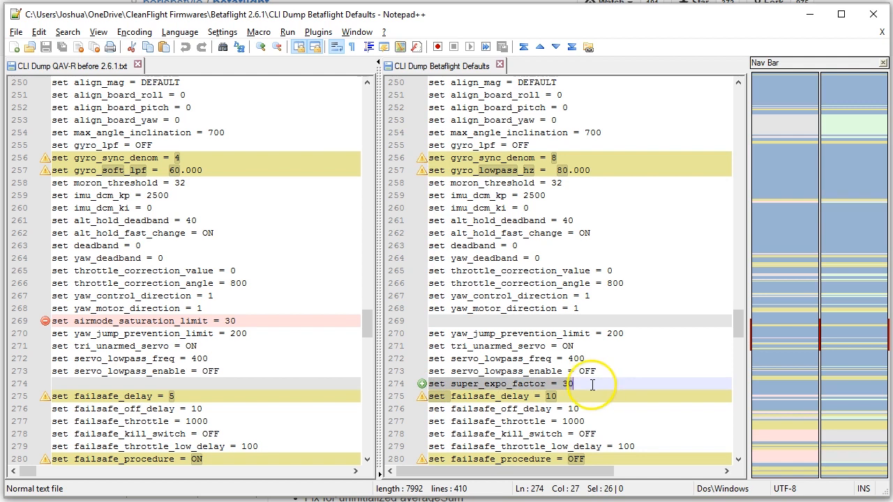
pyautogui.click(591, 384)
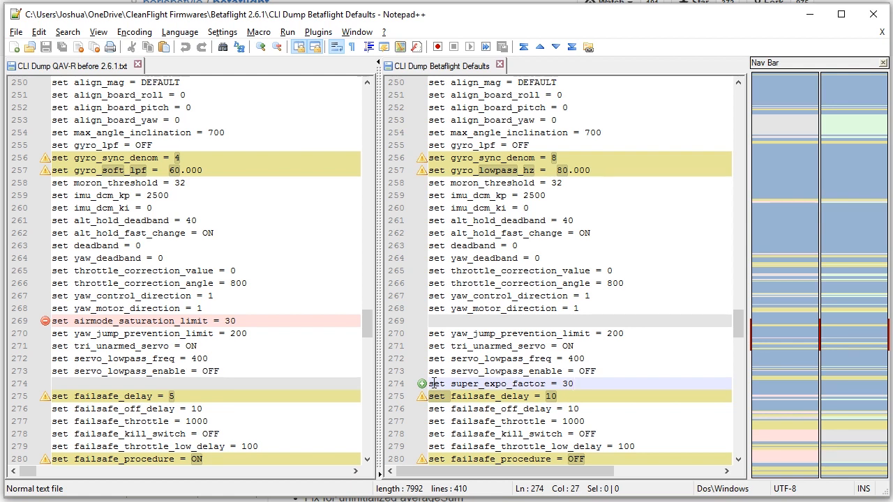
pyautogui.scroll(-3)
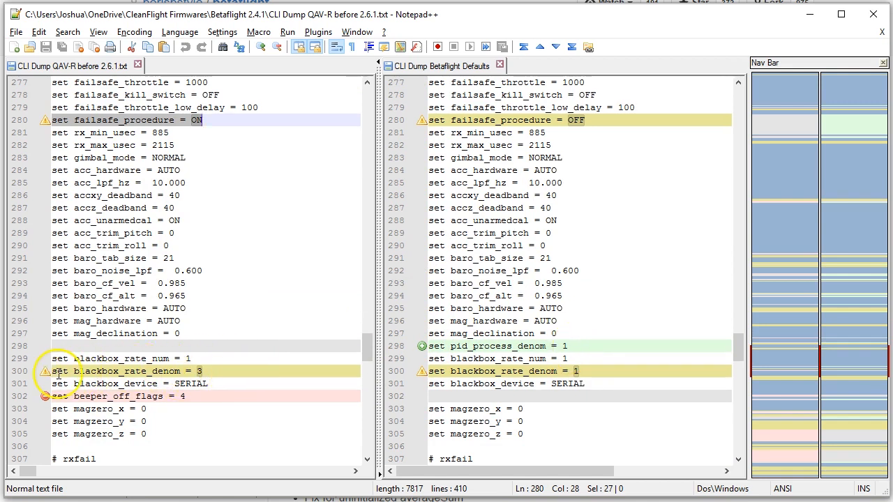
pyautogui.click(210, 371)
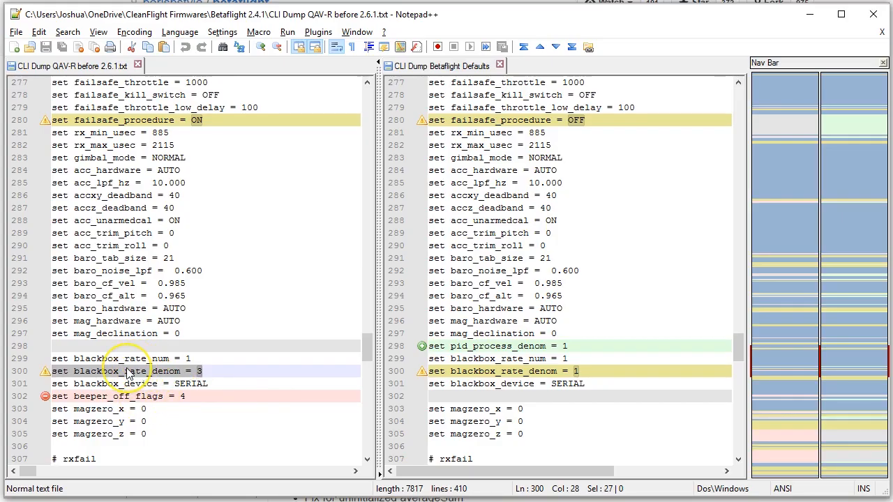
pyautogui.scroll(-3)
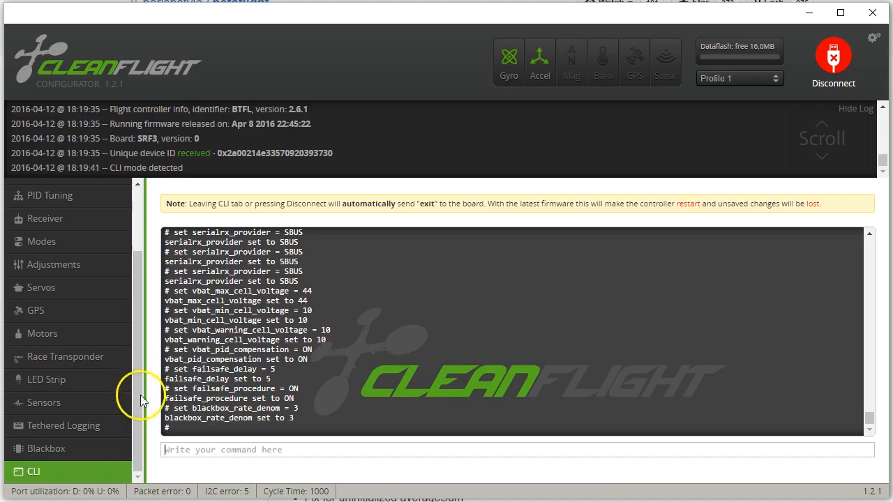
pyautogui.scroll(-3)
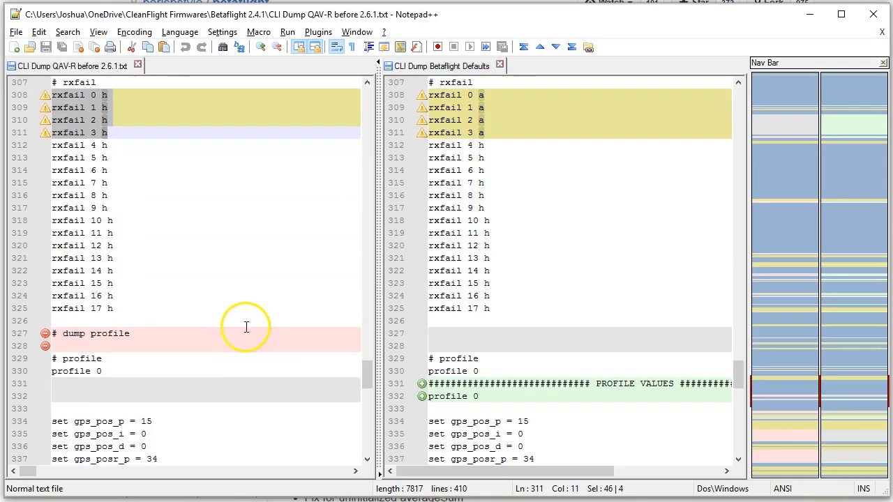
# Select the old rateprofile lines for the CLI, then check the Receiver page after reboot
pyautogui.scroll(-3)
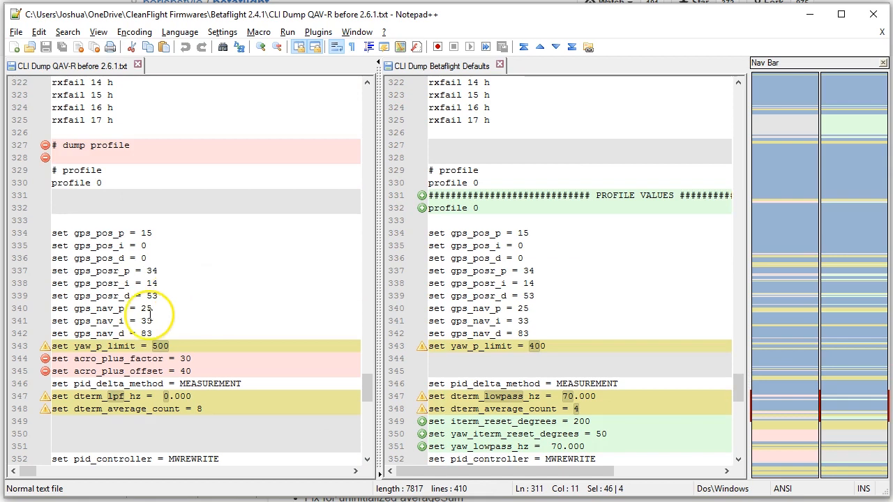
pyautogui.moveTo(101, 342)
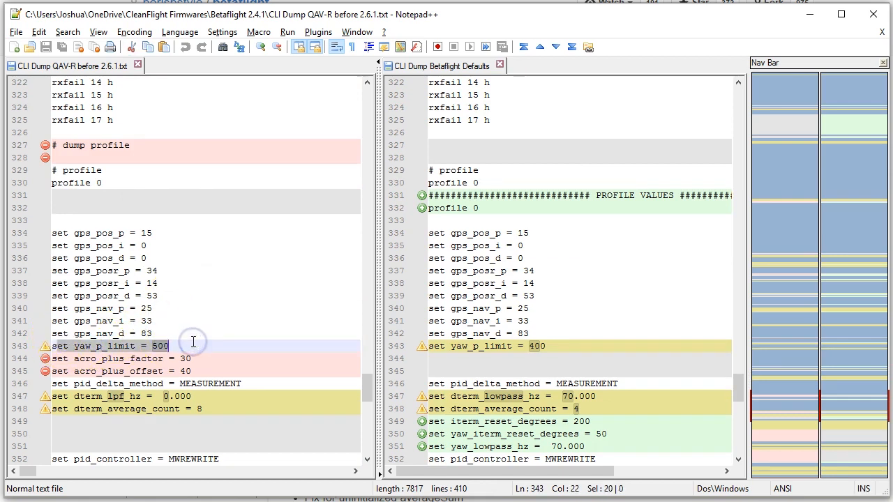
pyautogui.scroll(-3)
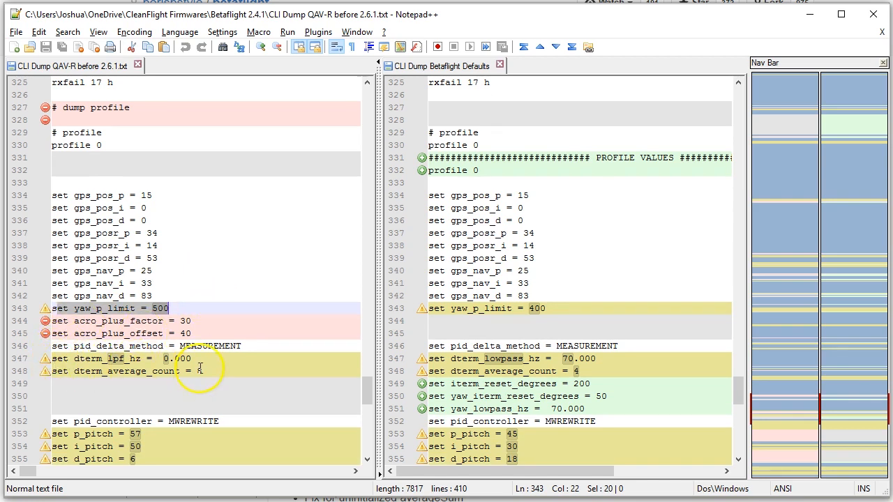
pyautogui.scroll(-3)
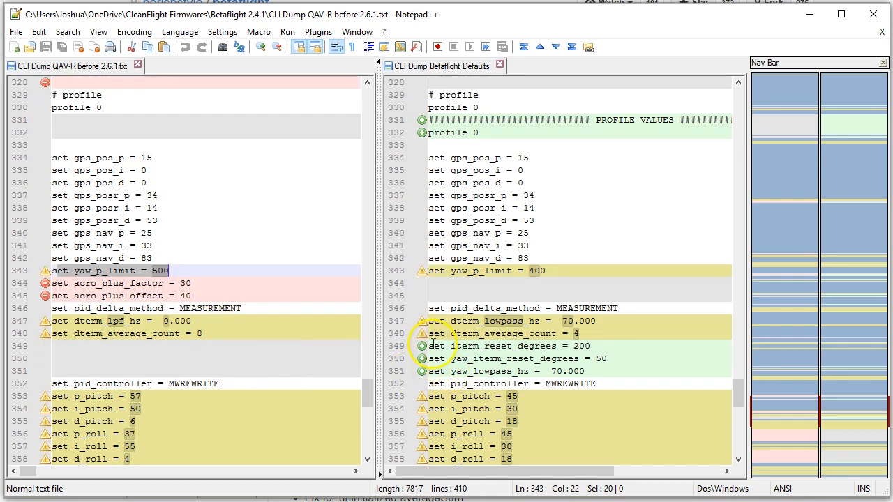
pyautogui.moveTo(607, 374)
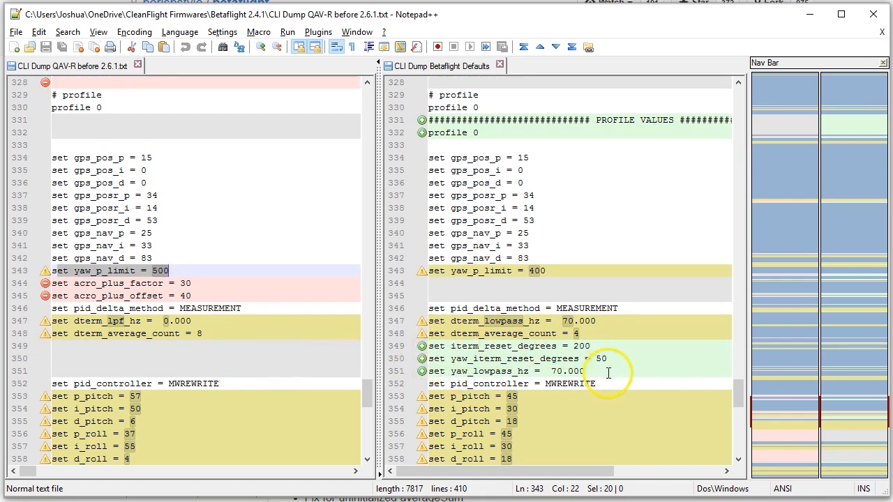
pyautogui.scroll(-3)
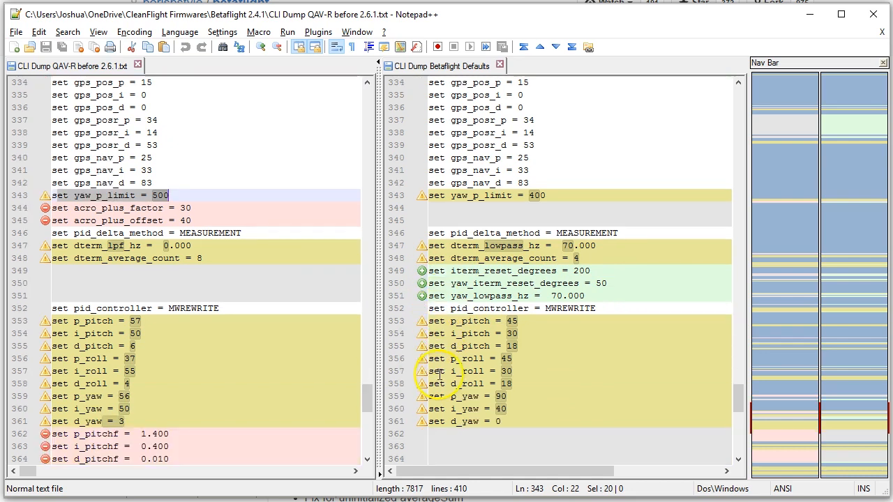
pyautogui.scroll(-3)
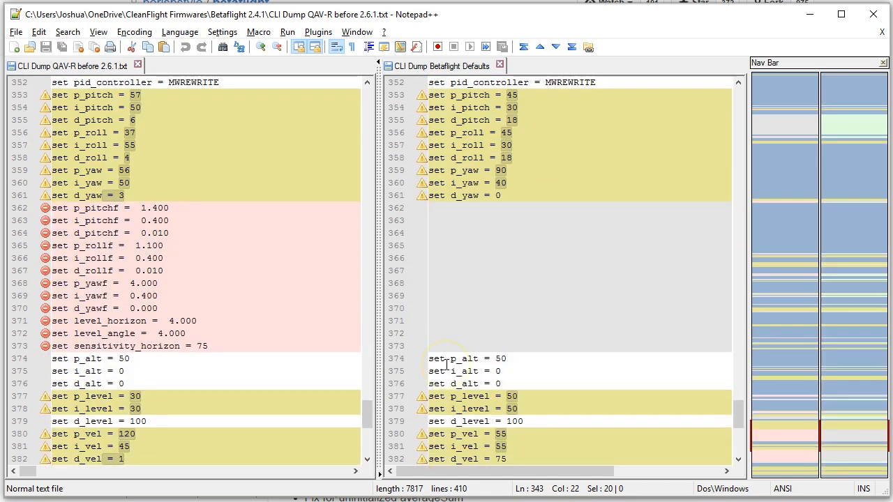
pyautogui.scroll(-3)
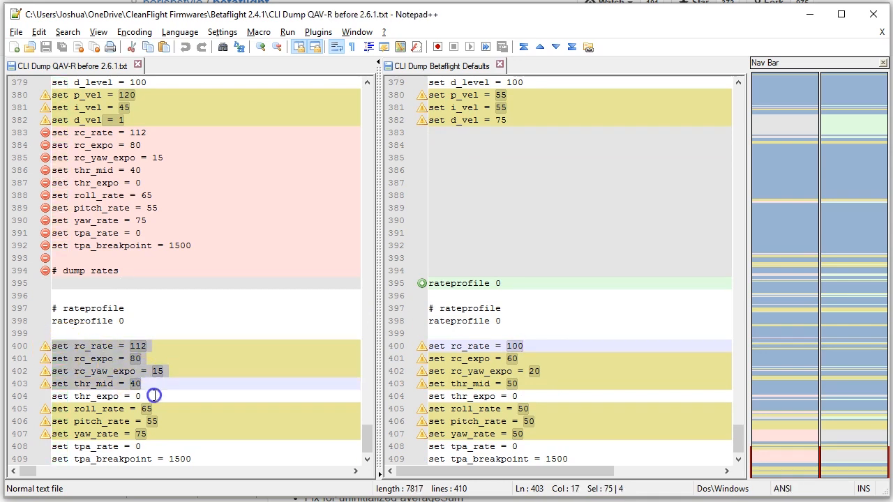
pyautogui.click(279, 432)
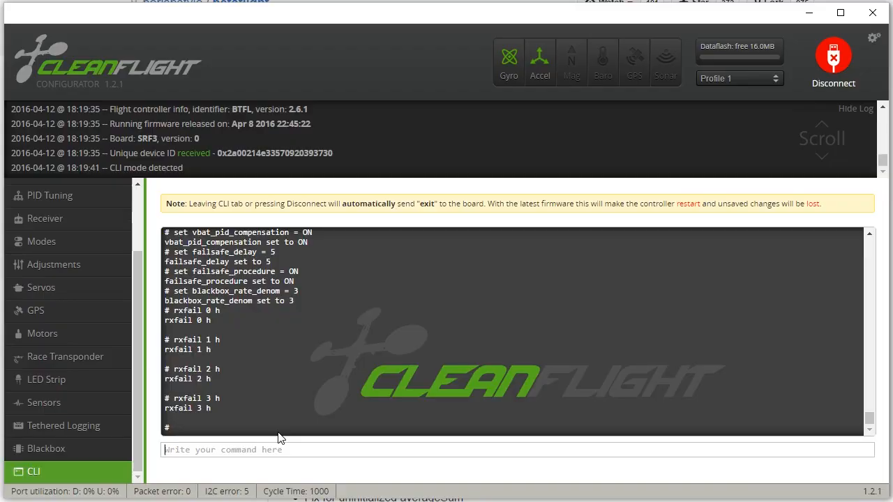
pyautogui.scroll(-3)
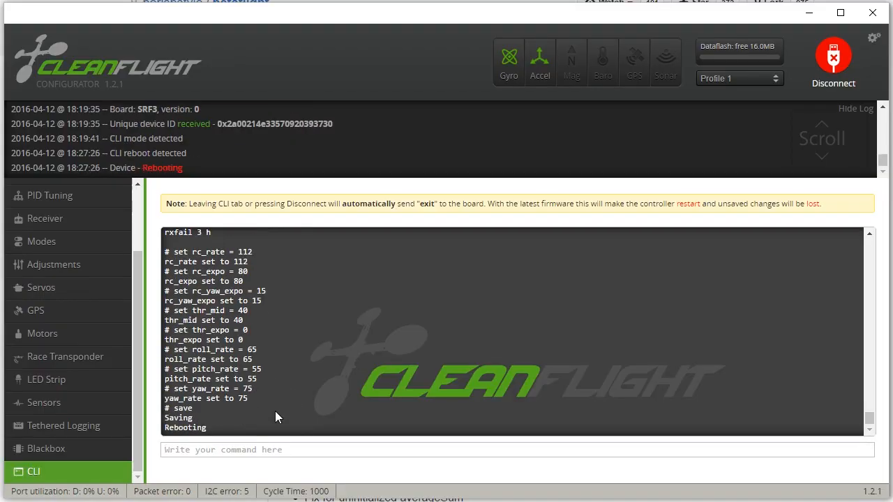
pyautogui.click(45, 217)
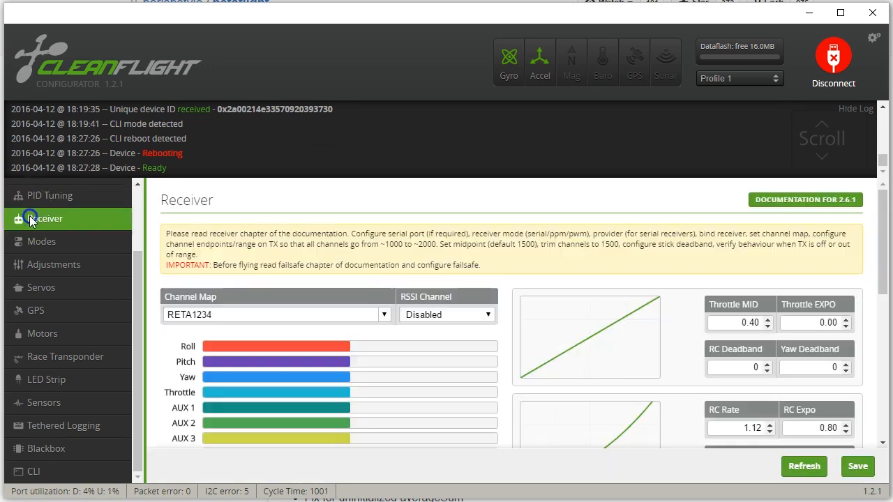
# Review the Ports page, then scroll the Configuration page down to System configuration
pyautogui.scroll(3)
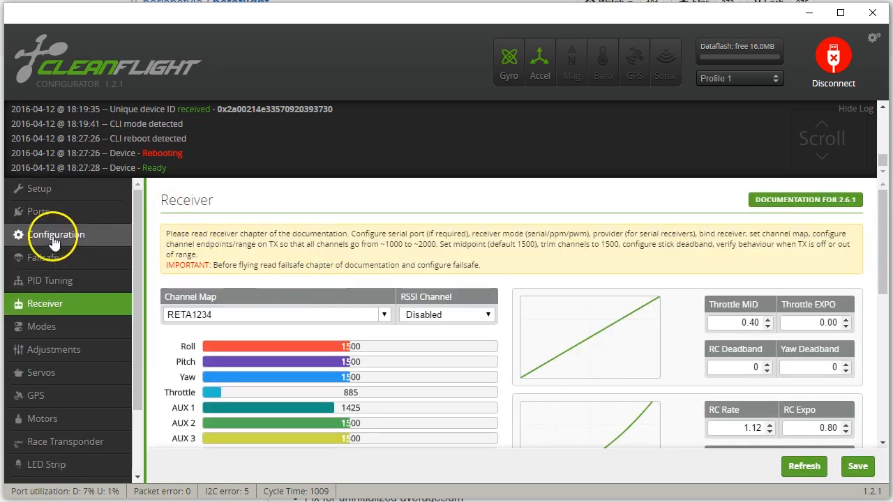
pyautogui.click(38, 212)
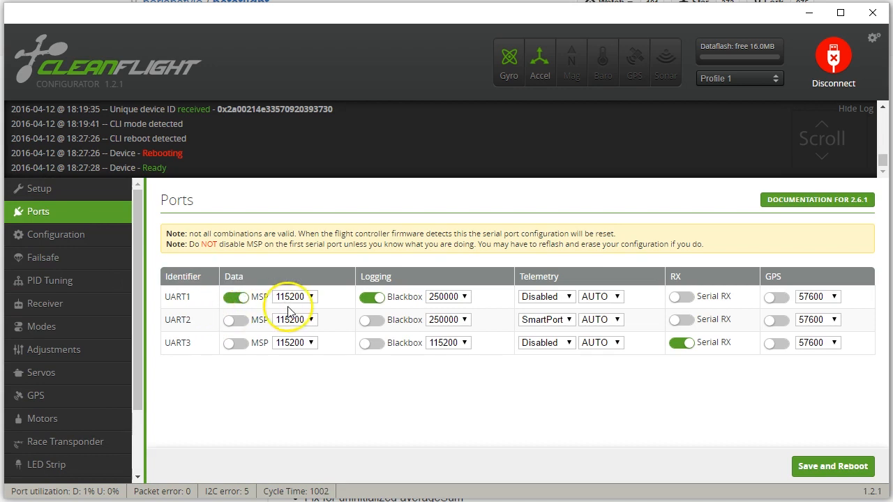
pyautogui.moveTo(732, 360)
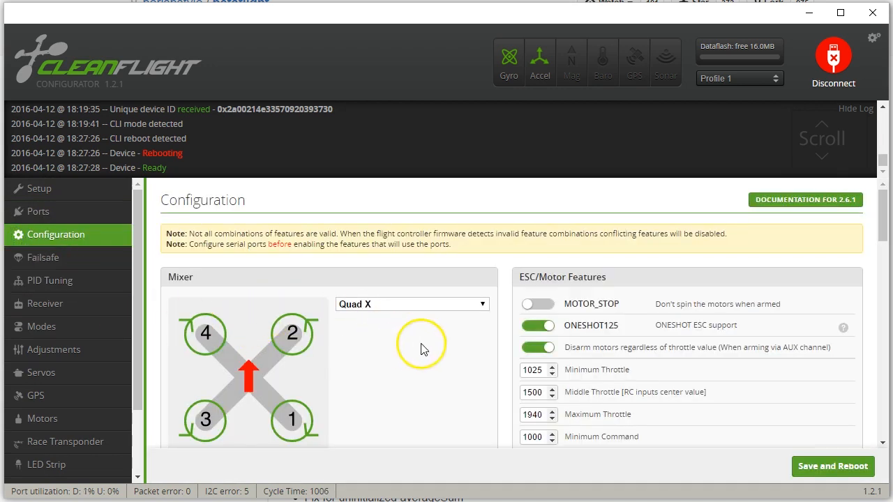
pyautogui.scroll(-3)
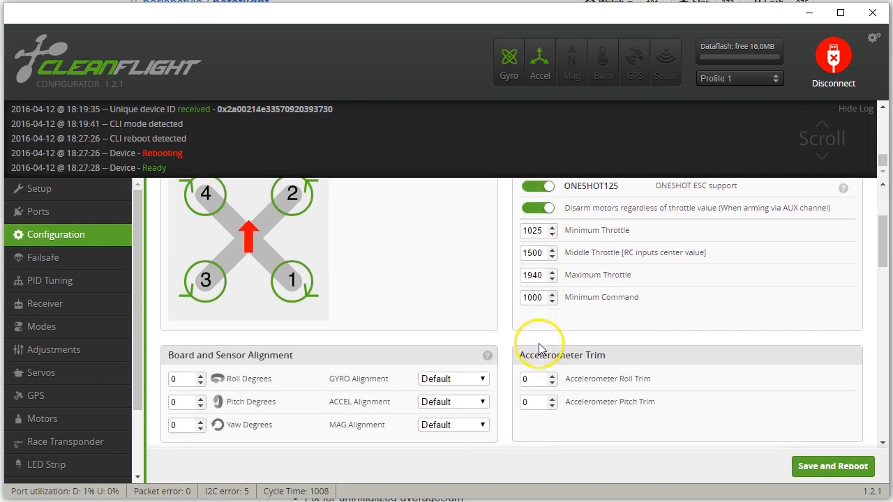
pyautogui.moveTo(436, 320)
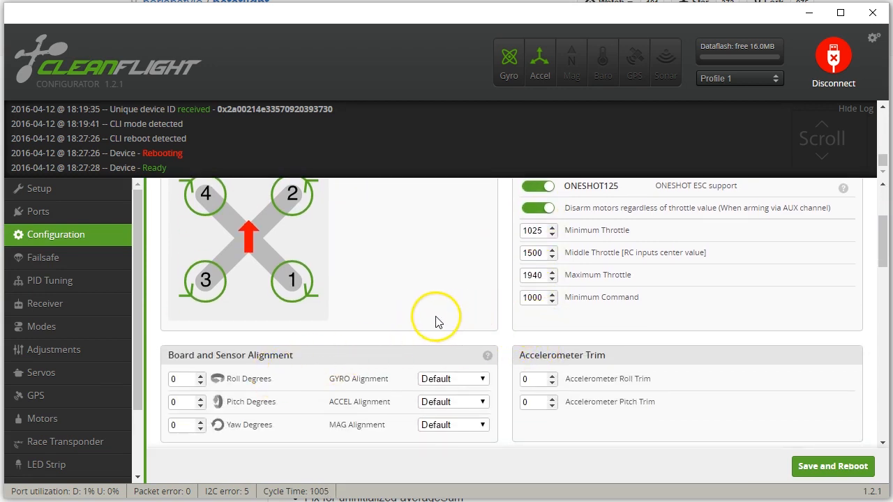
pyautogui.scroll(-3)
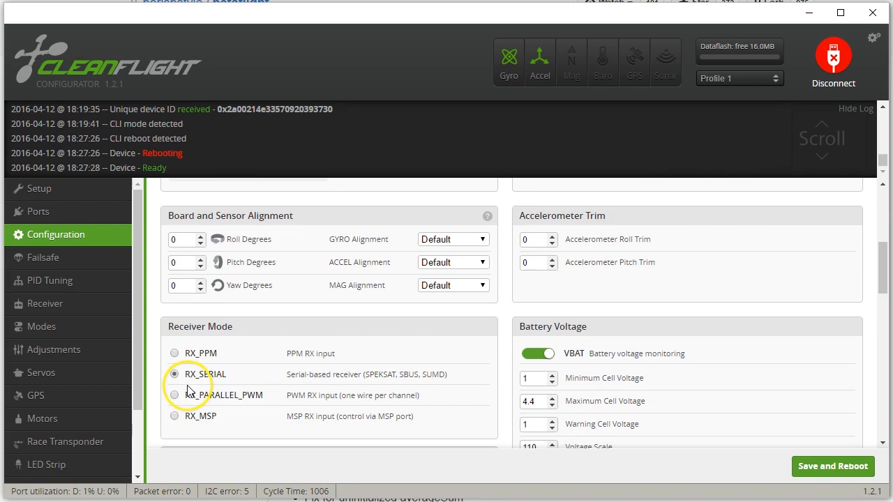
pyautogui.scroll(-3)
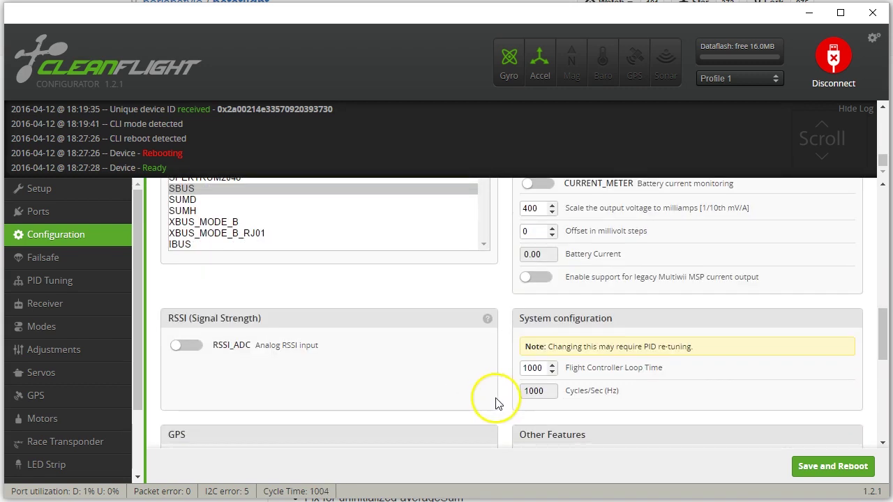
pyautogui.scroll(-3)
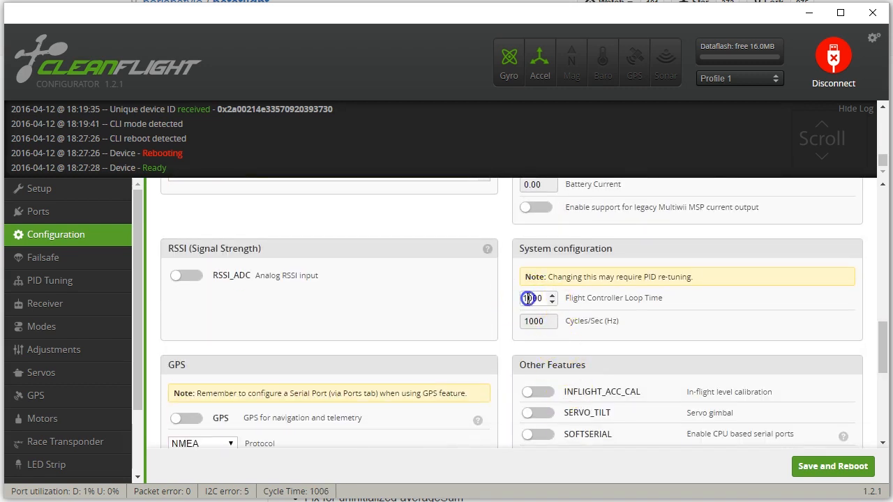
# Replace the Flight Controller Loop Time with 250 for 4000 cycles per second
pyautogui.tripleClick(532, 299)
pyautogui.write('250')
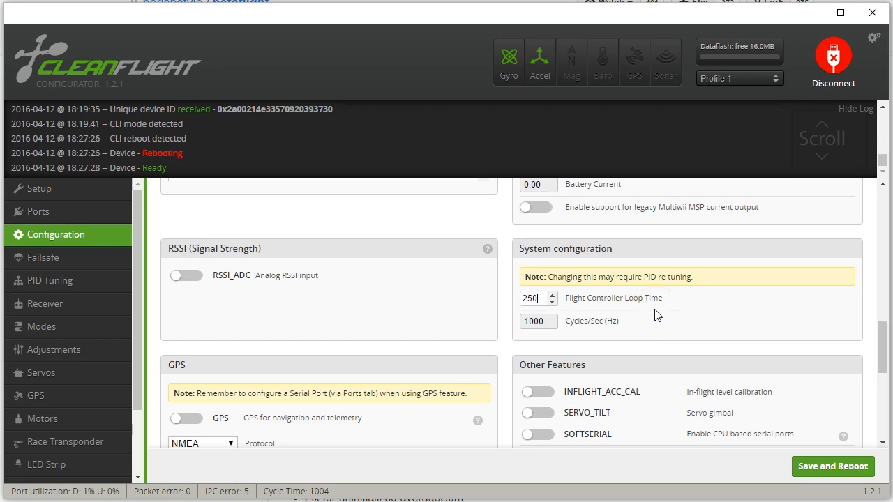
pyautogui.moveTo(779, 450)
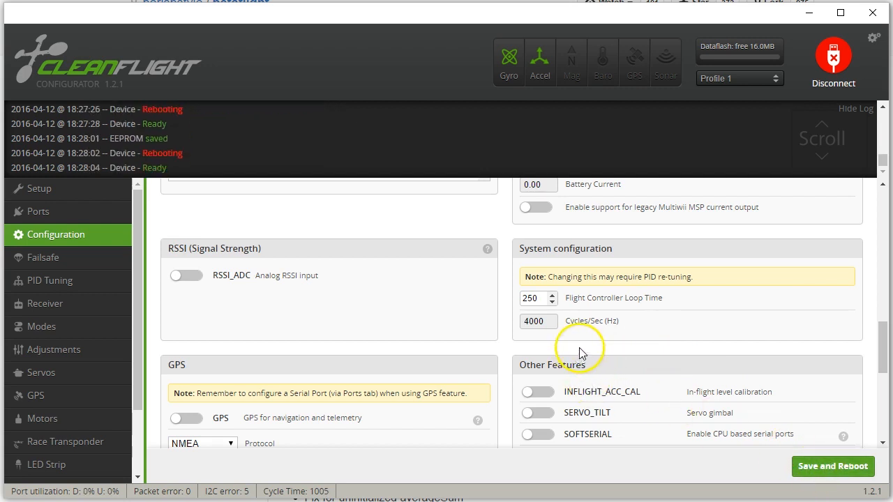
pyautogui.scroll(3)
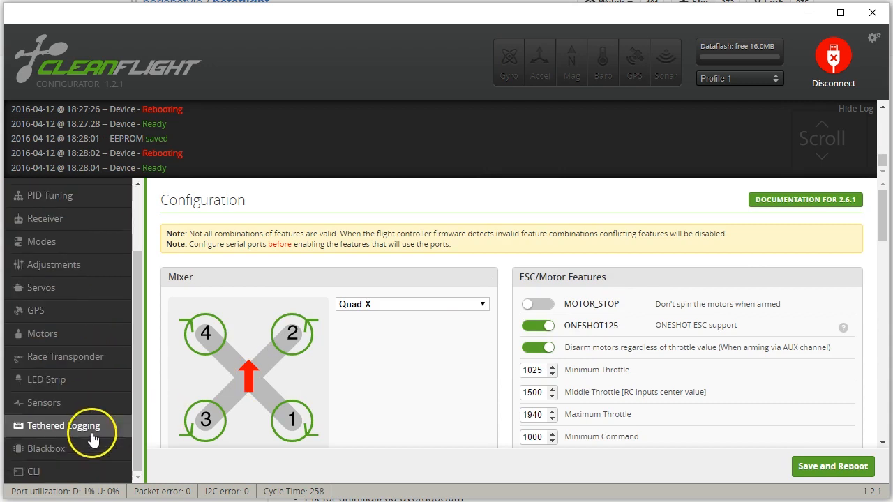
# Check board status in the CLI for cycle time 250 and begin a 'set blackbox' command
pyautogui.click(34, 472)
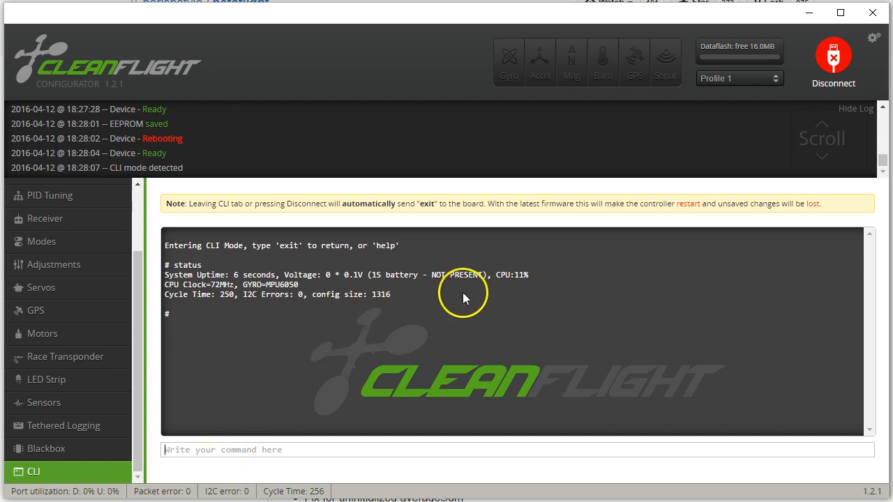
pyautogui.moveTo(518, 285)
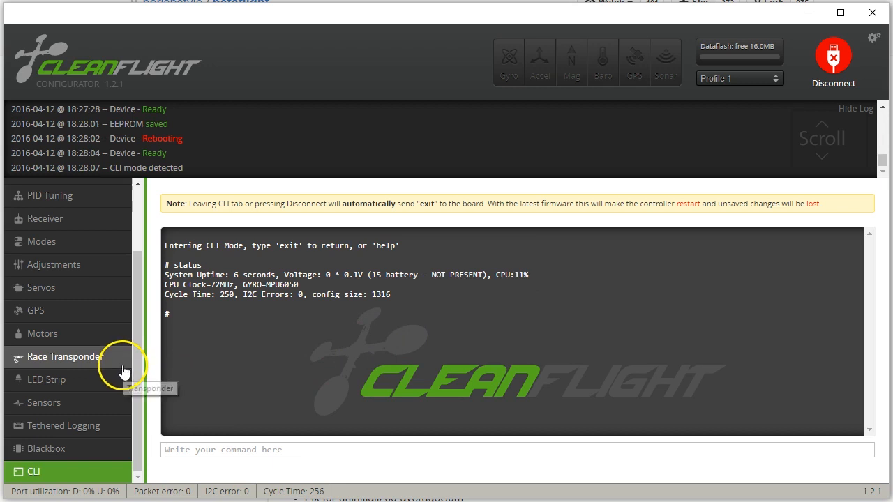
pyautogui.write('s')
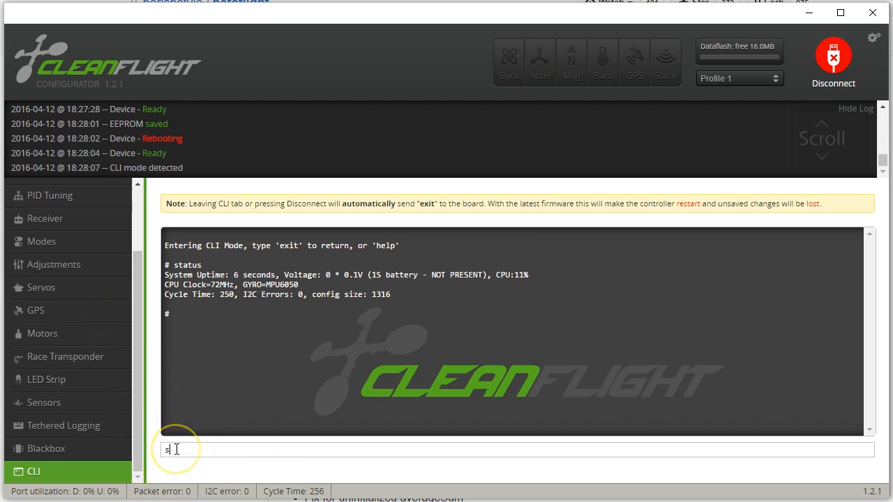
pyautogui.write('et blackbox')
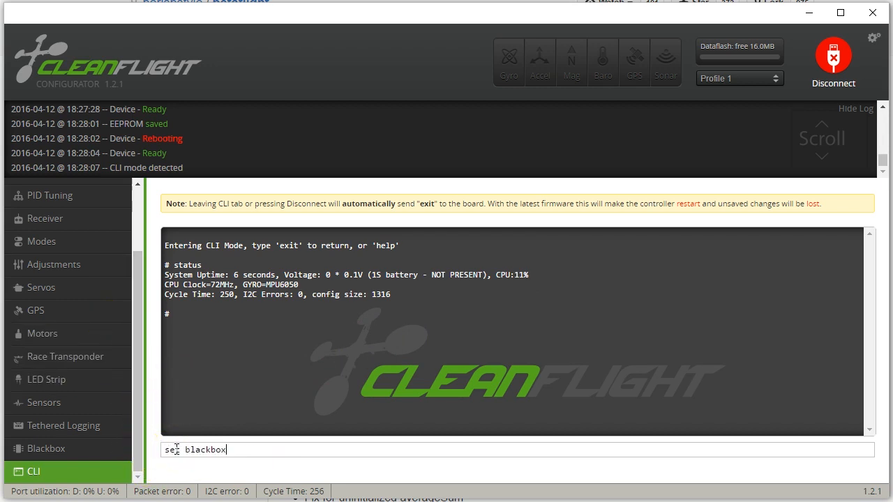
# Enter set blackbox_rate_denom=4, then save so the board reboots
pyautogui.write('_rate_denom=')
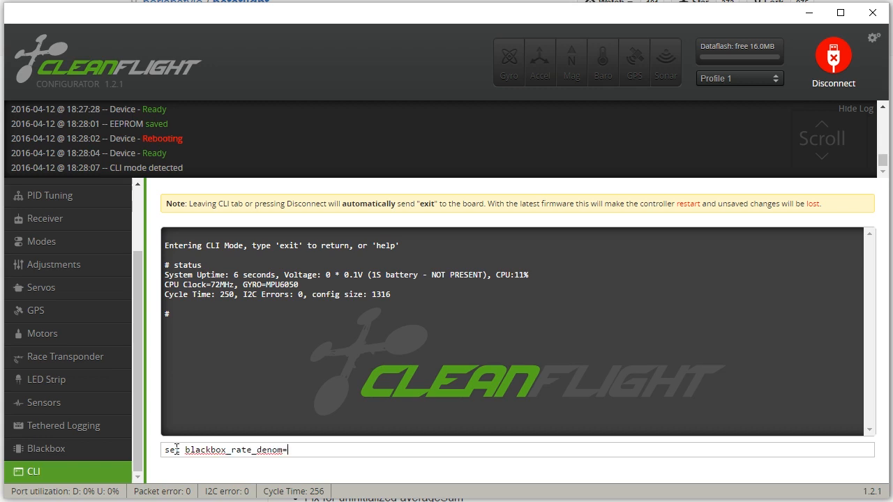
pyautogui.press('Return')
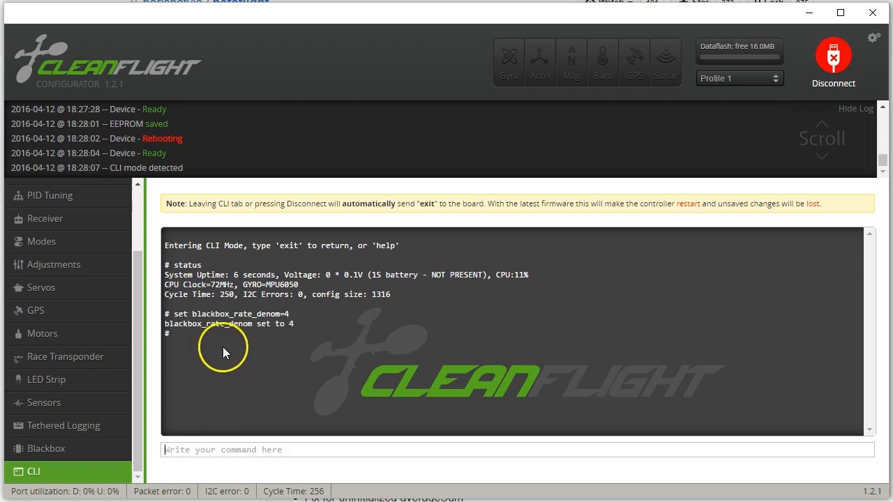
pyautogui.moveTo(207, 336)
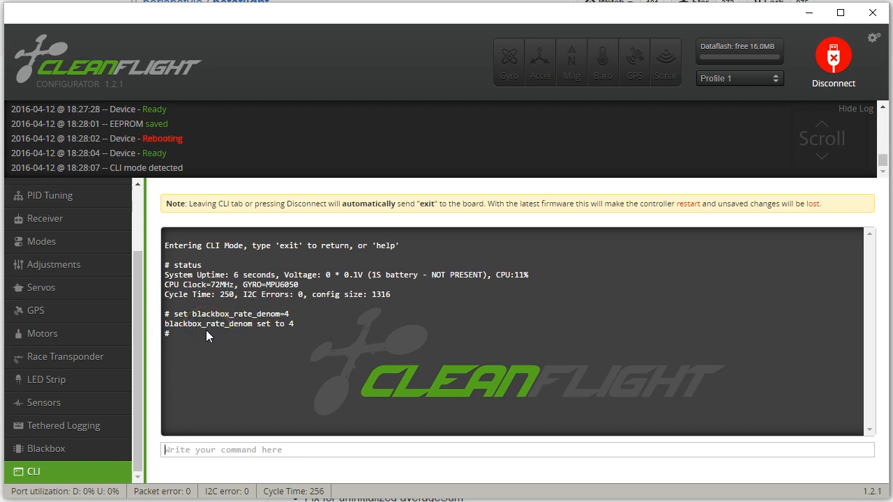
pyautogui.moveTo(290, 340)
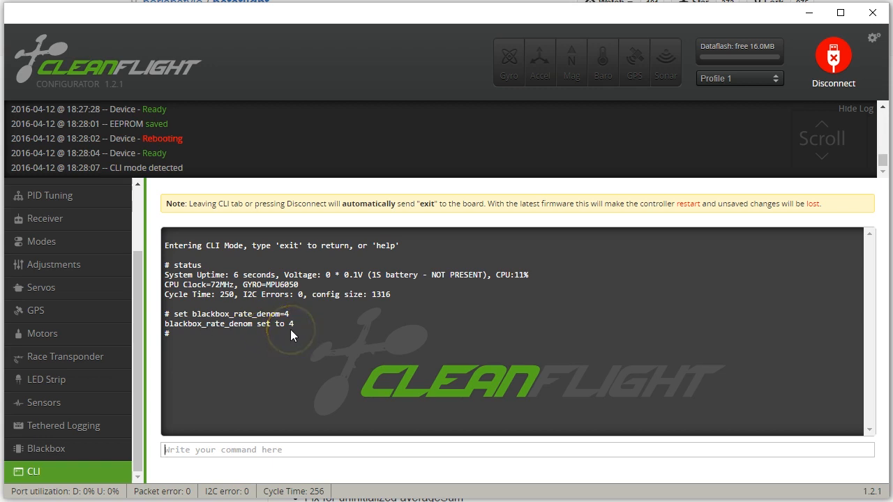
pyautogui.write('save')
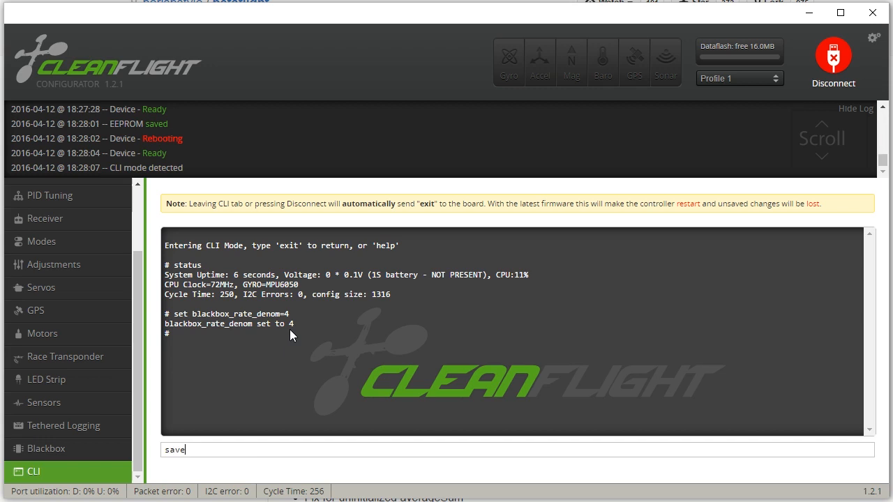
pyautogui.press('Return')
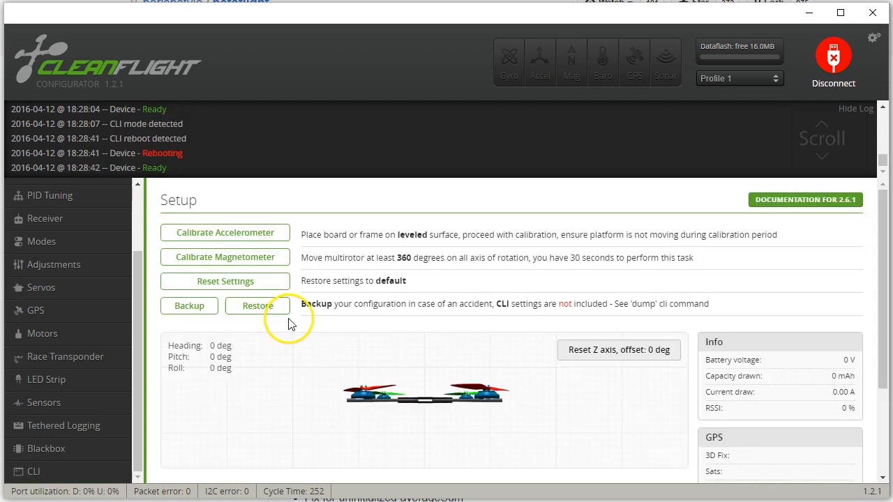
# Query the denominators in the CLI, confirming gyro sync 2, PID process 2, blackbox rate 4
pyautogui.click(32, 472)
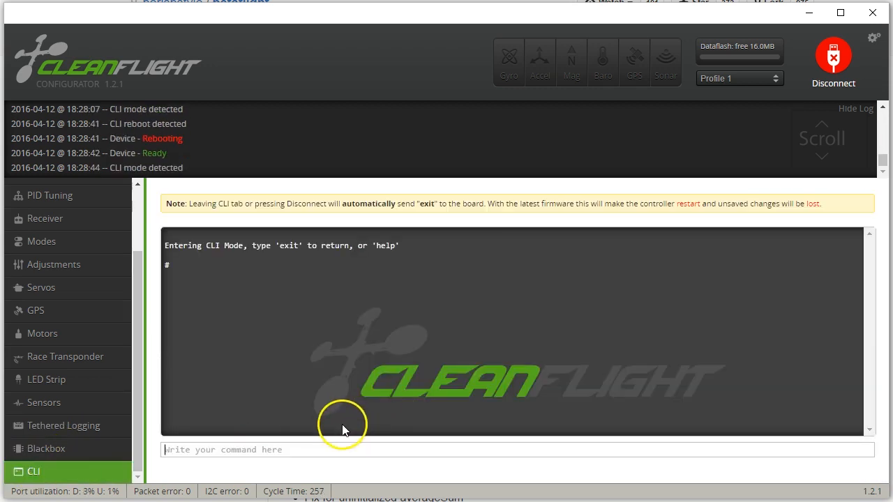
pyautogui.write('get pi')
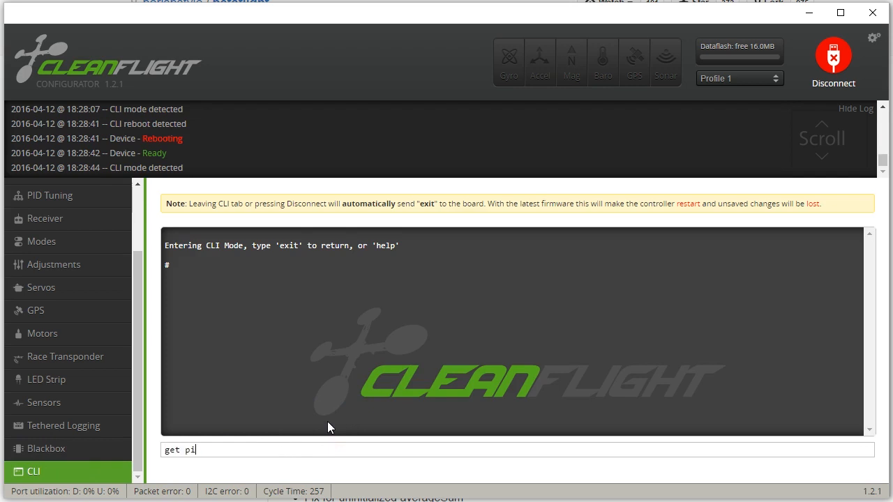
pyautogui.write('denom')
pyautogui.press('Return')
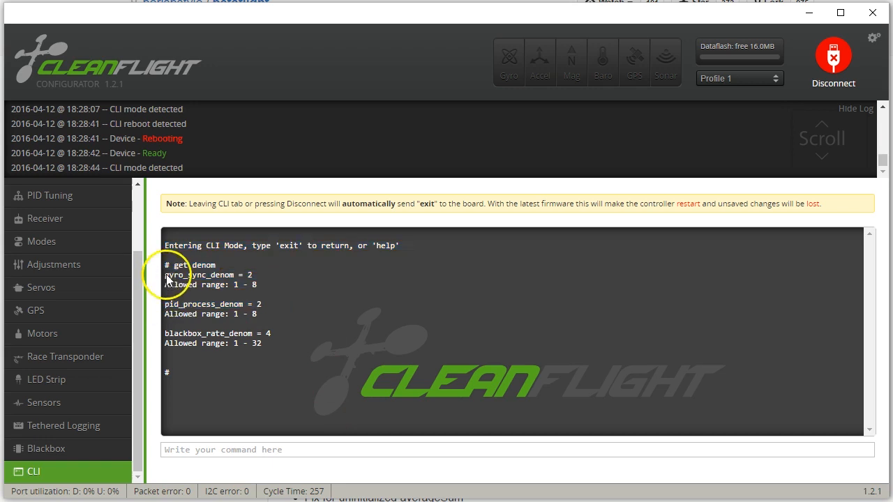
pyautogui.moveTo(249, 278)
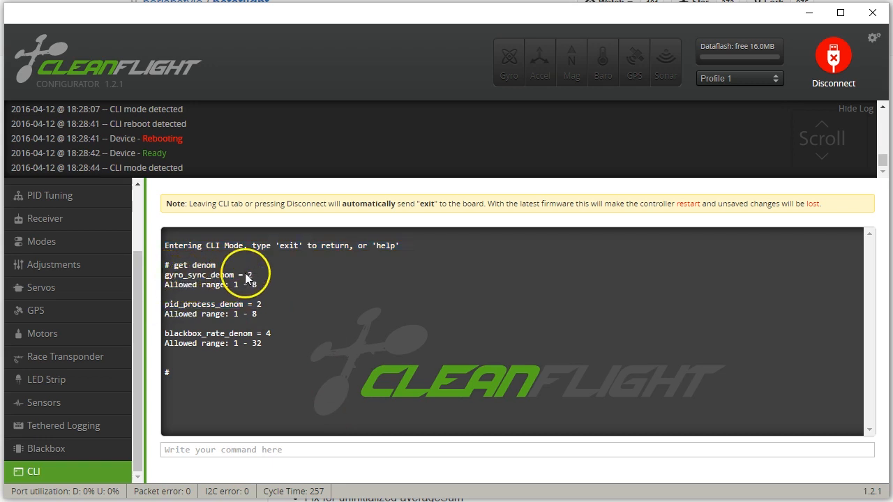
pyautogui.moveTo(258, 282)
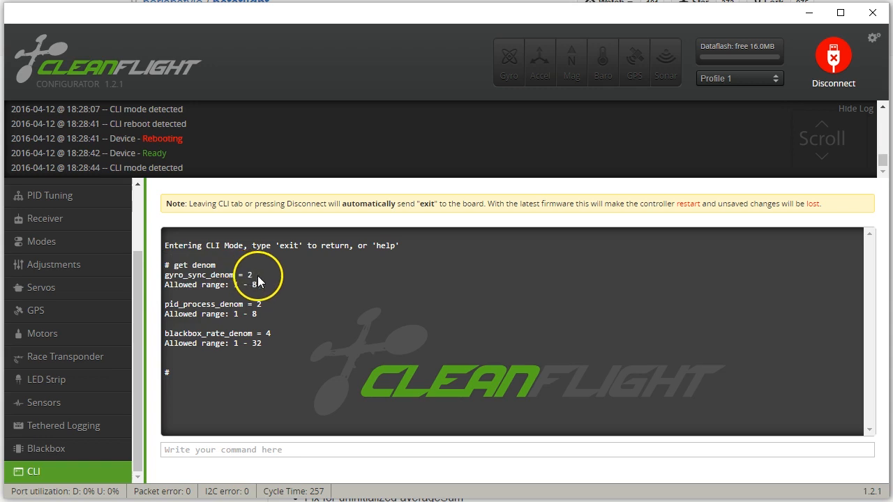
pyautogui.moveTo(240, 313)
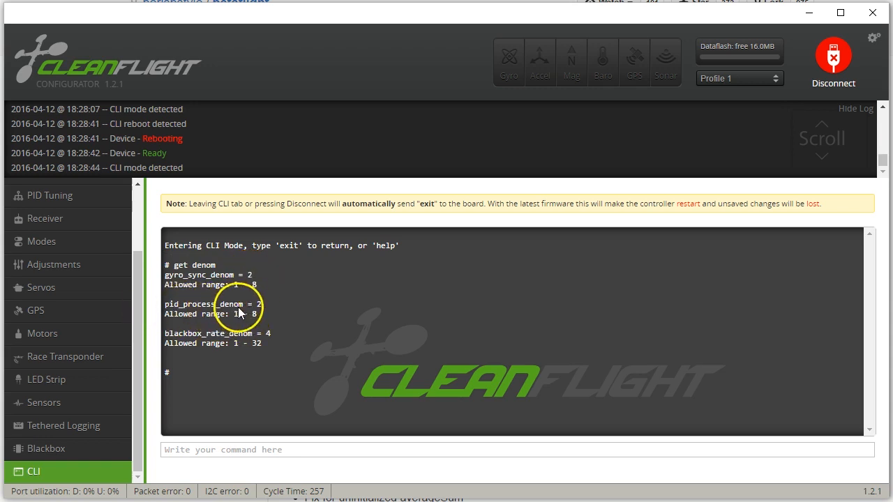
pyautogui.moveTo(271, 313)
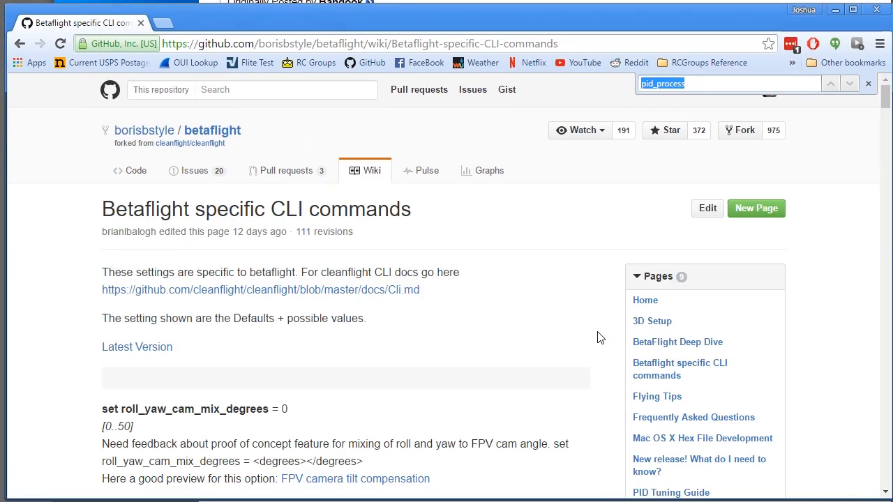
# Search the Betaflight CLI commands wiki page for 'pid_process'
pyautogui.press('Return')
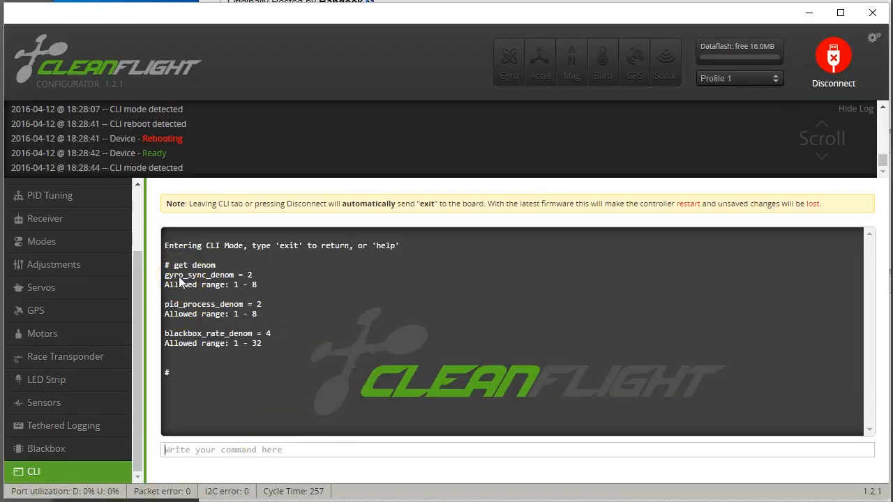
pyautogui.moveTo(196, 319)
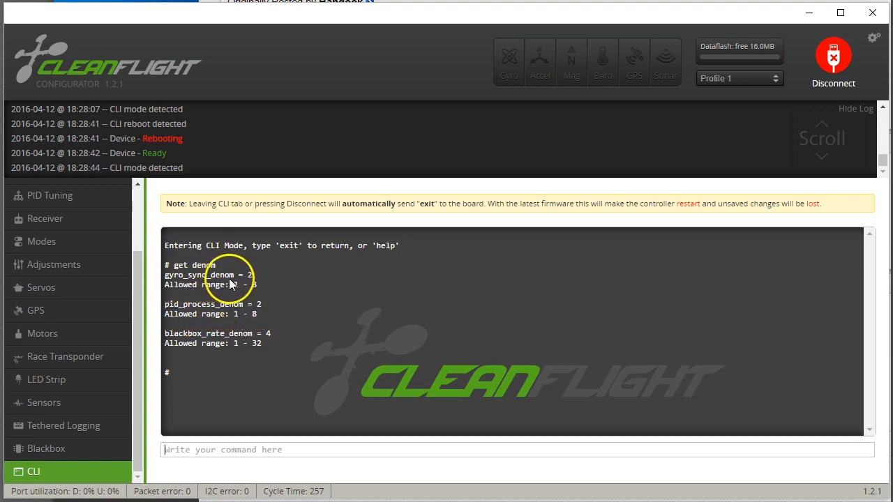
pyautogui.moveTo(215, 319)
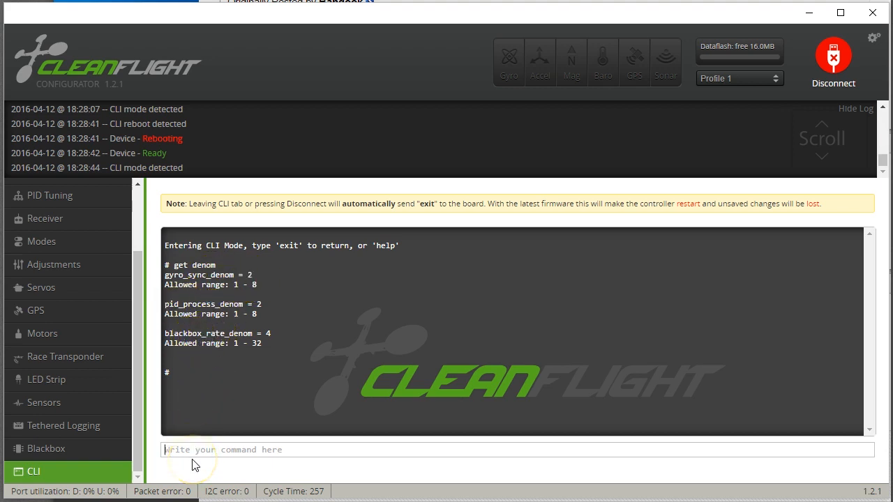
# Enter set blackbox_rate_denom=2 and save, letting the board reboot to Setup
pyautogui.write('set blackbox_rate')
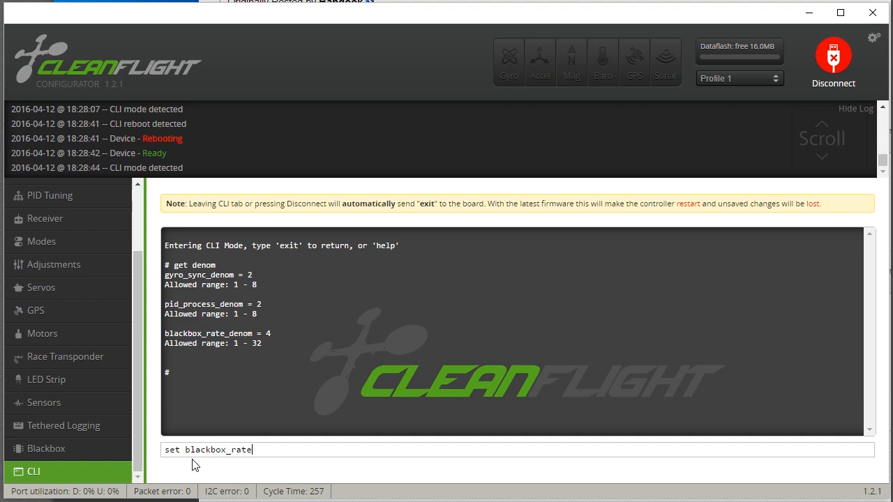
pyautogui.press('Return')
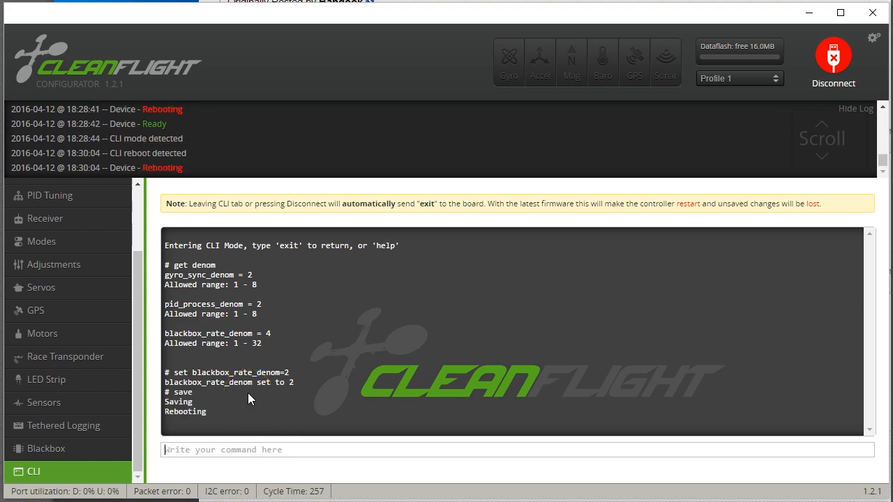
pyautogui.click(50, 196)
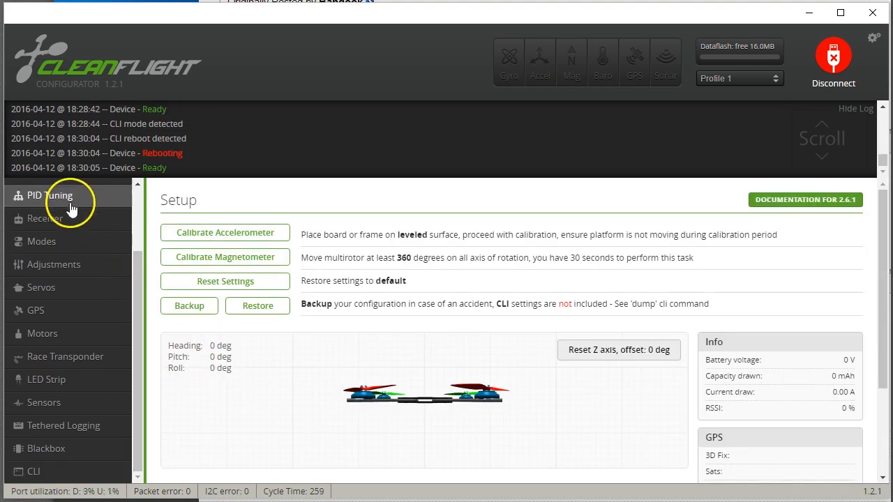
# Review the ARM, BEEPER (AUX 3) and FAILSAFE (AUX 14) mode ranges
pyautogui.click(42, 242)
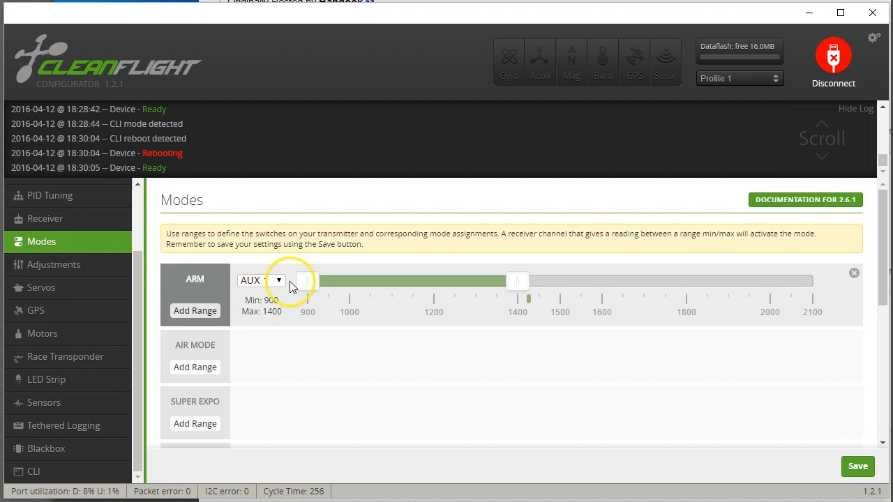
pyautogui.scroll(-3)
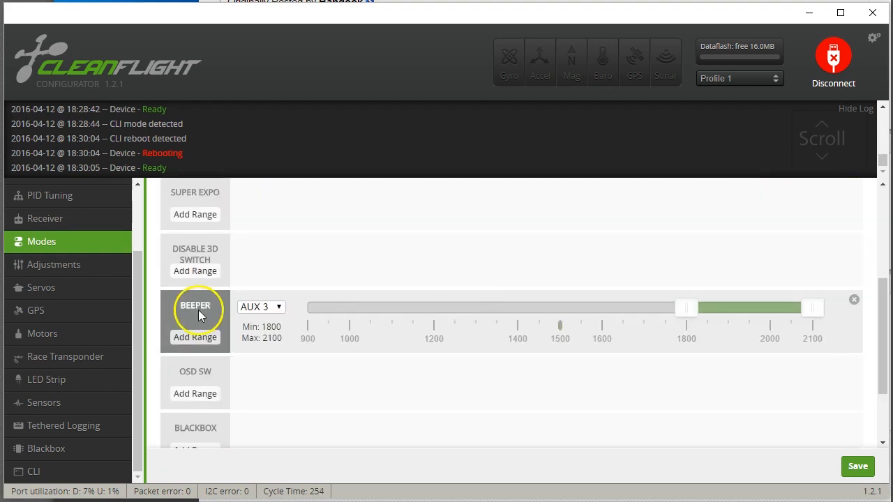
pyautogui.scroll(-3)
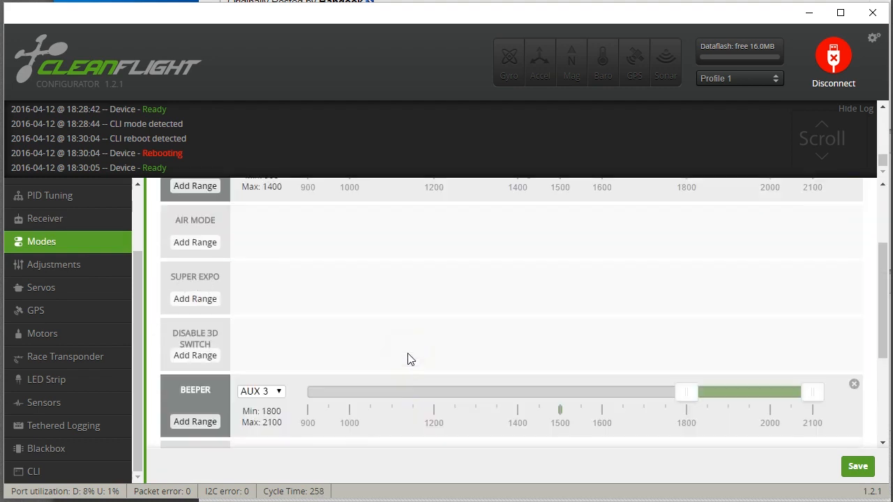
pyautogui.scroll(-3)
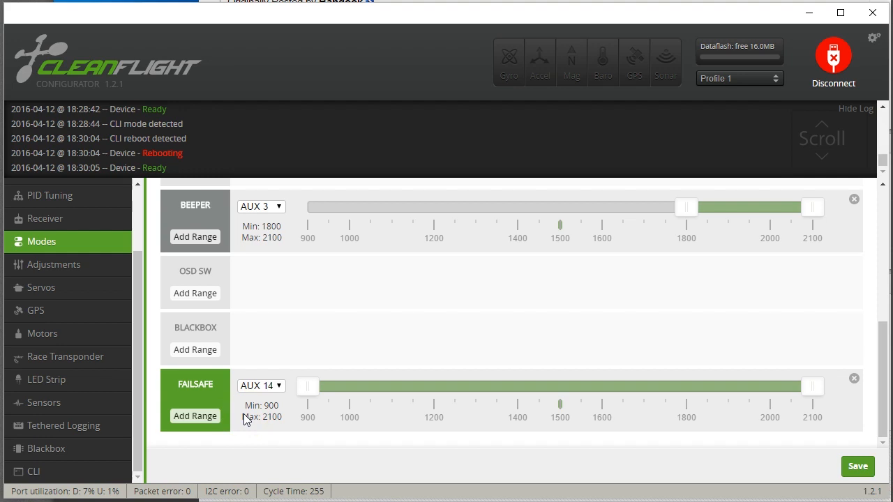
pyautogui.moveTo(356, 323)
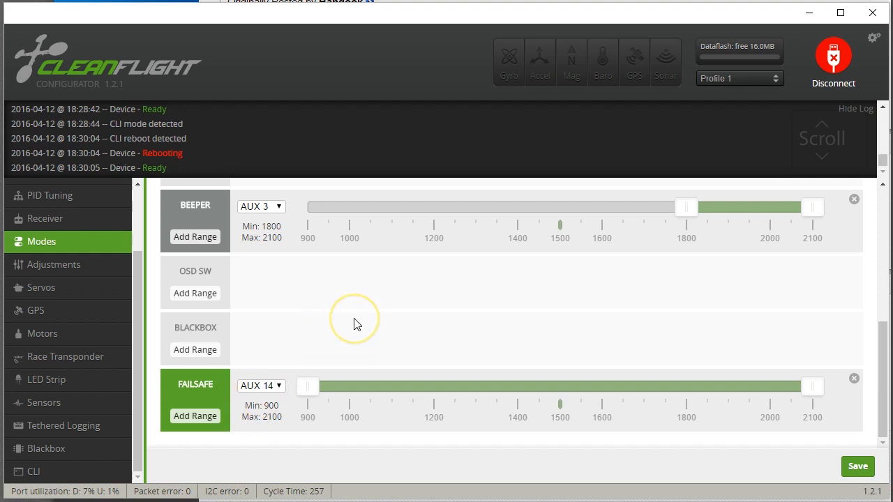
pyautogui.moveTo(254, 404)
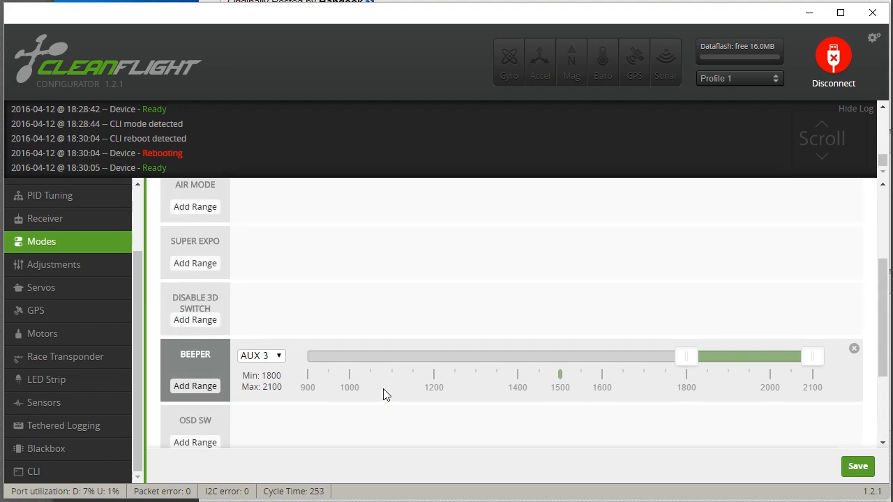
# Assign AIR MODE to AUX 1 with range 900–2100 and save to EEPROM
pyautogui.scroll(3)
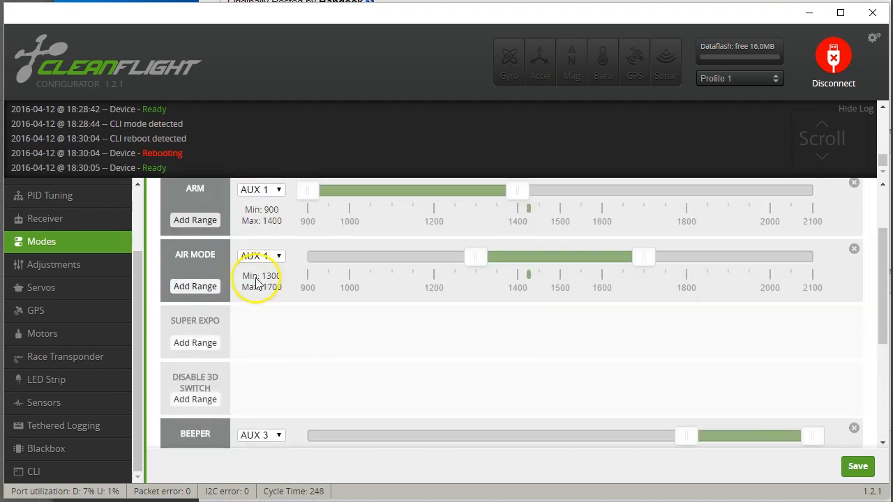
pyautogui.click(261, 255)
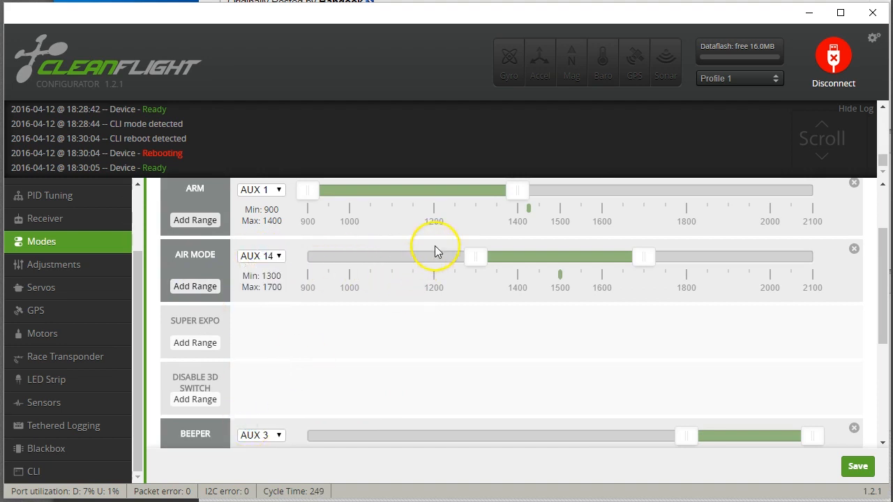
pyautogui.moveTo(475, 256); pyautogui.dragTo(307, 257)
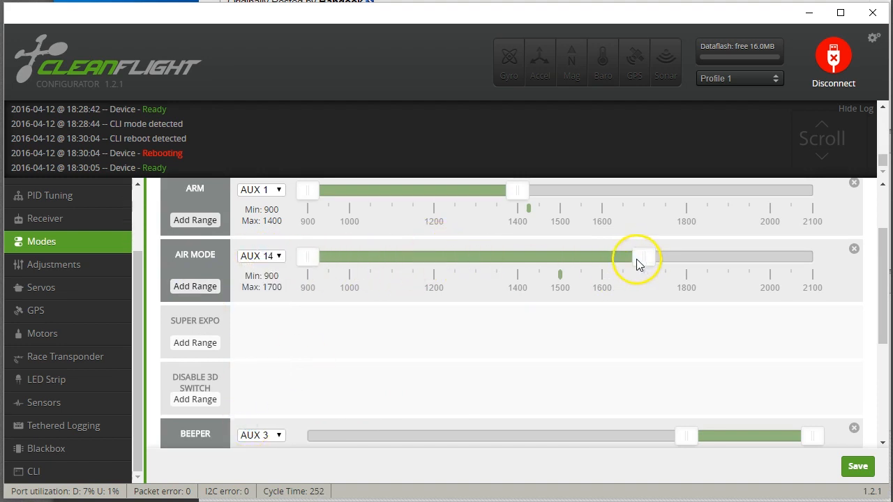
pyautogui.moveTo(645, 257); pyautogui.dragTo(812, 346)
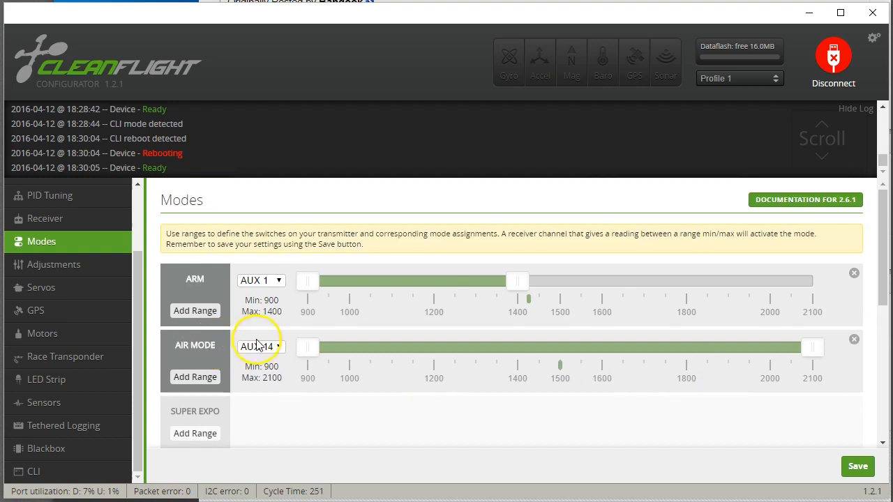
pyautogui.click(260, 346)
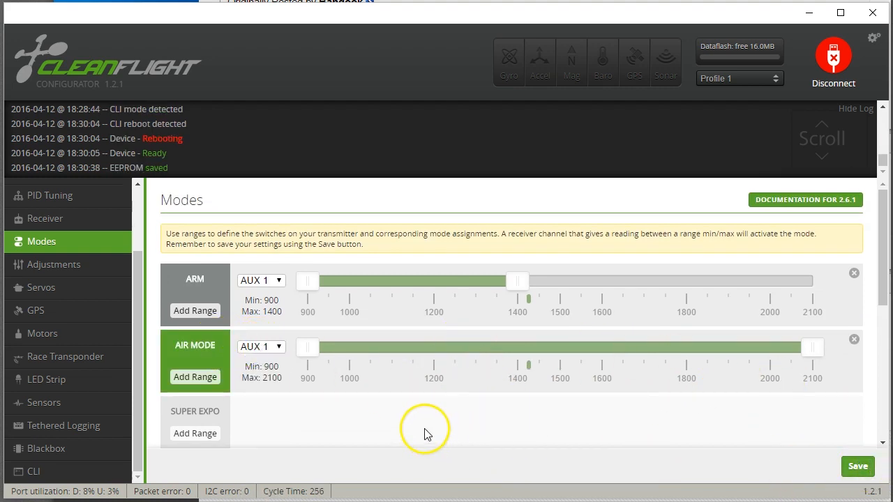
pyautogui.scroll(-3)
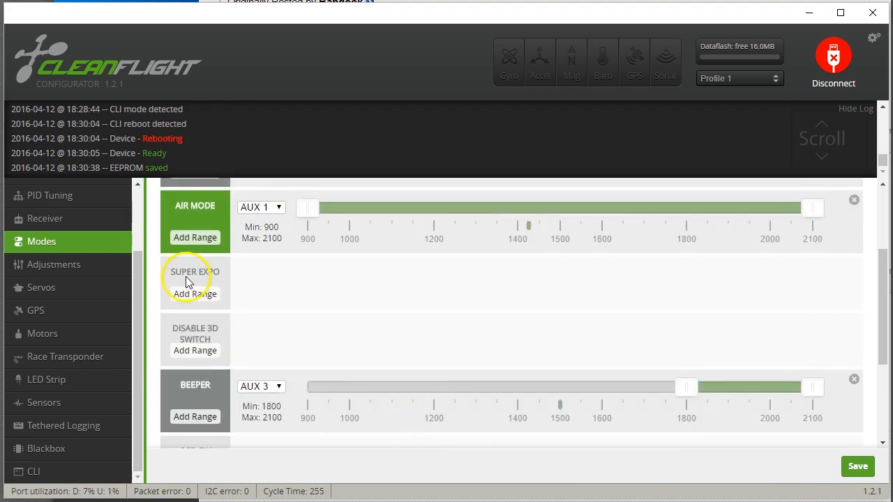
pyautogui.moveTo(290, 321)
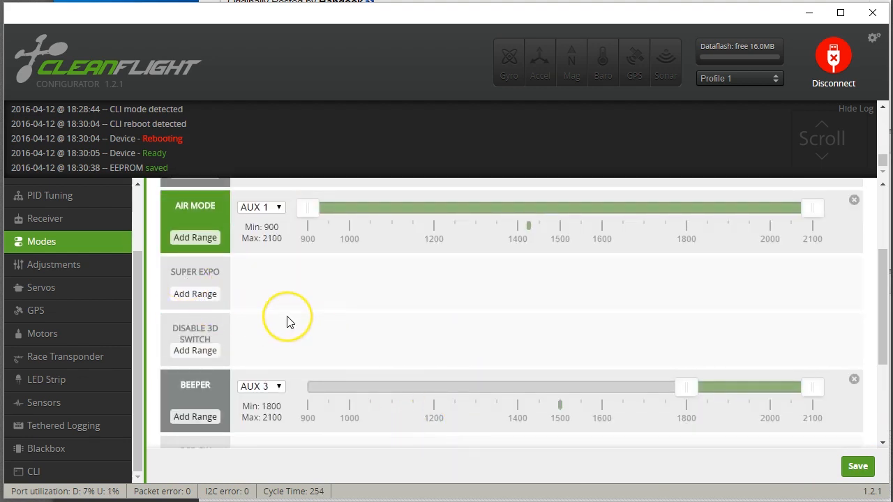
pyautogui.scroll(3)
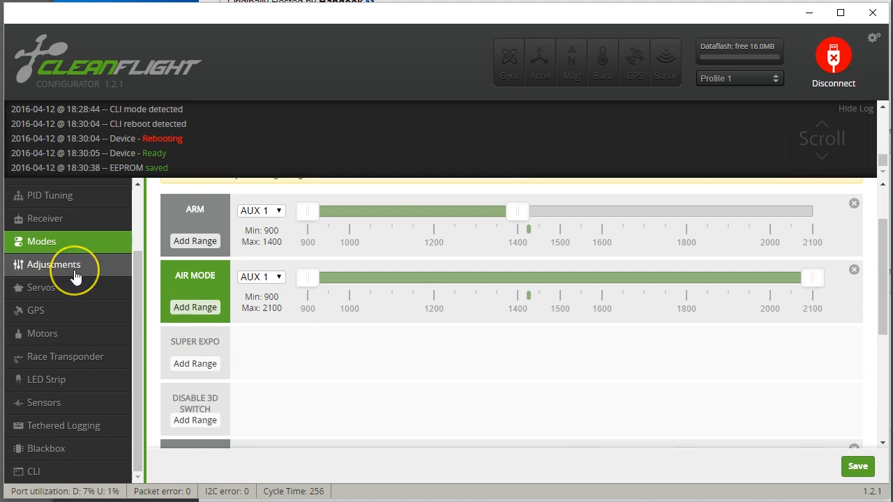
pyautogui.moveTo(75, 276)
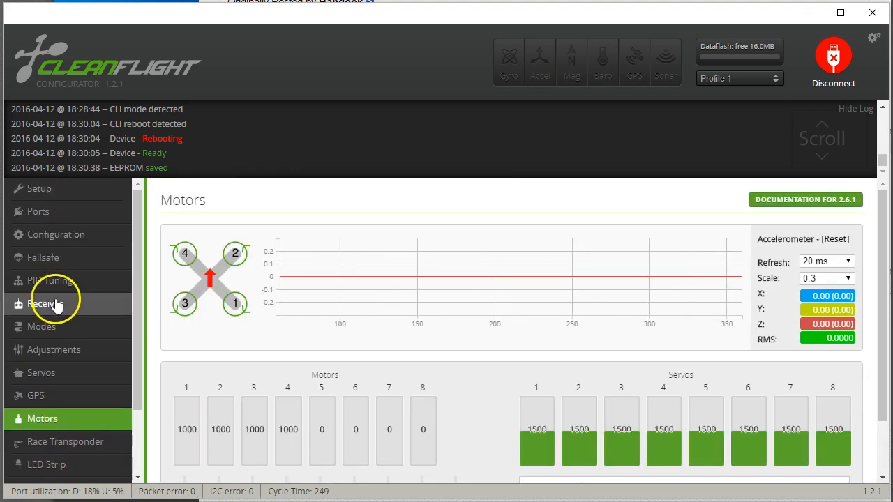
# Review failsafe Stage 2 with Drop procedure, then Save and Reboot the board
pyautogui.click(43, 256)
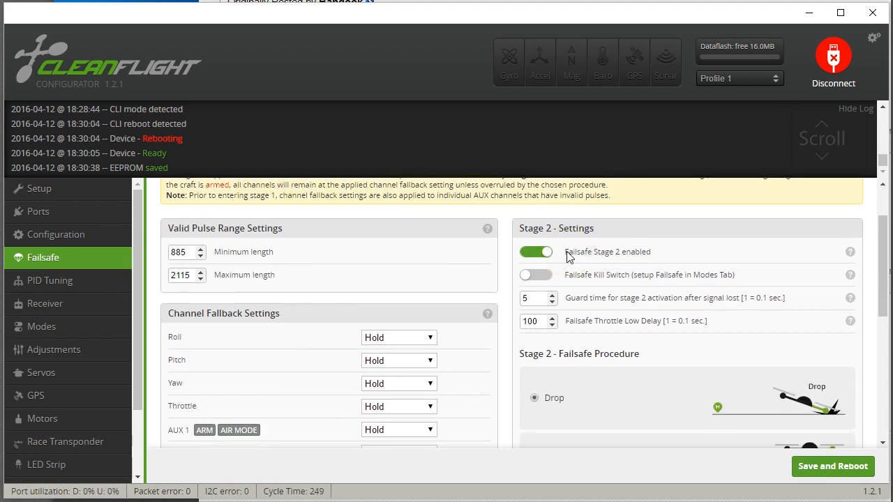
pyautogui.scroll(-3)
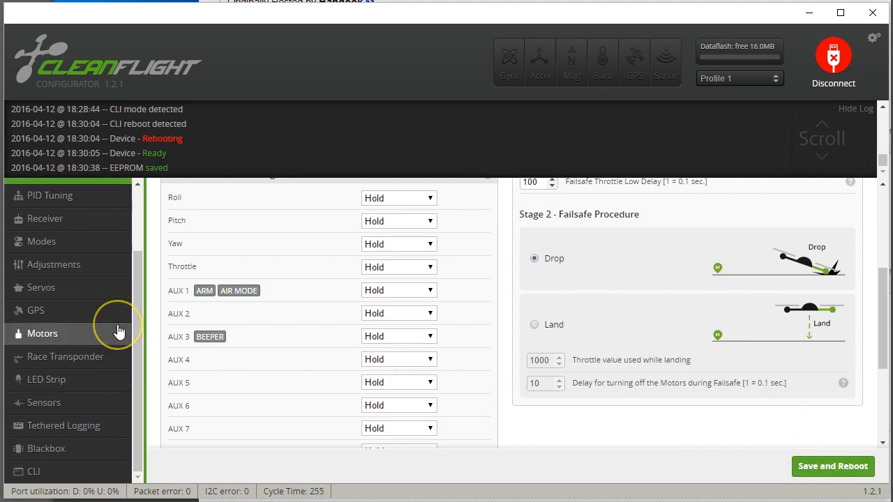
pyautogui.moveTo(740, 463)
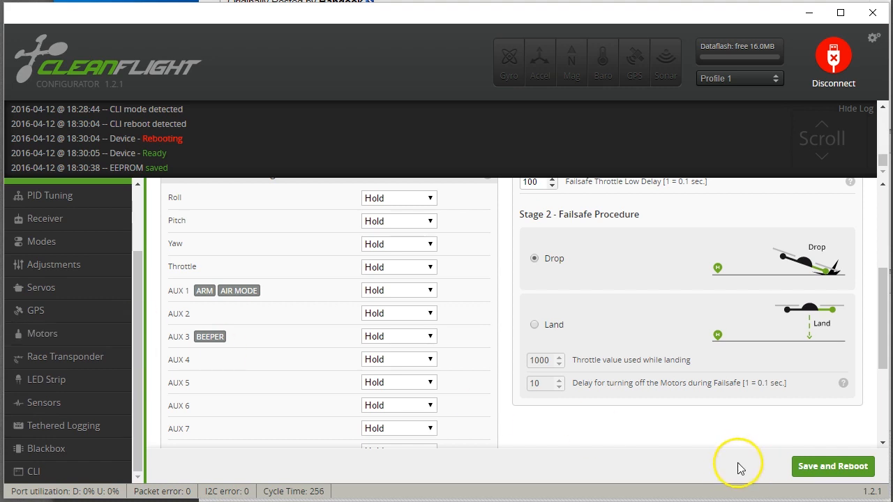
pyautogui.click(831, 466)
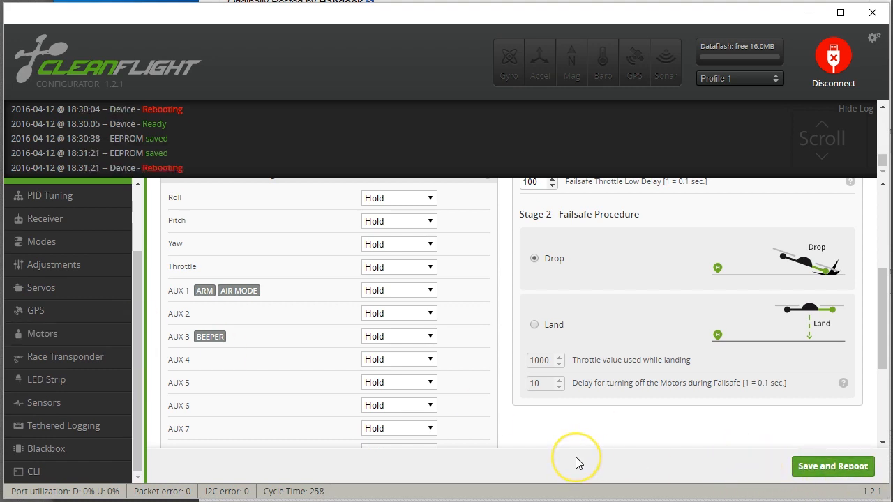
pyautogui.scroll(3)
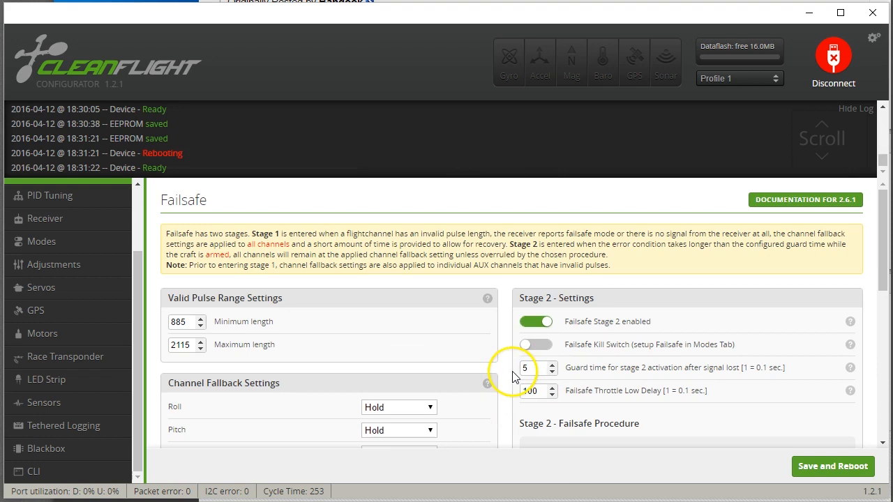
pyautogui.moveTo(447, 327)
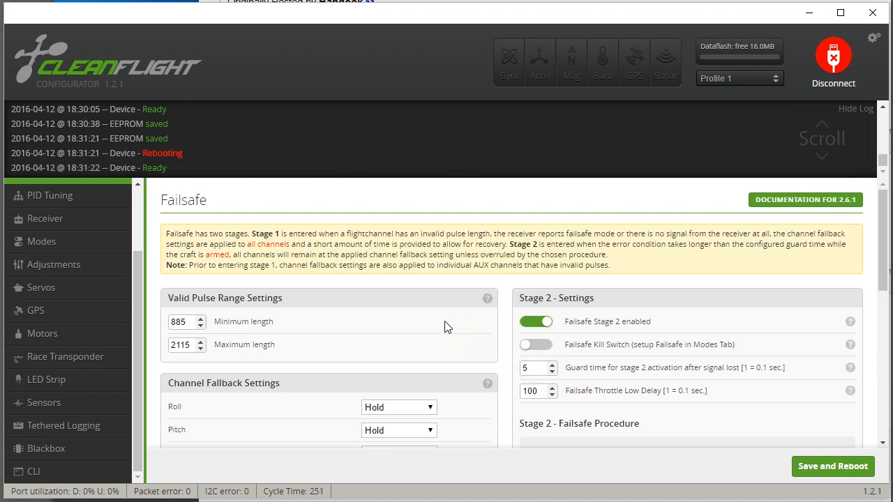